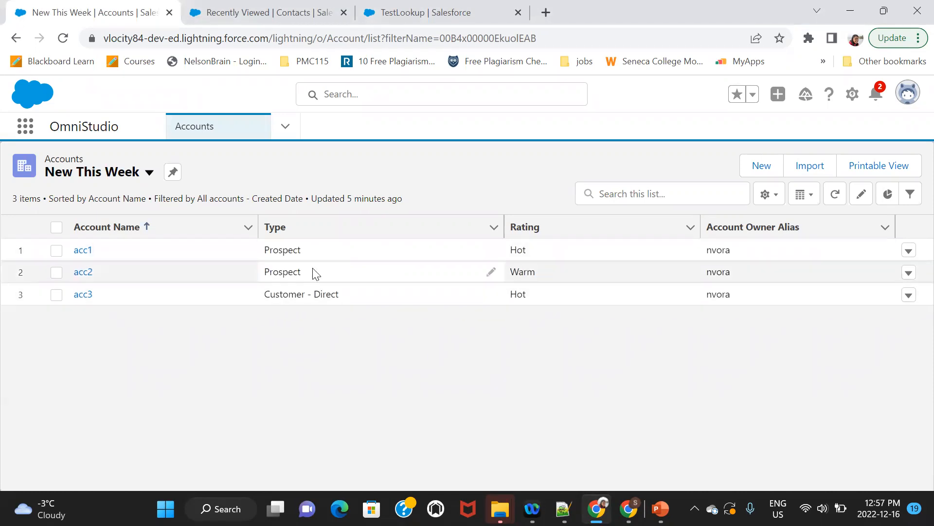
pyautogui.moveTo(361, 319)
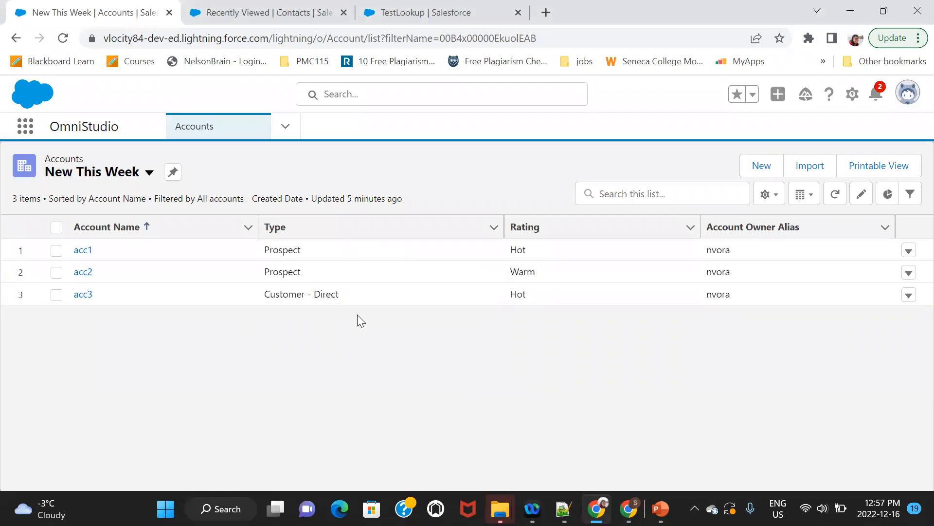
pyautogui.moveTo(541, 280)
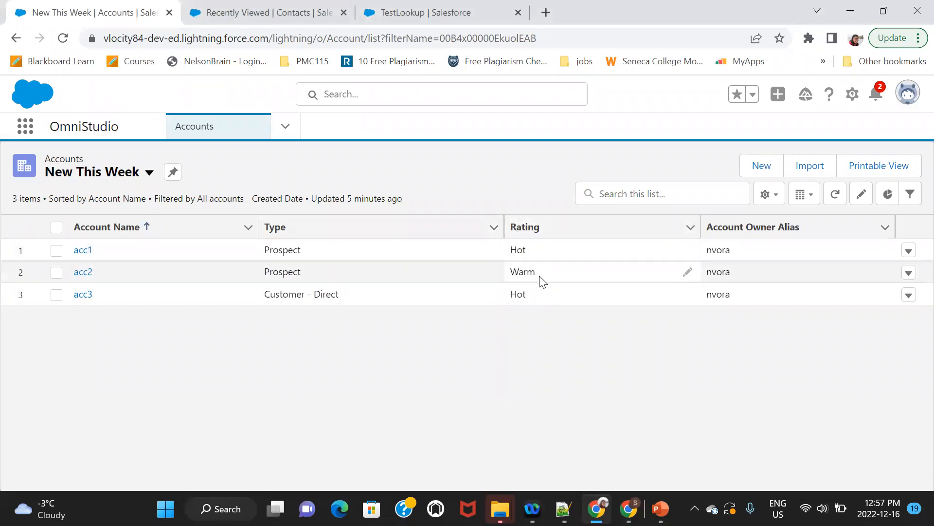
pyautogui.moveTo(543, 306)
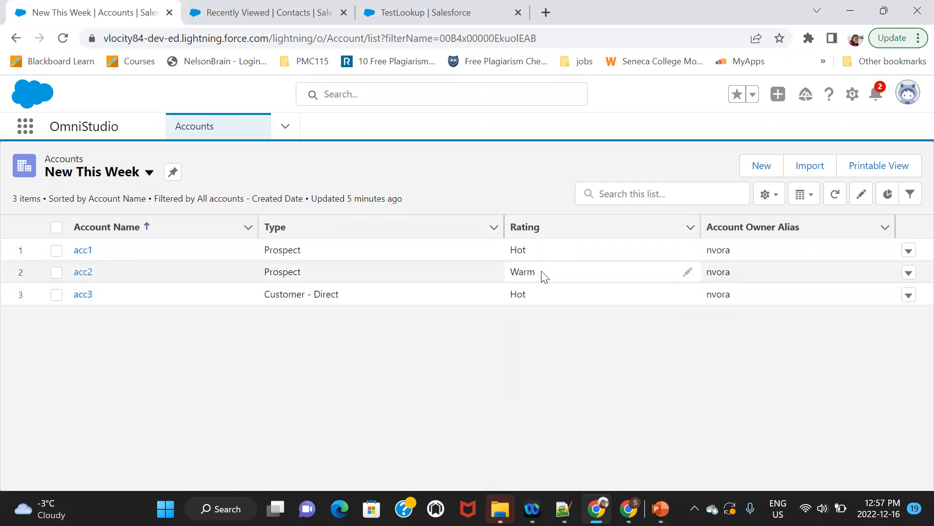
pyautogui.moveTo(494, 329)
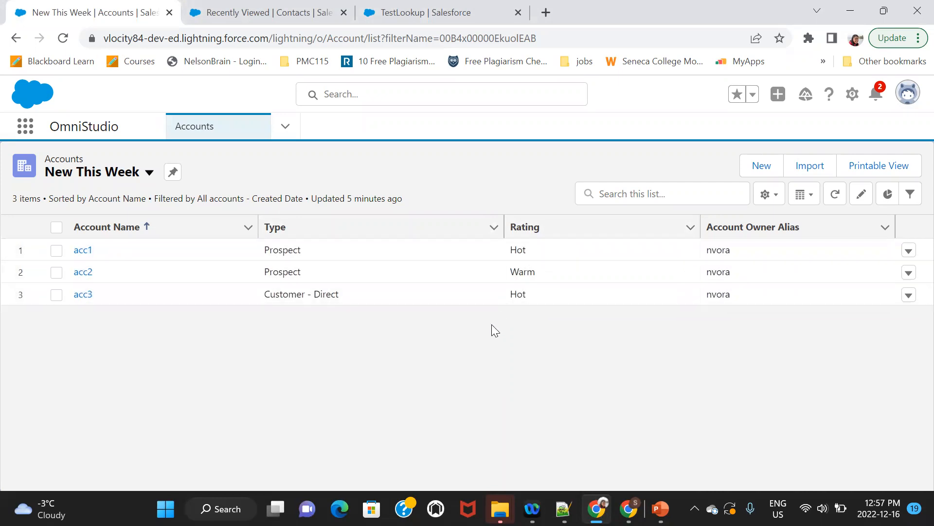
# - Review the contacts and accounts lists, then return to the TestLookup OmniScript designer
pyautogui.click(273, 13)
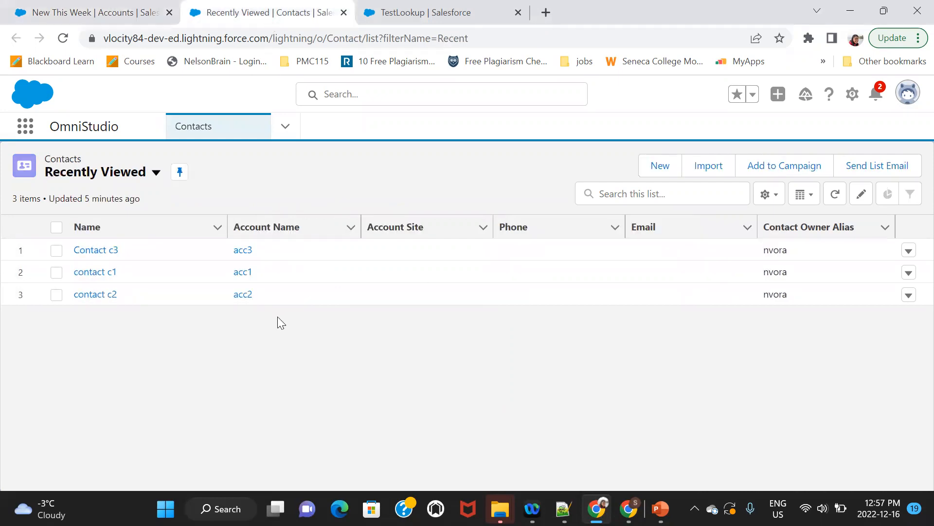
pyautogui.moveTo(205, 272)
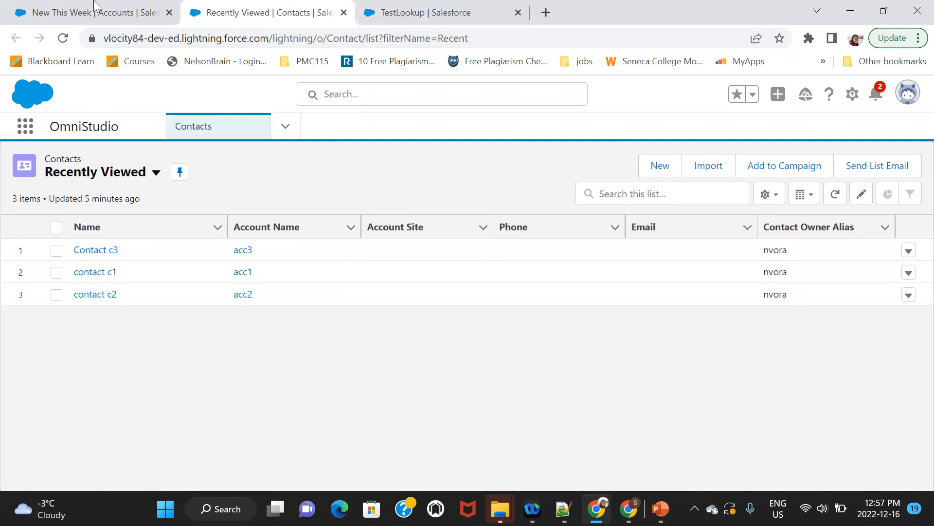
pyautogui.click(87, 12)
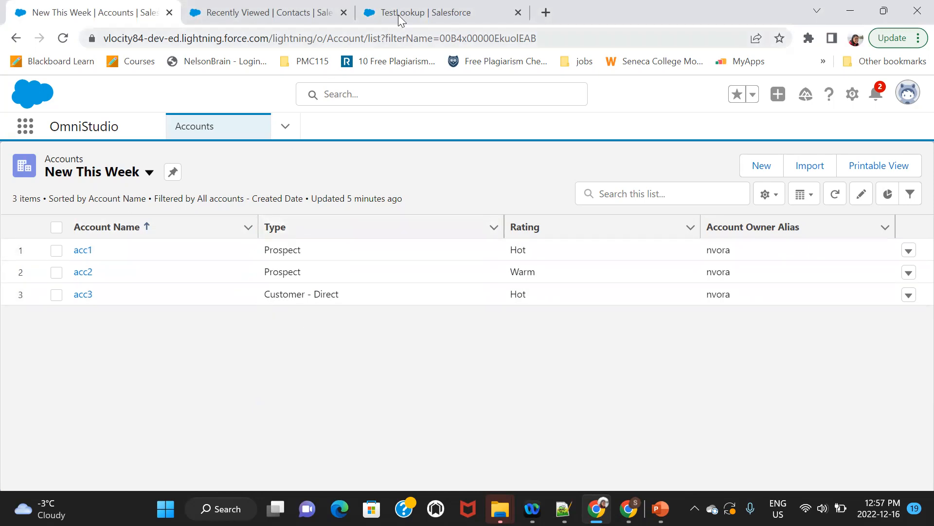
pyautogui.click(410, 12)
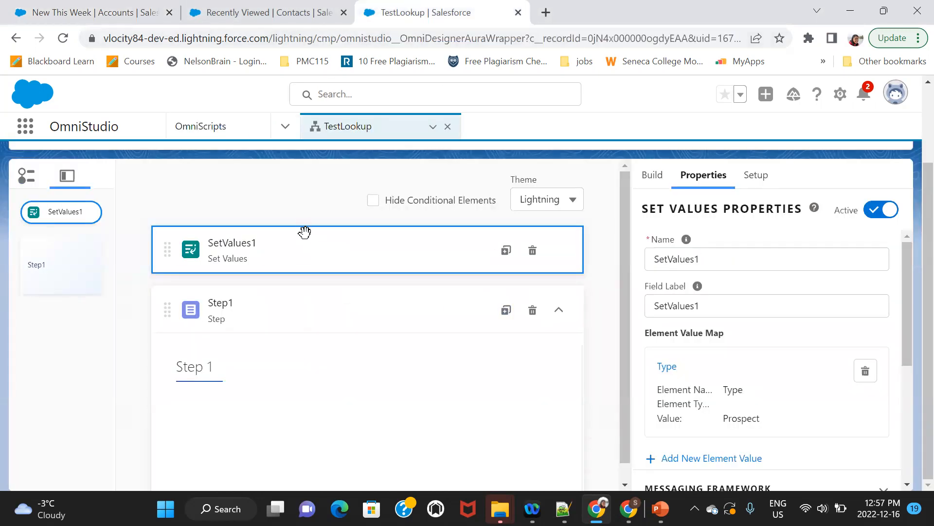
pyautogui.moveTo(620, 260)
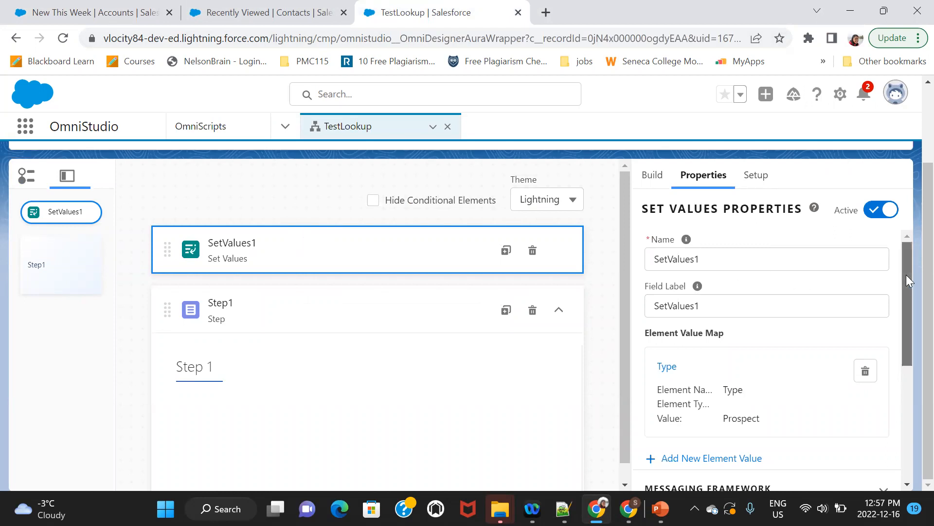
# - Inspect the SetValues1 Type value (Prospect) without changing it and locate the Lookup element
pyautogui.scroll(-3)
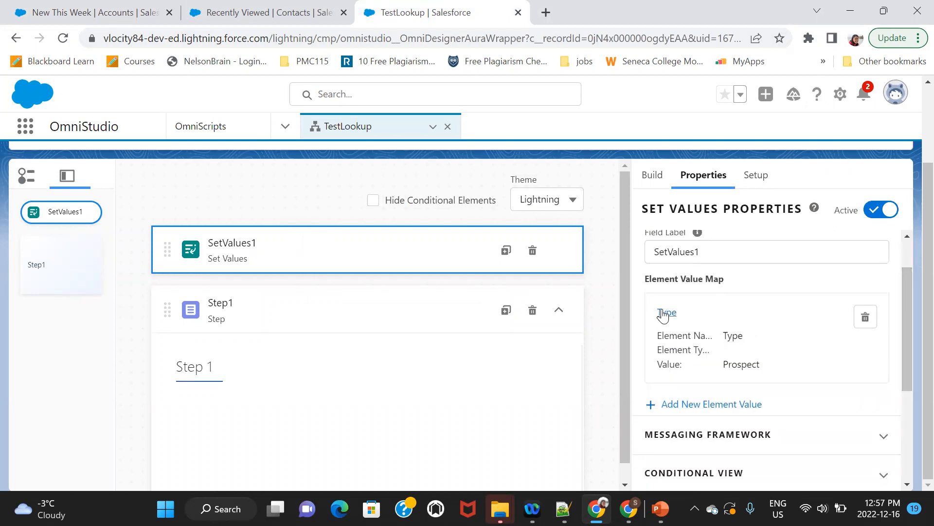
pyautogui.click(666, 313)
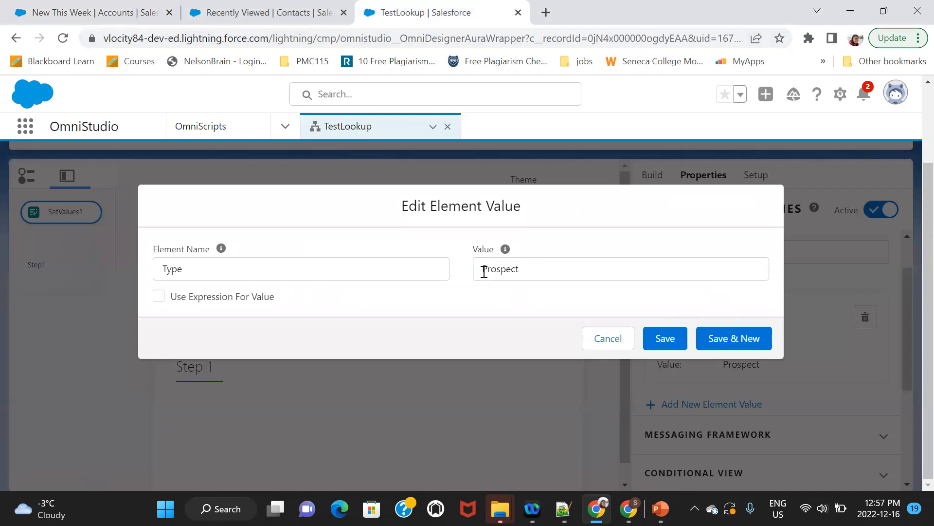
pyautogui.click(665, 338)
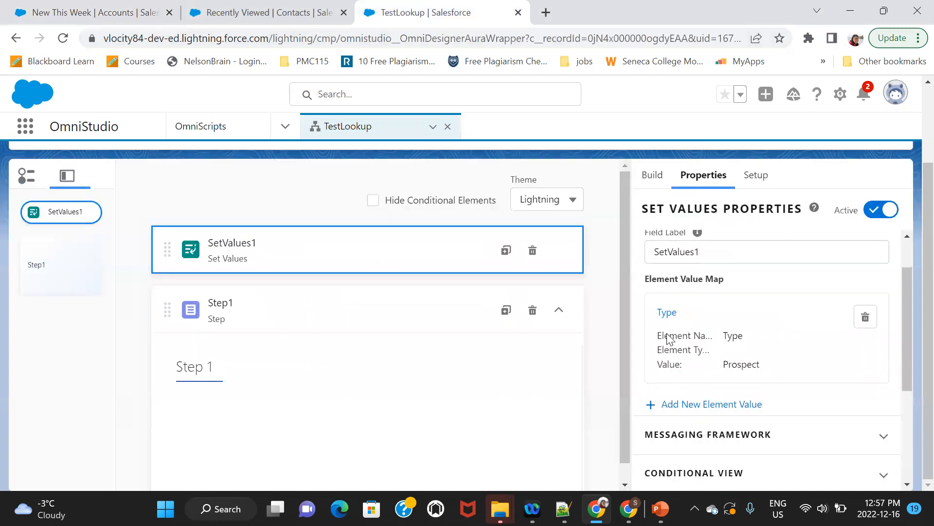
pyautogui.scroll(-3)
pyautogui.write('lookup')
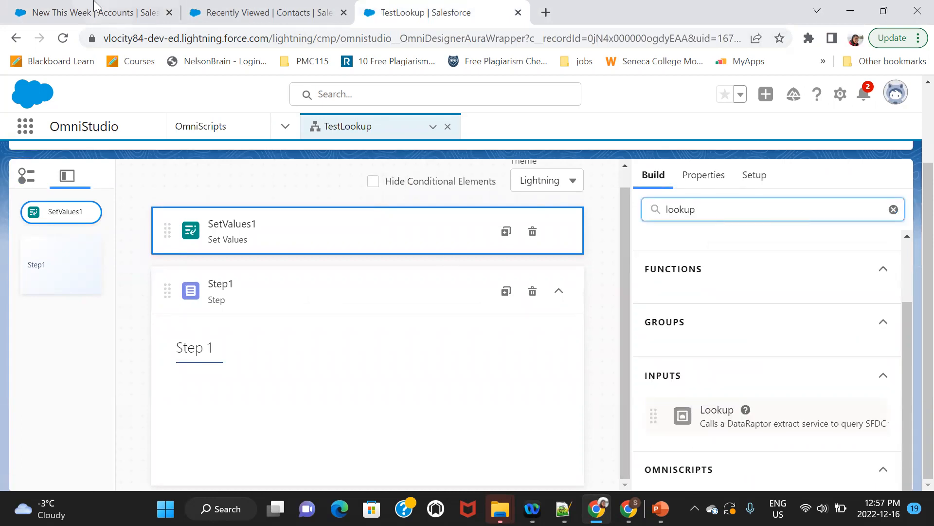
# - Review the Accounts list: acc1 and acc2 Prospect, acc3 Customer - Direct
pyautogui.click(73, 12)
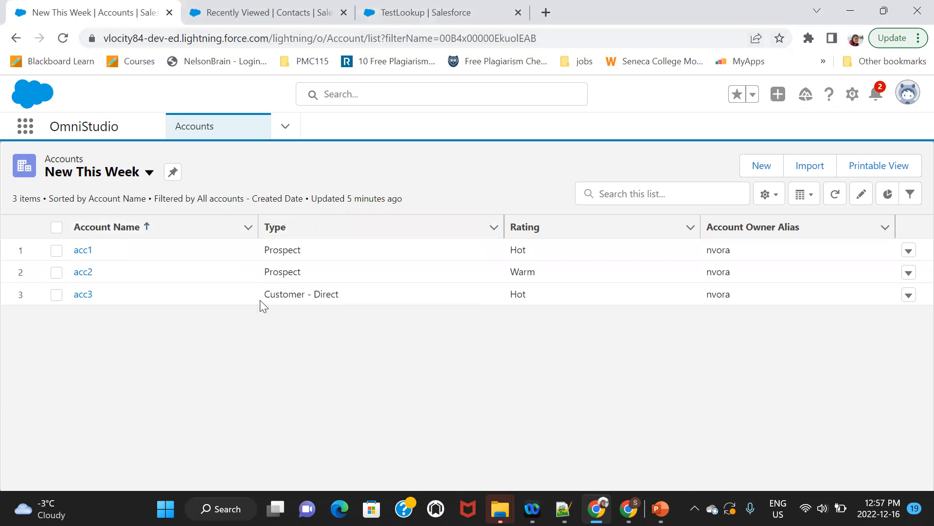
pyautogui.moveTo(299, 313)
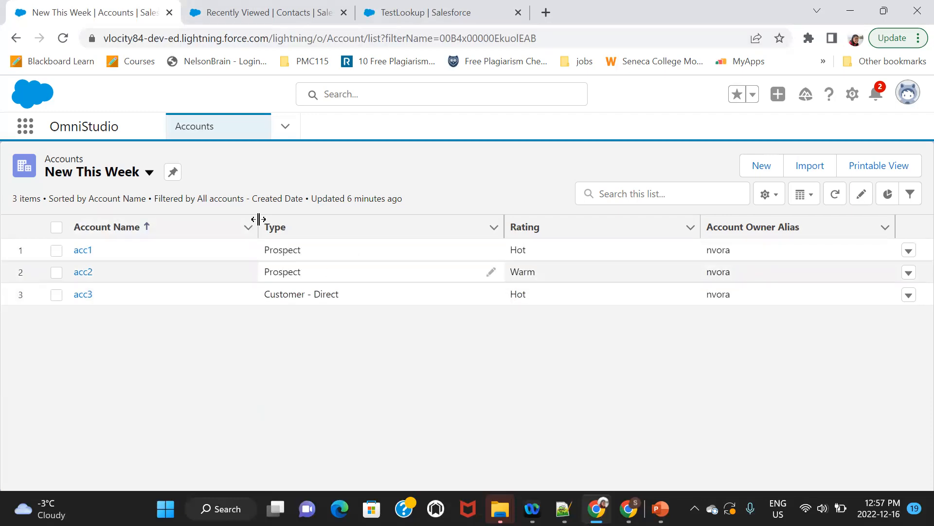
pyautogui.moveTo(316, 347)
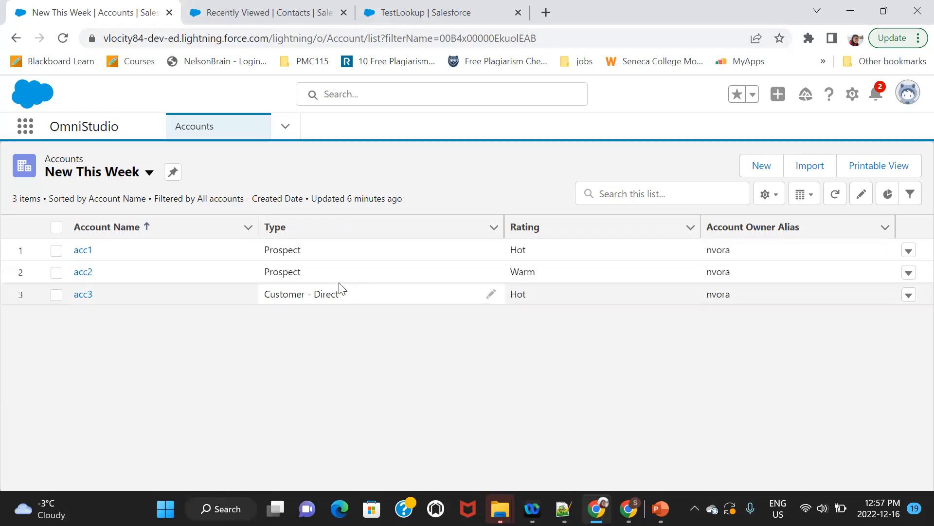
pyautogui.moveTo(493, 246)
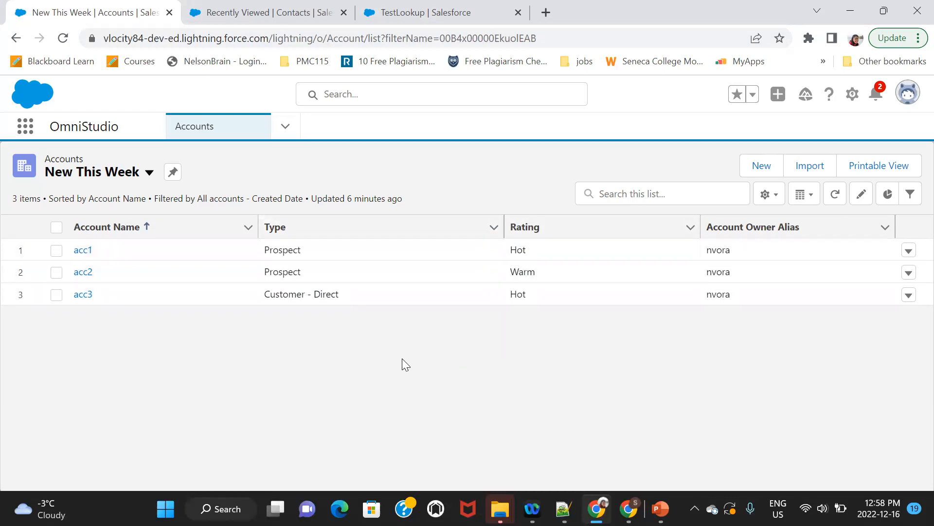
pyautogui.click(275, 227)
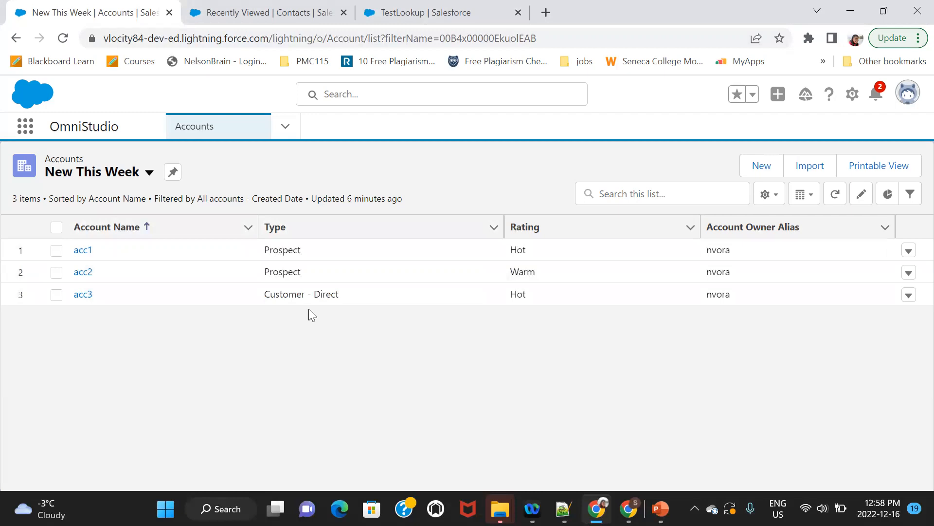
pyautogui.moveTo(291, 327)
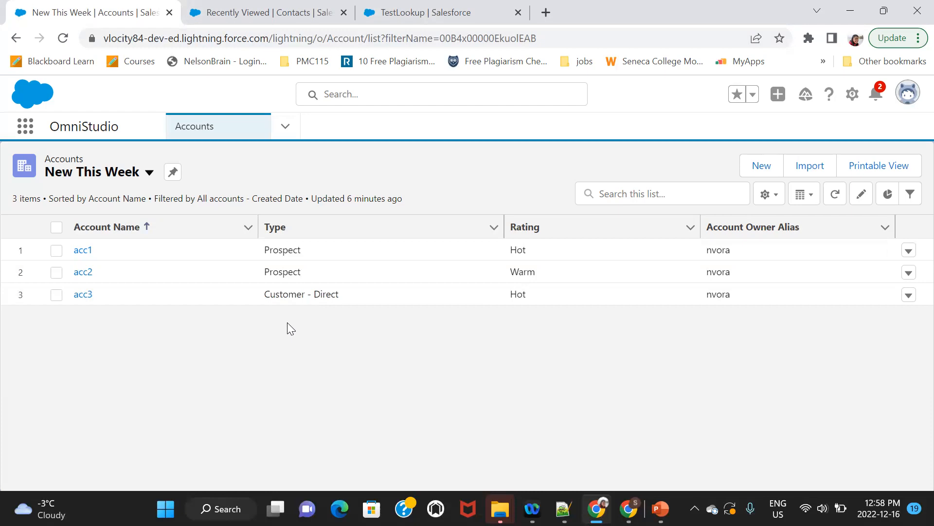
# - Place a Lookup1 input inside Step1 of TestLookup and browse its properties
pyautogui.click(424, 12)
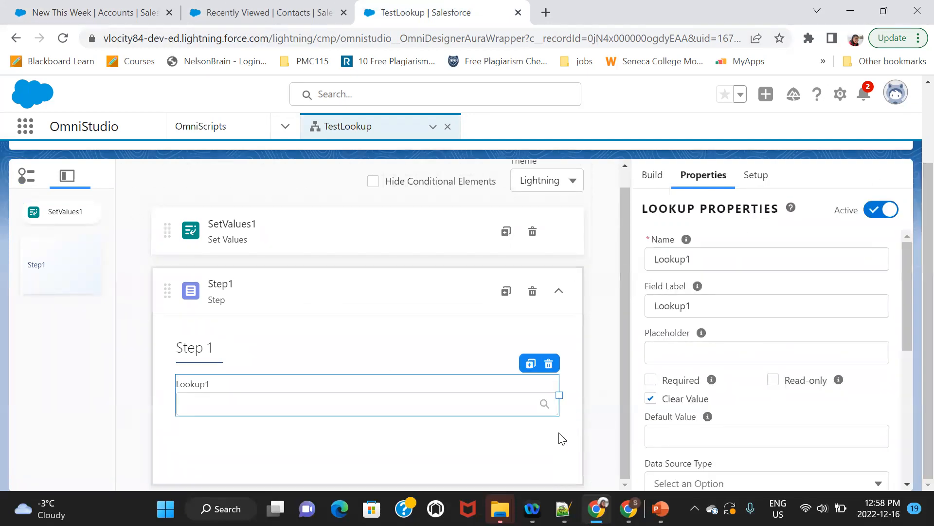
pyautogui.moveTo(507, 406)
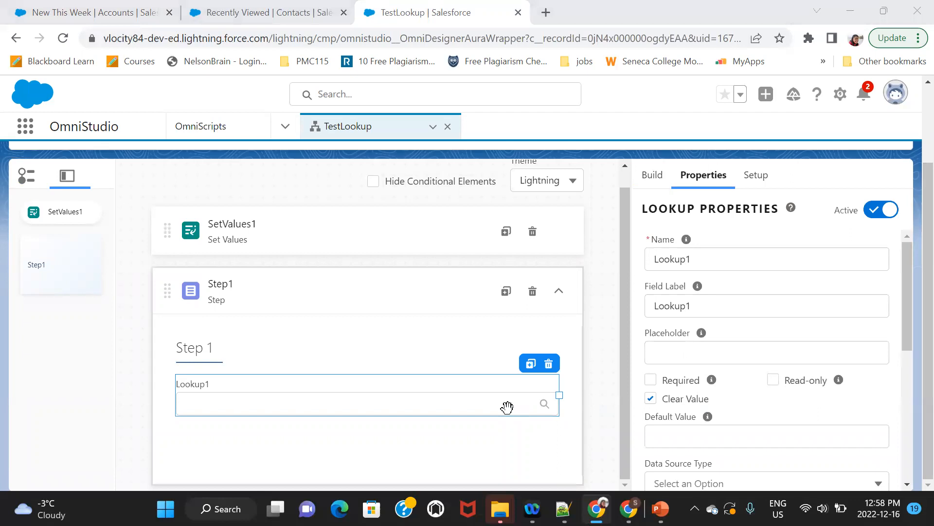
pyautogui.moveTo(436, 408)
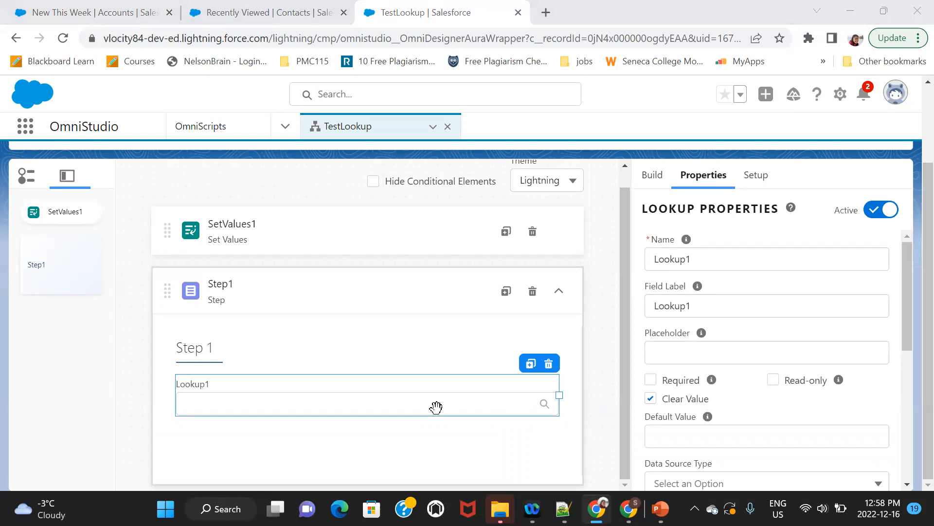
pyautogui.scroll(-3)
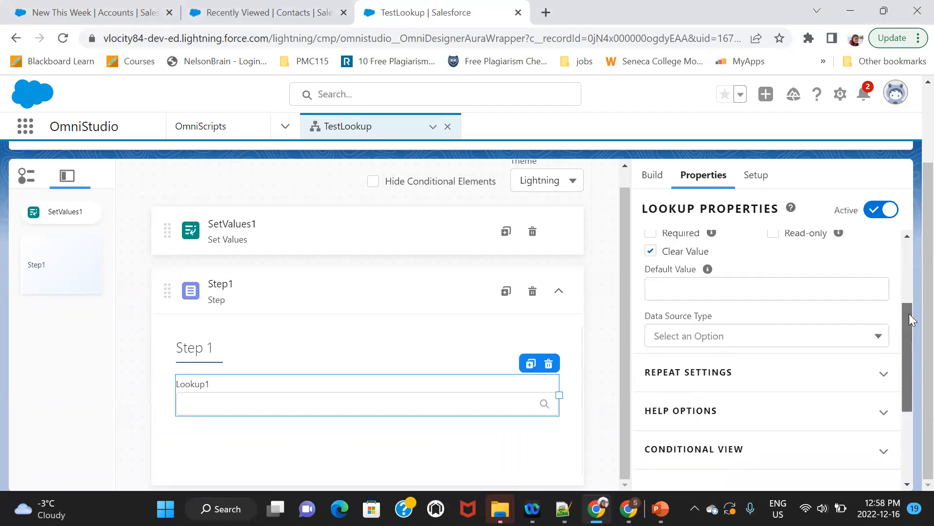
pyautogui.scroll(-3)
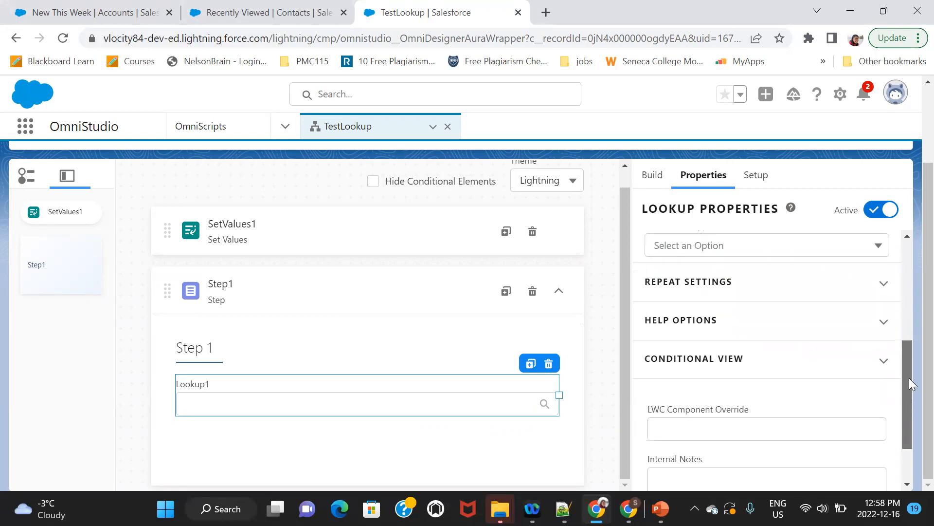
pyautogui.scroll(3)
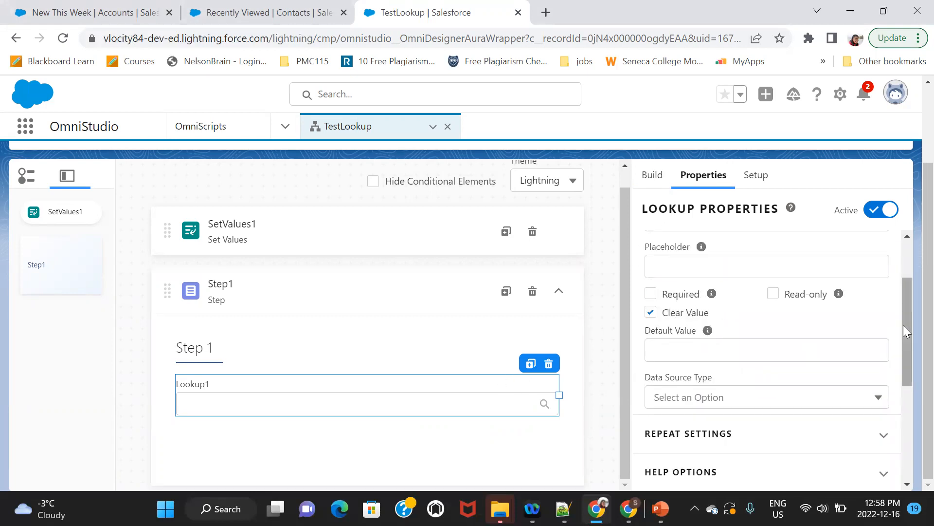
pyautogui.scroll(-3)
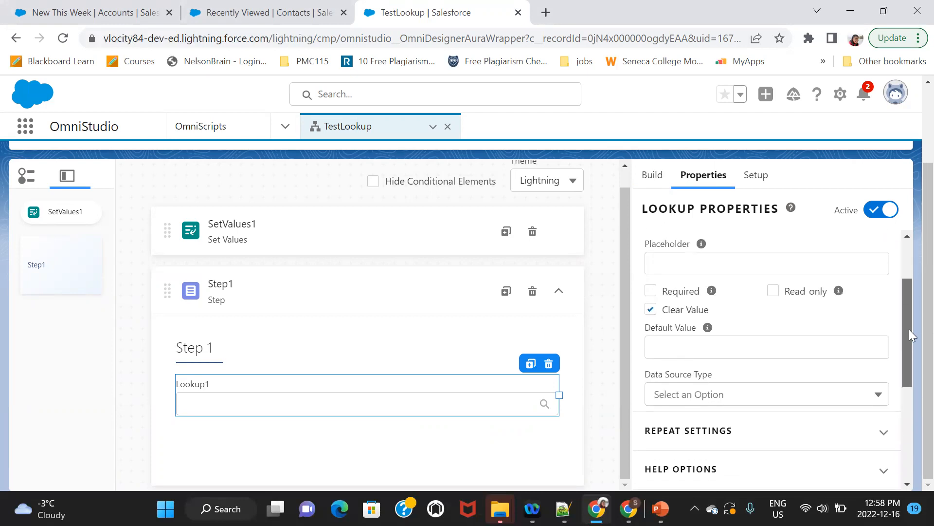
# - Make Lookup1 an SObject lookup with input parameter data source Type and filter value Type
pyautogui.click(767, 350)
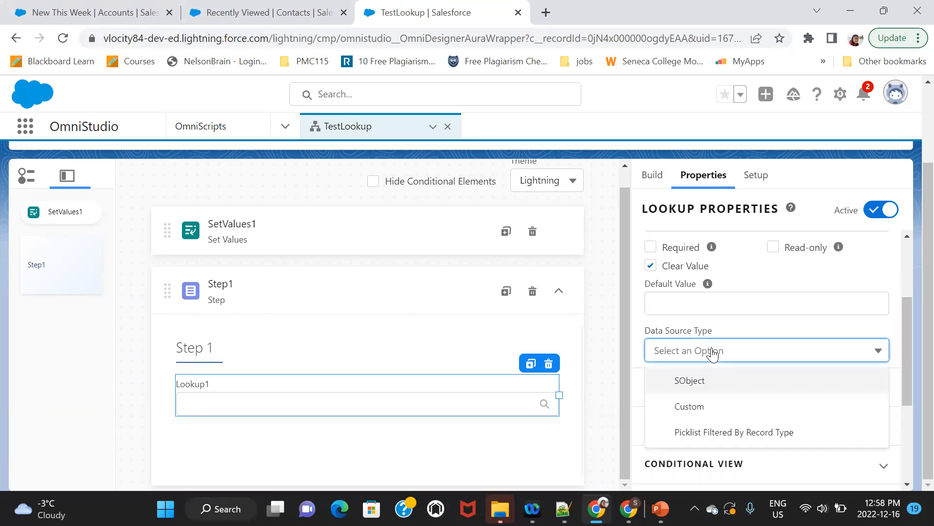
pyautogui.click(689, 380)
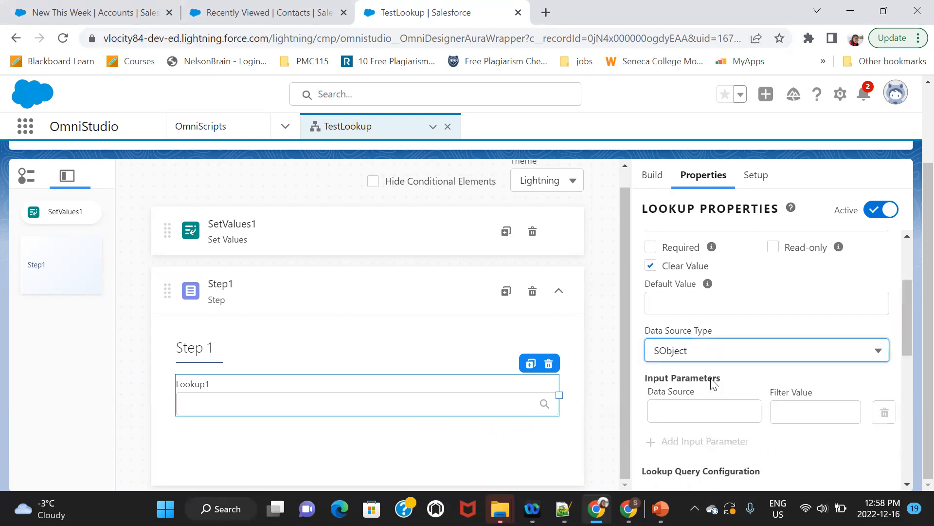
pyautogui.click(704, 411)
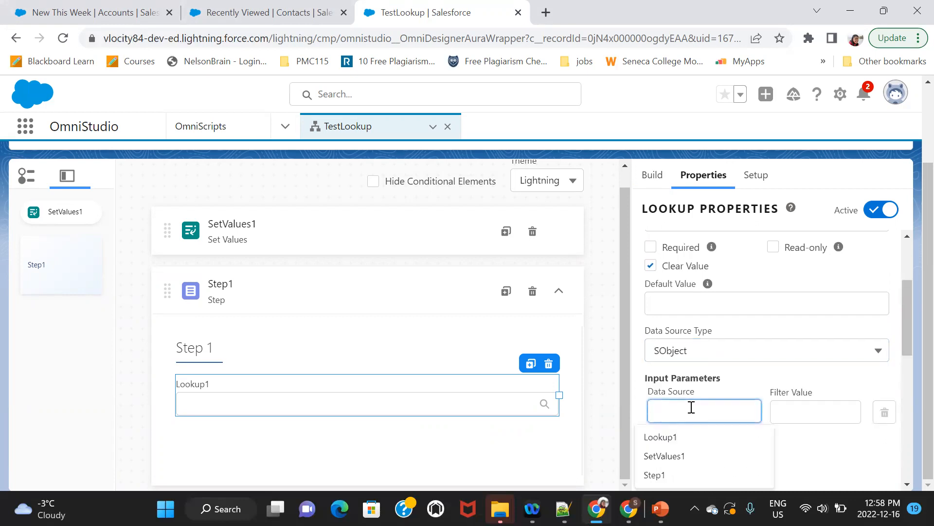
pyautogui.write('Type')
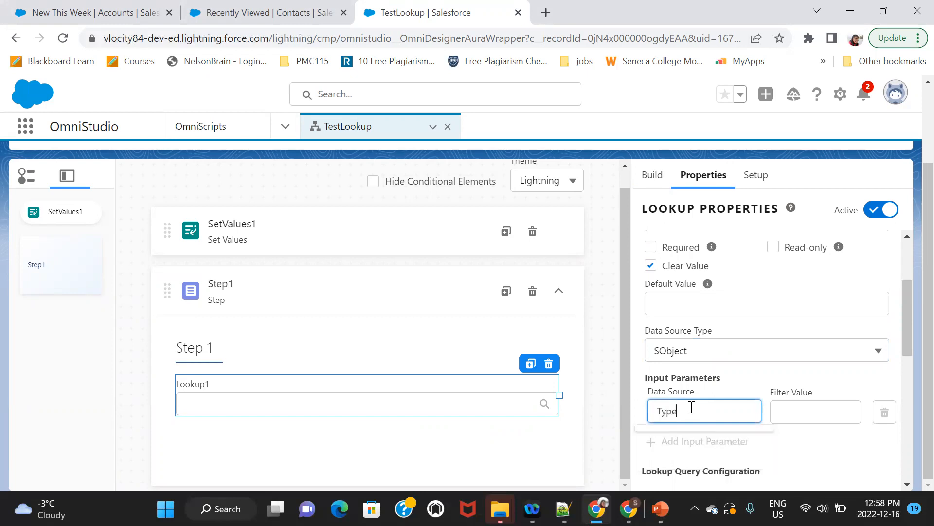
pyautogui.moveTo(198, 239)
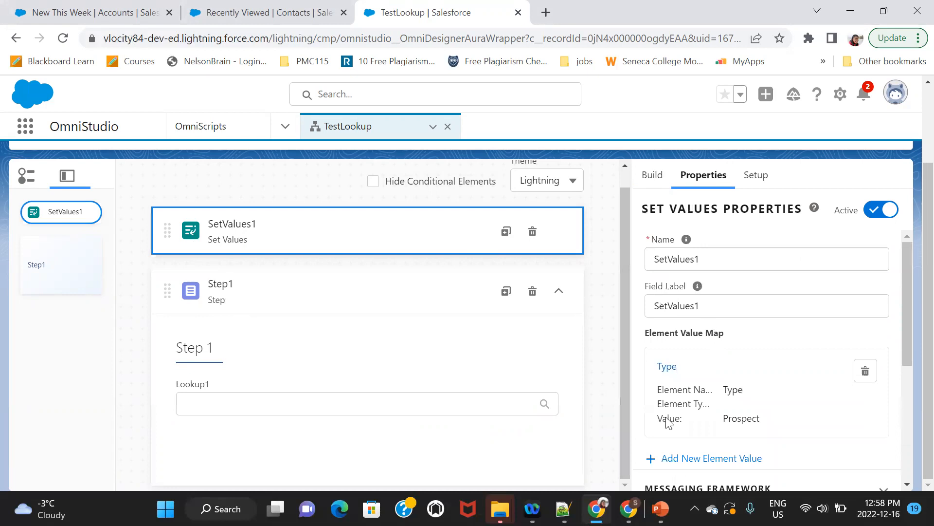
pyautogui.click(362, 403)
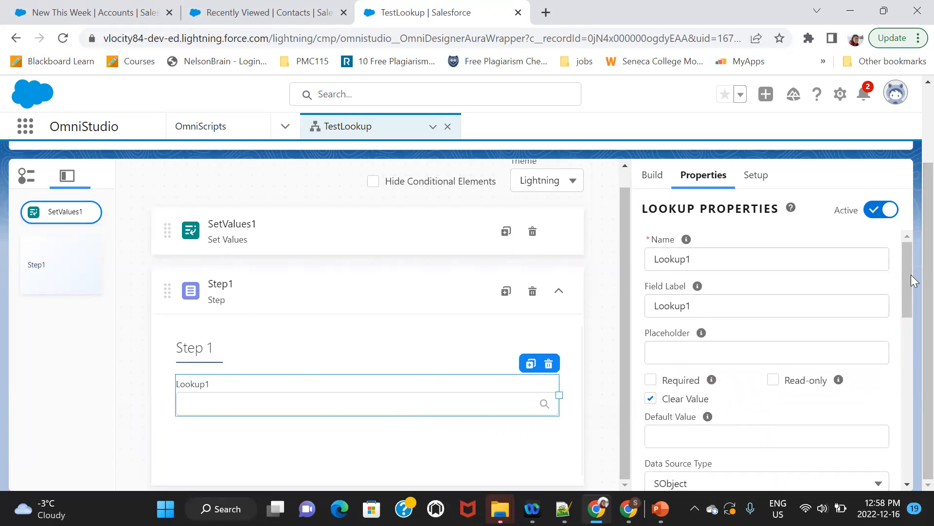
pyautogui.scroll(-3)
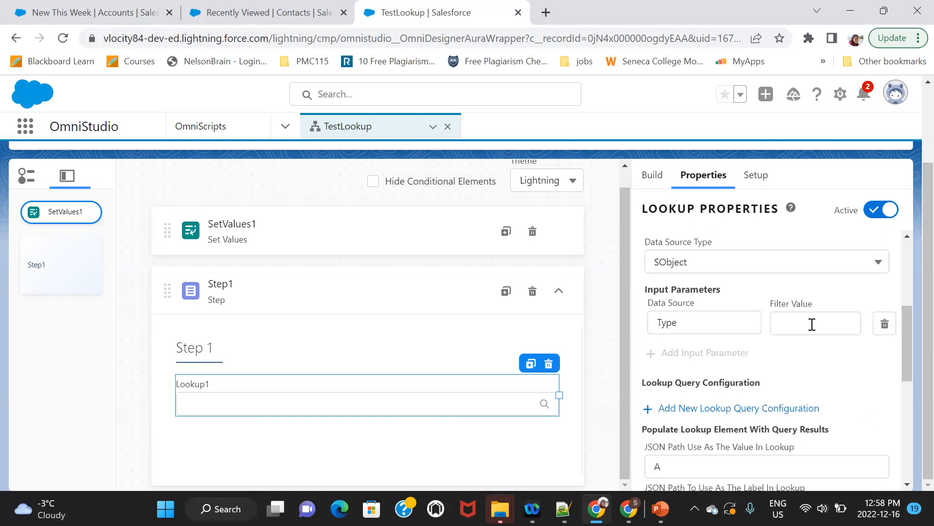
pyautogui.write('Type')
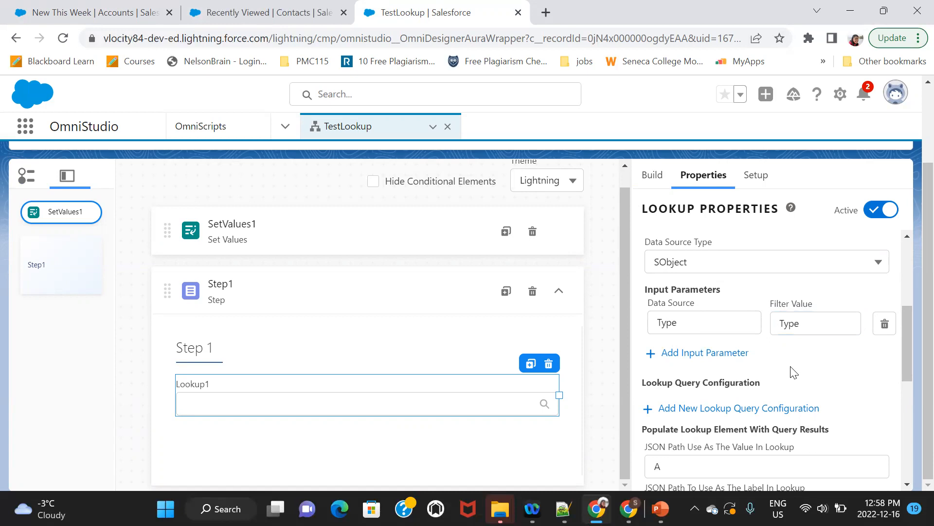
# - Start a lookup query on the Account object filtering on its Type field
pyautogui.click(737, 408)
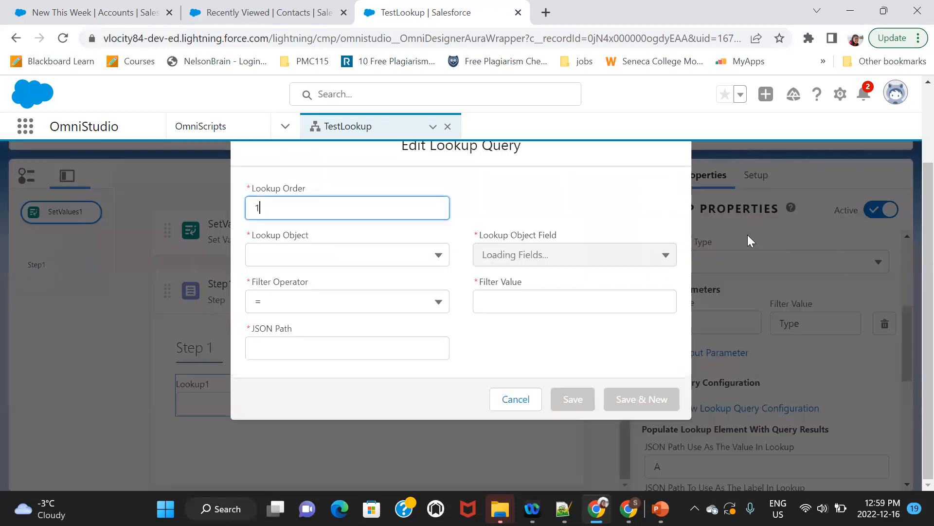
pyautogui.click(347, 255)
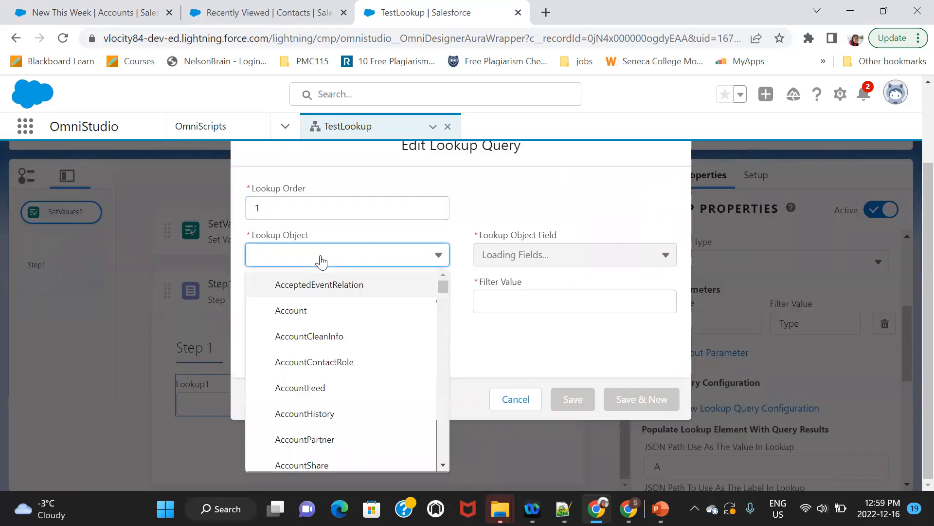
pyautogui.click(291, 311)
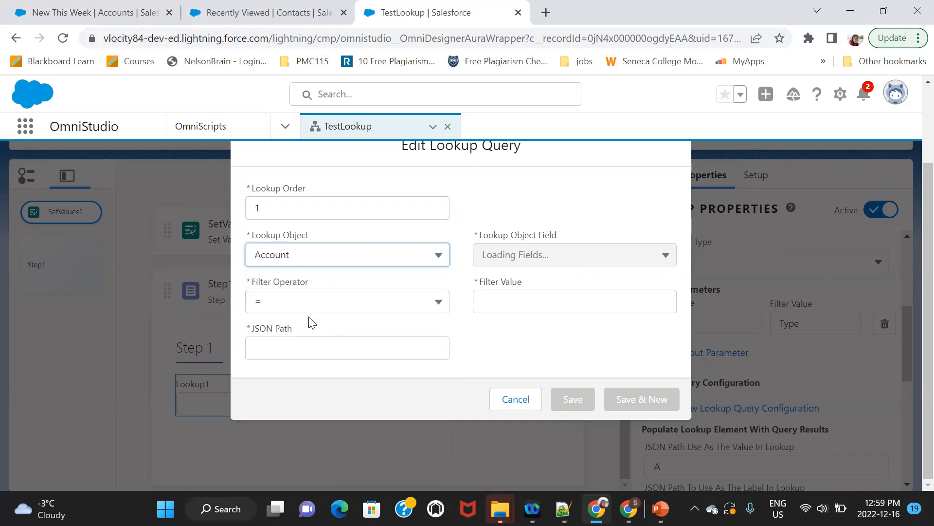
pyautogui.click(574, 255)
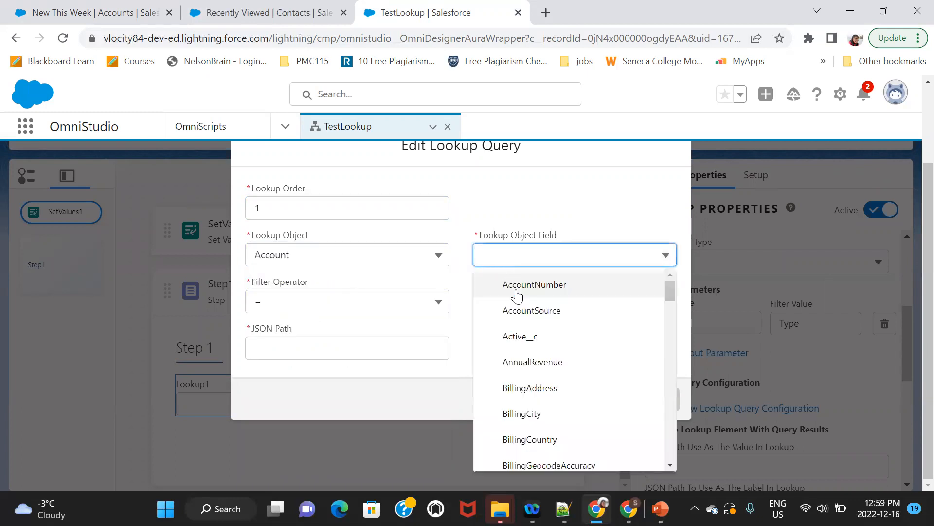
pyautogui.scroll(-3)
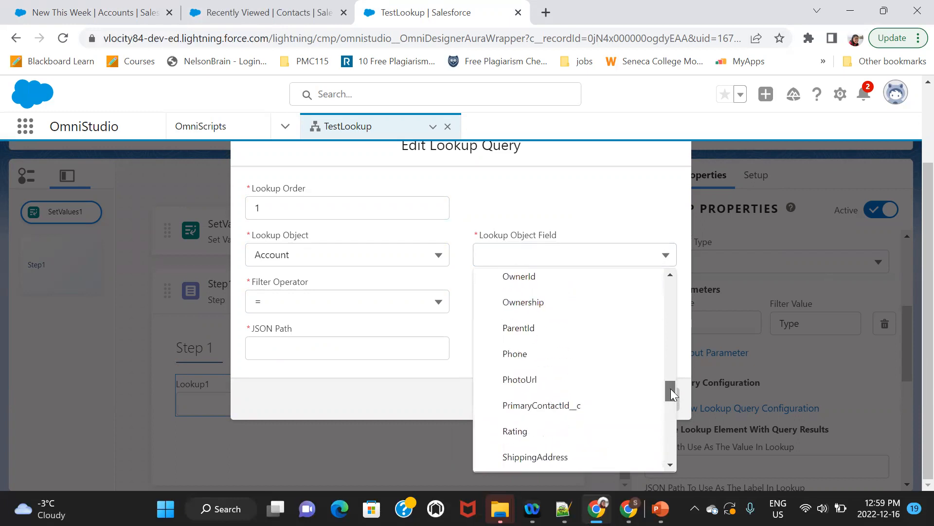
pyautogui.scroll(-3)
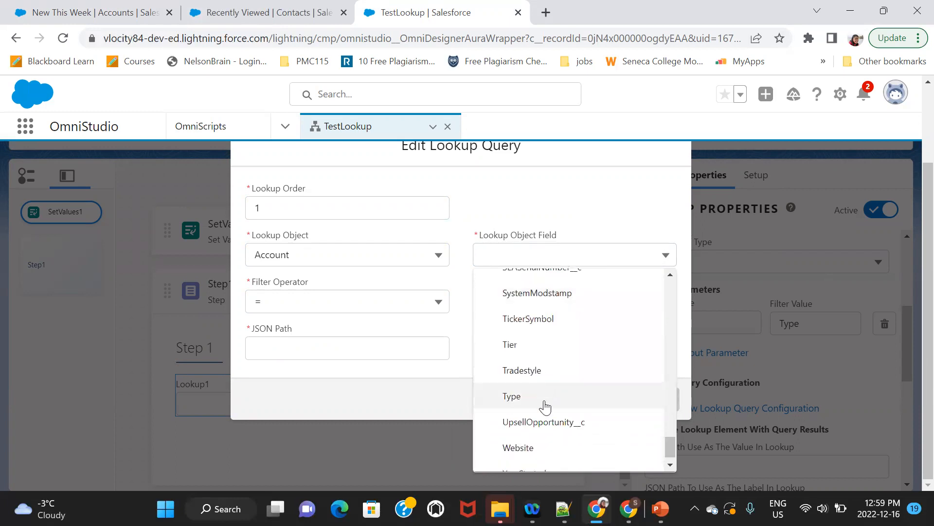
pyautogui.click(512, 396)
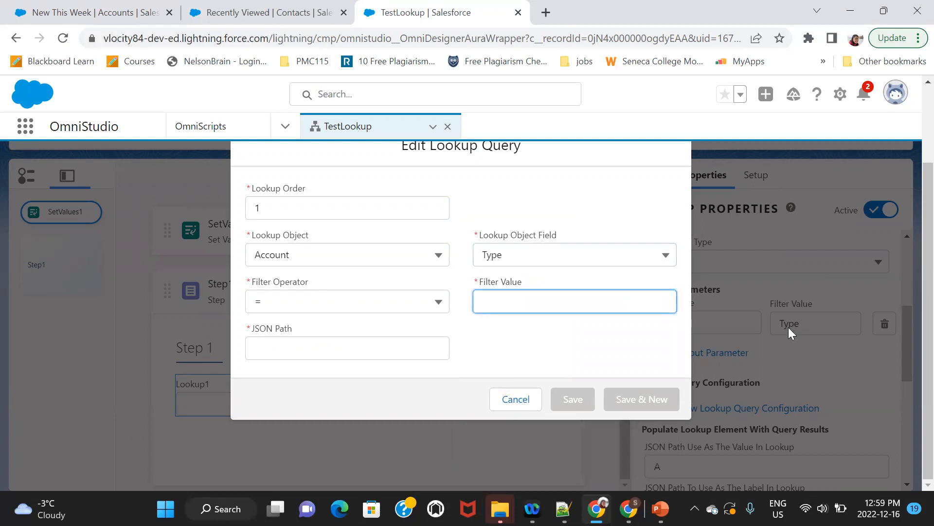
# - Set the filter value to Type and JSON path to Acc, then save the Account query
pyautogui.click(574, 302)
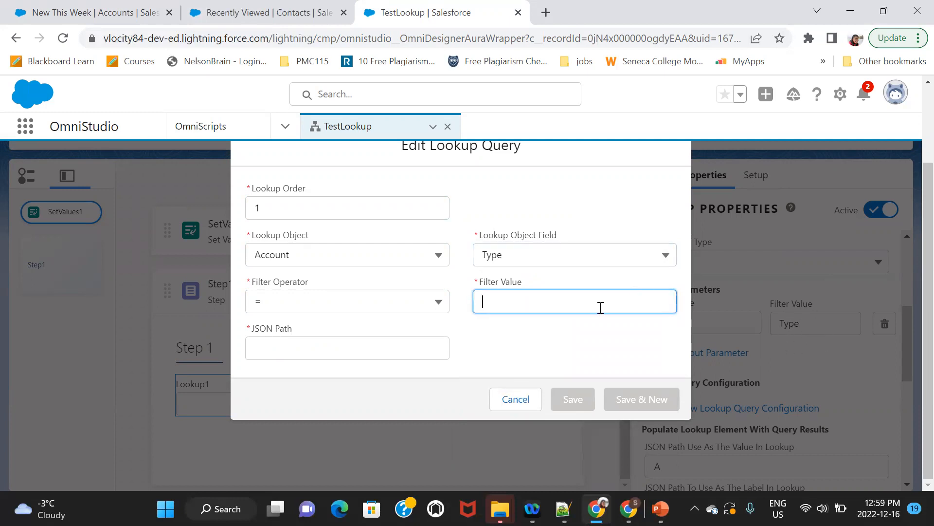
pyautogui.write('Type')
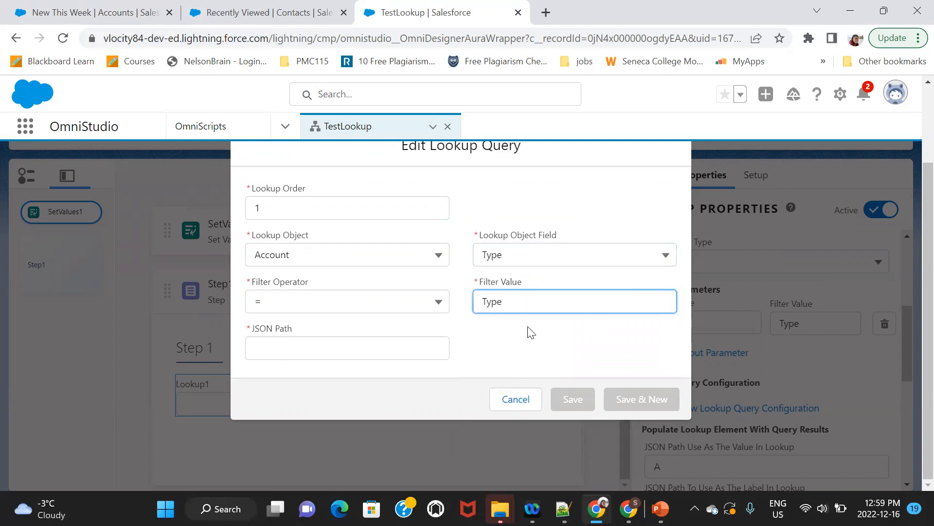
pyautogui.write('Acc')
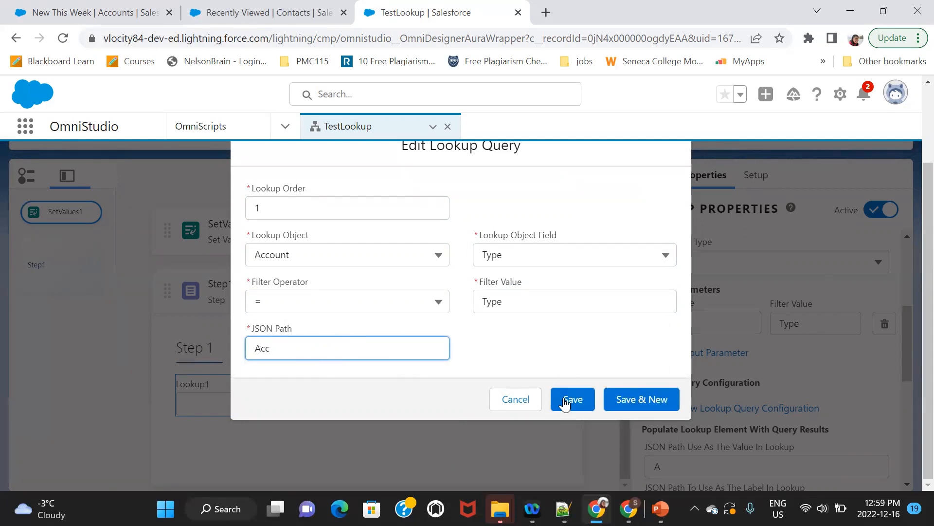
pyautogui.click(572, 399)
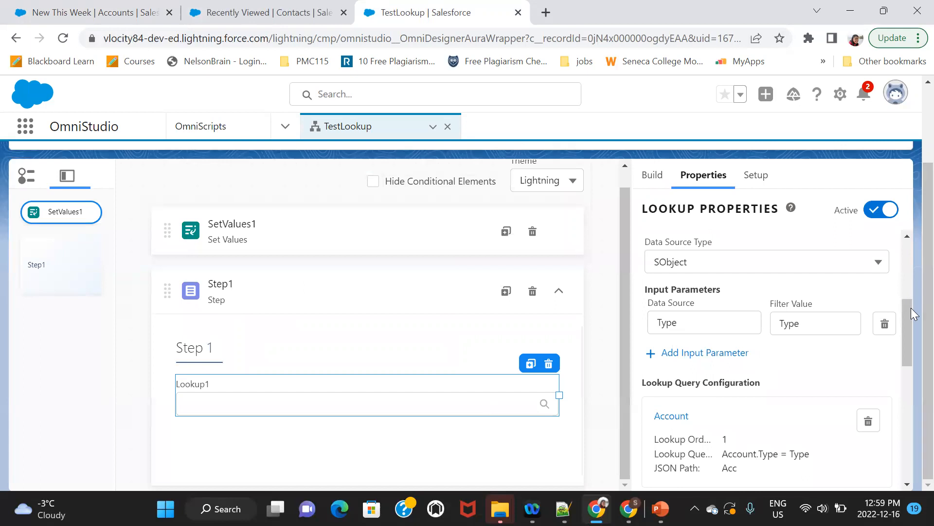
pyautogui.scroll(-3)
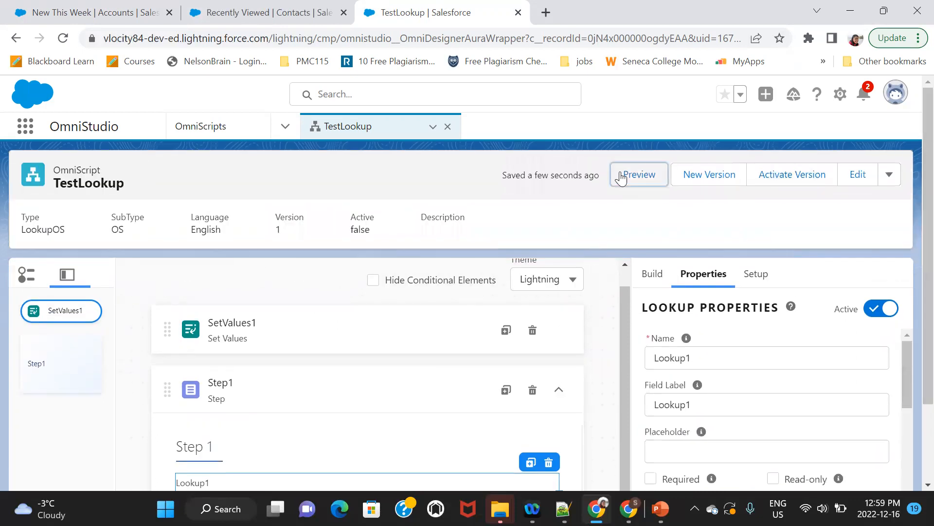
pyautogui.click(638, 174)
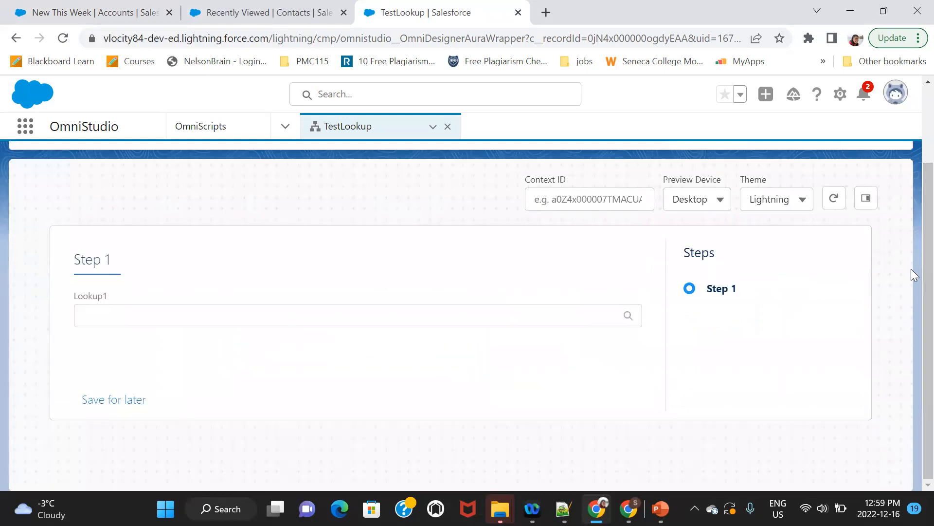
pyautogui.click(252, 322)
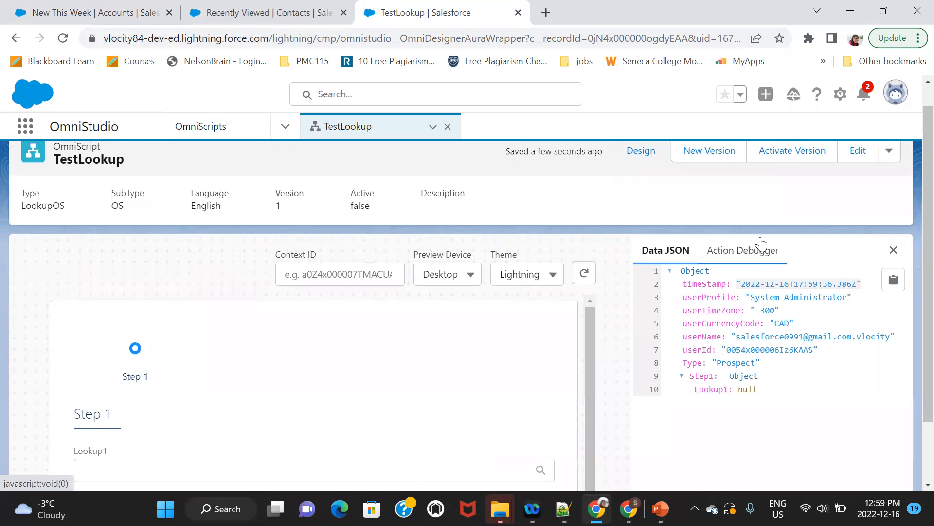
pyautogui.click(741, 250)
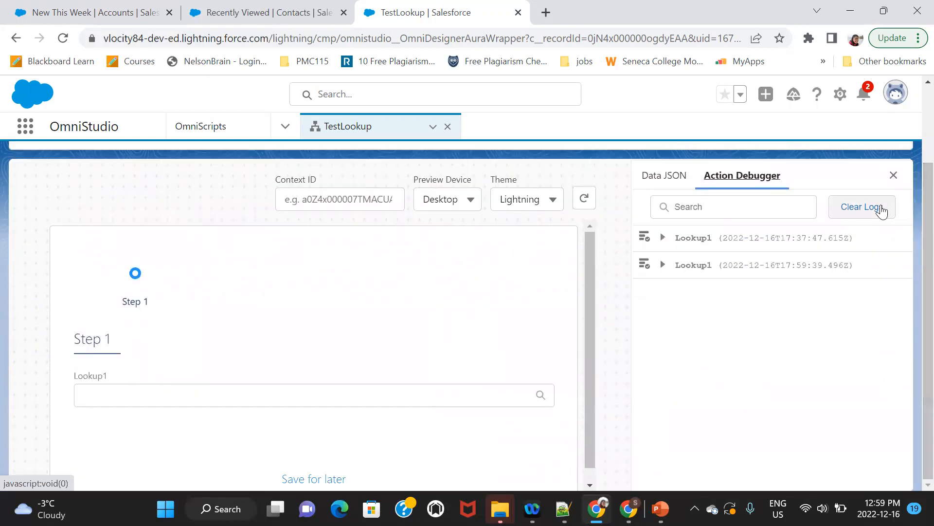
pyautogui.click(862, 206)
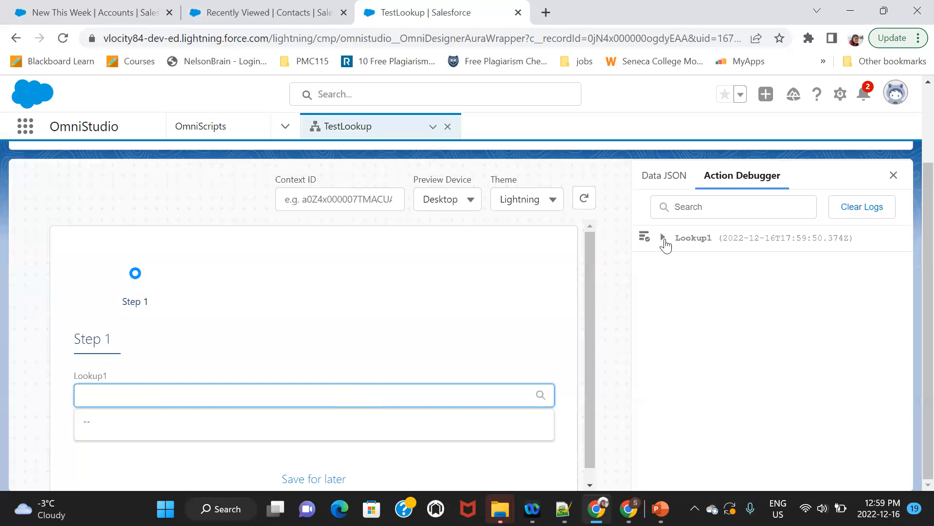
pyautogui.click(662, 237)
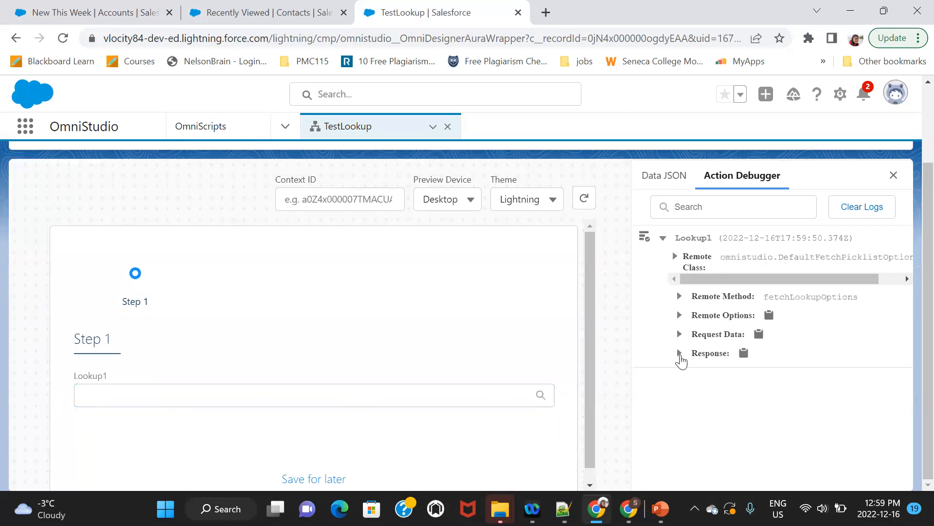
pyautogui.click(679, 353)
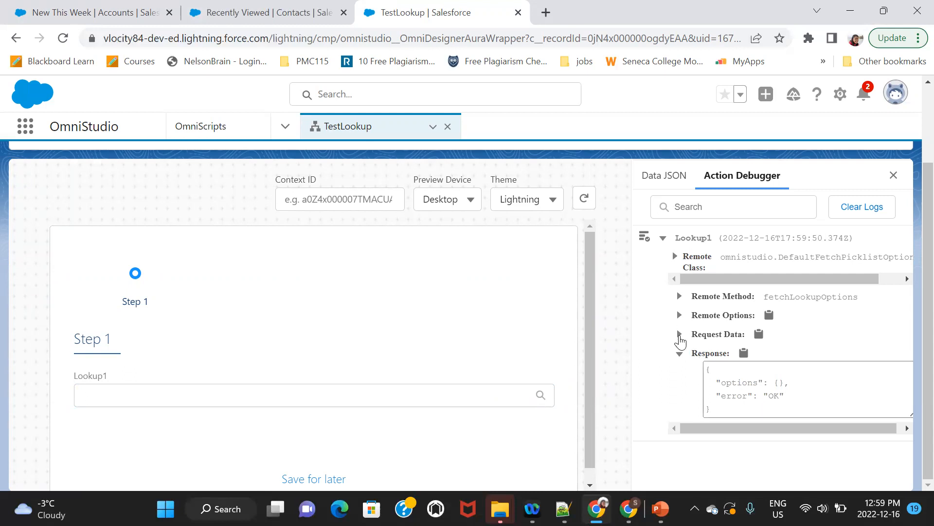
pyautogui.click(679, 333)
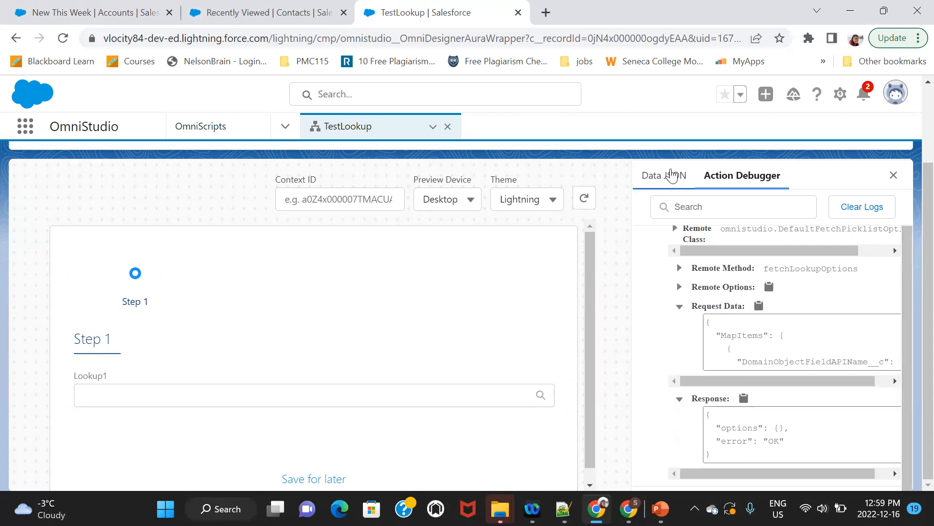
pyautogui.click(658, 175)
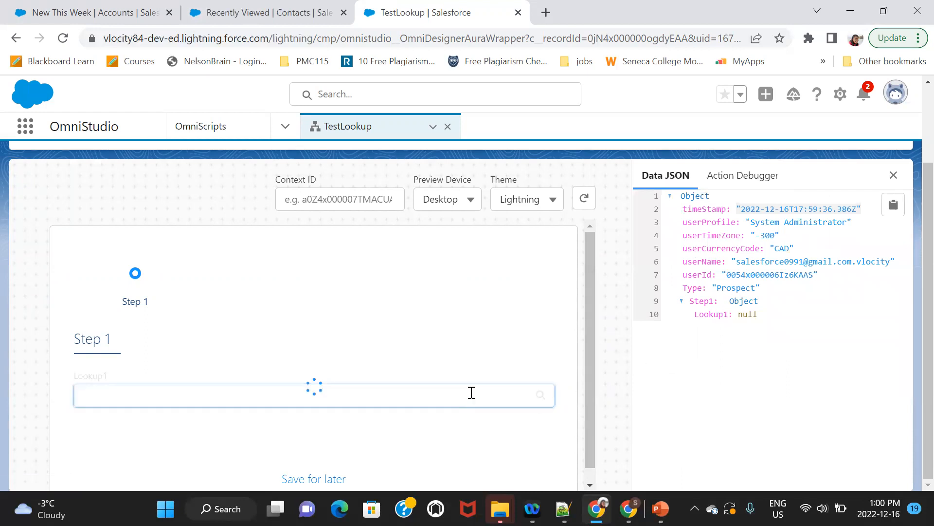
pyautogui.click(314, 393)
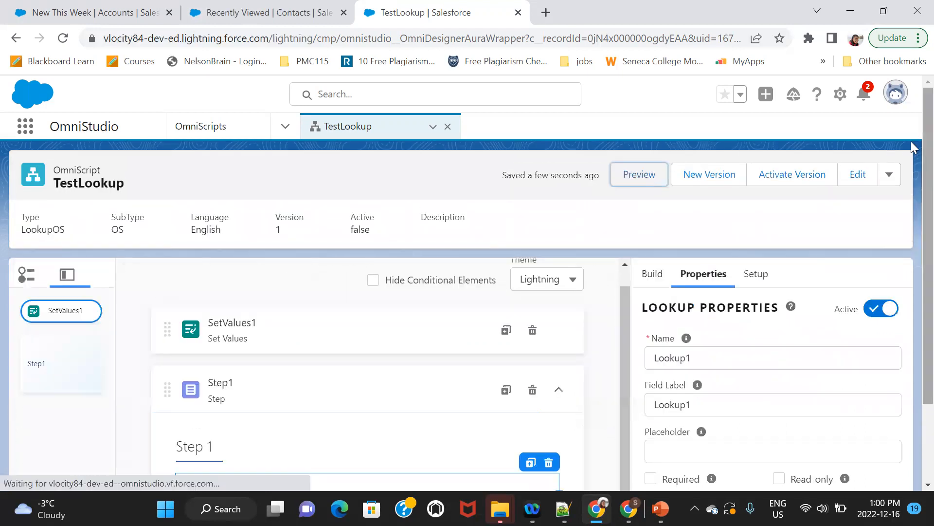
# - Set the lookup value path to Acc:Id and the label path to Acc:Name
pyautogui.scroll(-3)
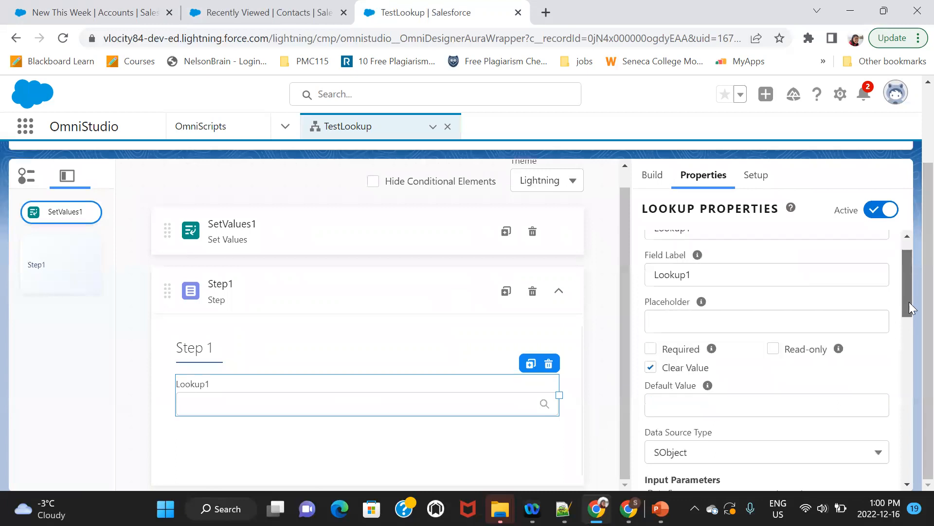
pyautogui.scroll(-3)
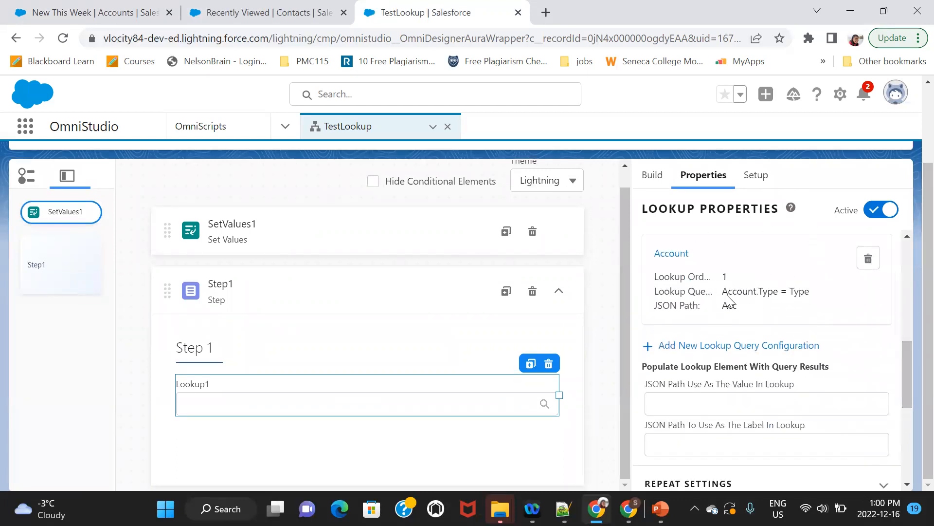
pyautogui.moveTo(732, 308)
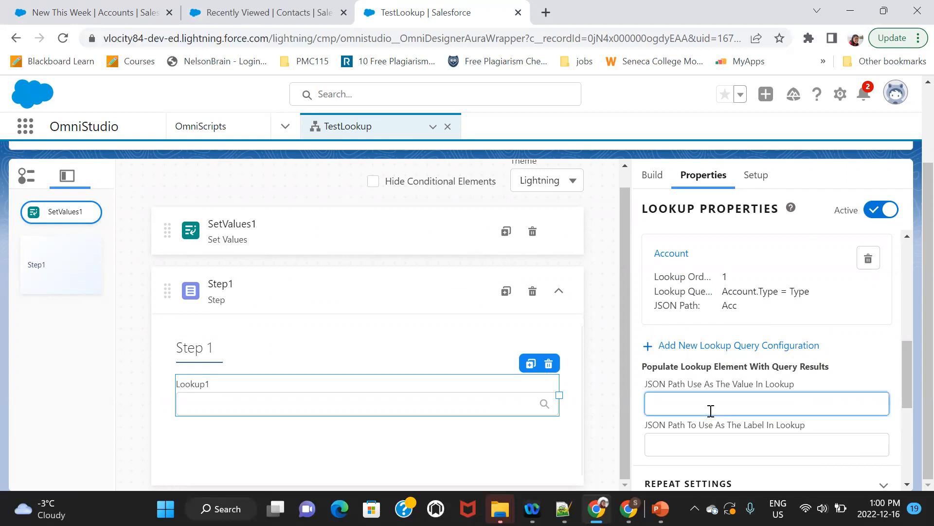
pyautogui.write('Acc:')
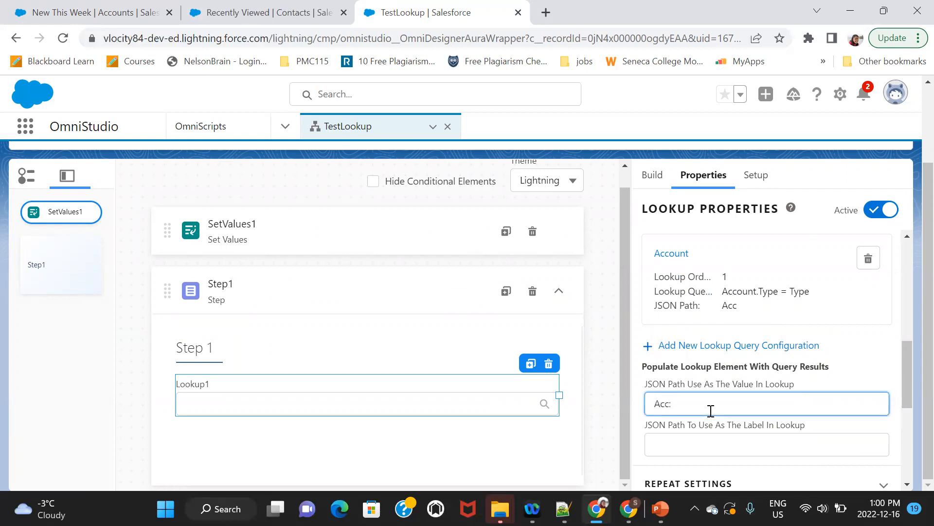
pyautogui.write('Id')
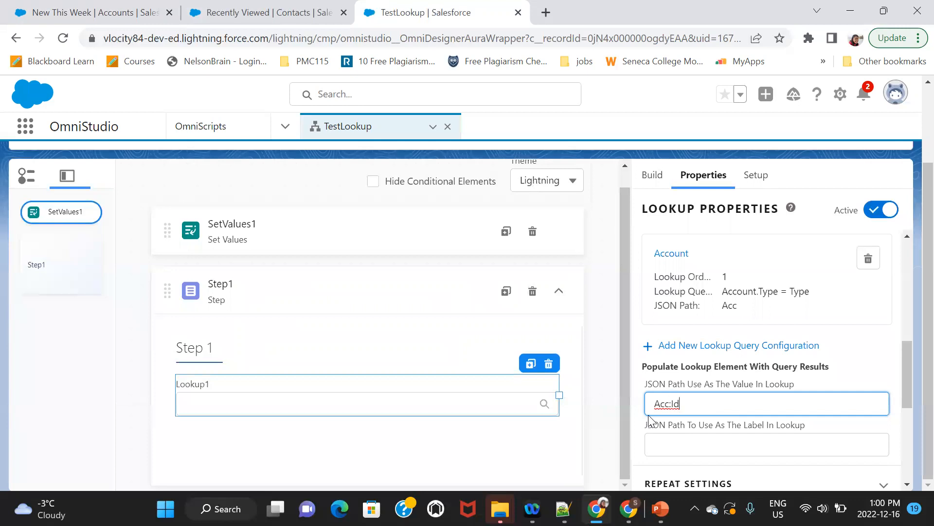
pyautogui.write('A')
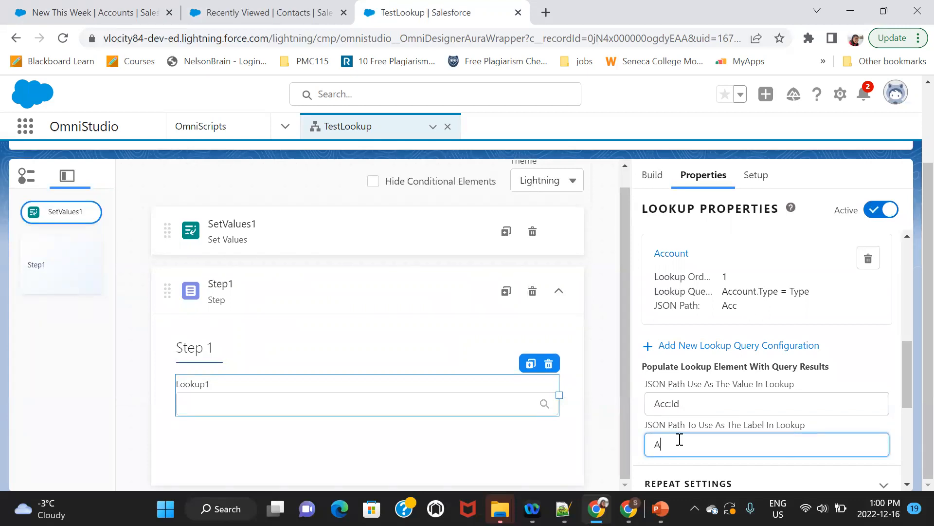
pyautogui.write('cc:Nasm')
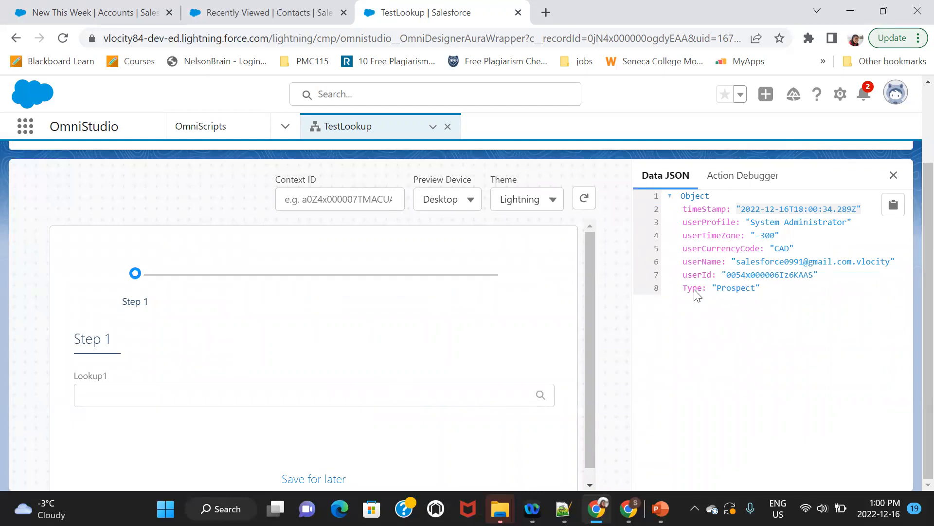
pyautogui.moveTo(759, 286)
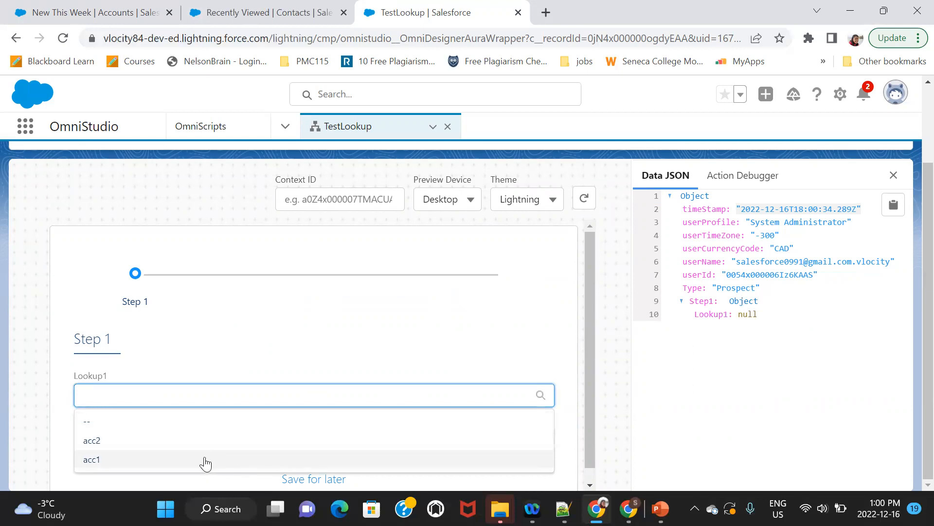
# - In the preview, choose acc1 in Lookup1 and reopen its options to see acc1 and acc2
pyautogui.click(91, 460)
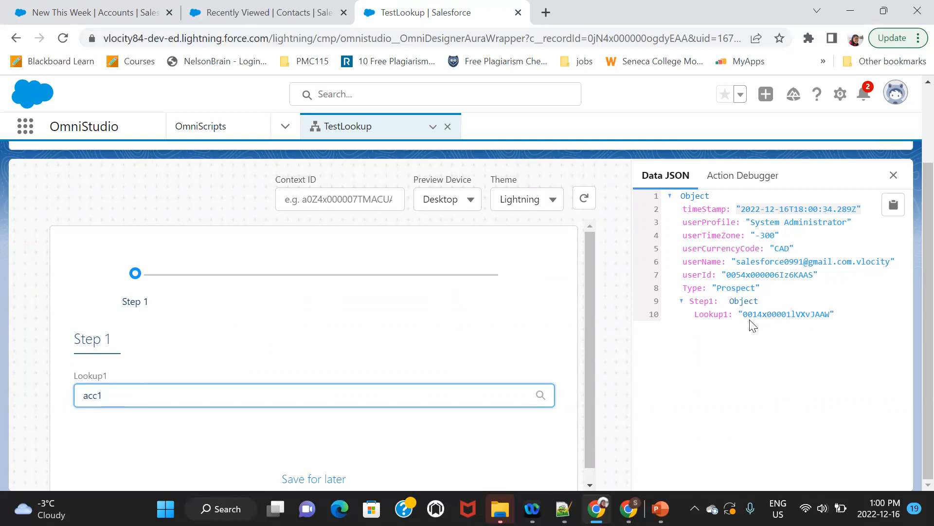
pyautogui.moveTo(864, 330)
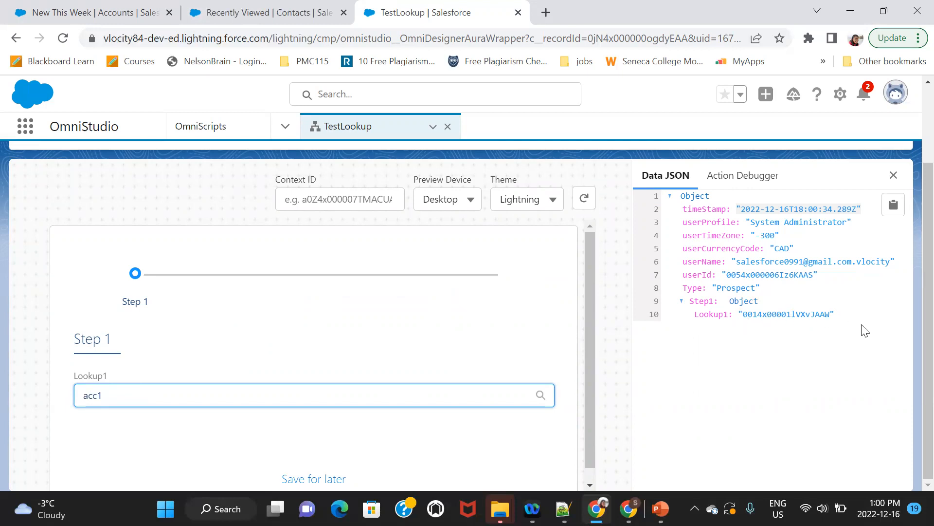
pyautogui.moveTo(549, 199)
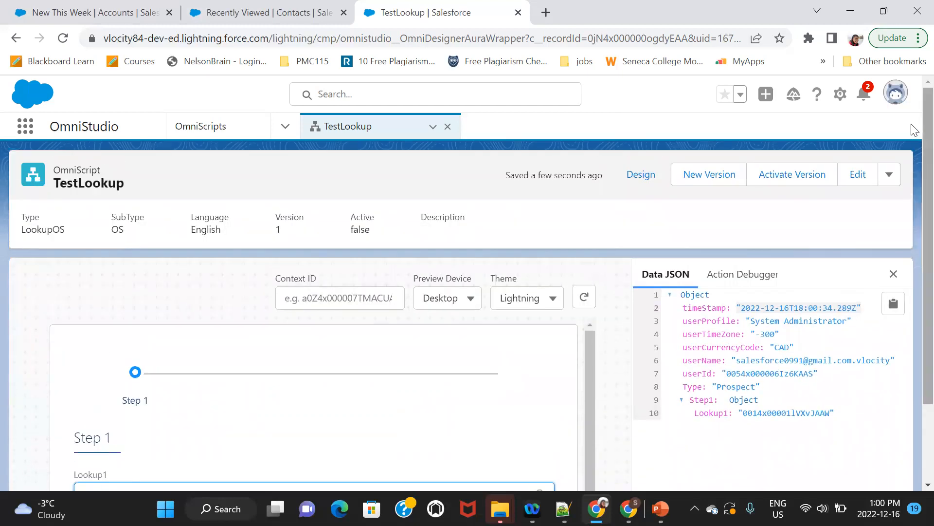
pyautogui.click(88, 13)
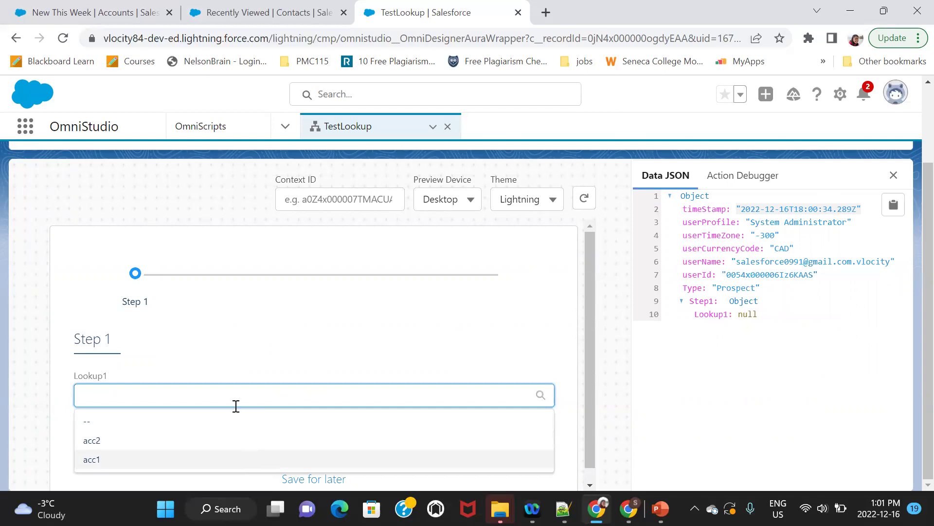
# - Check the accounts' Type and Rating, then start a second lookup query for Lookup1
pyautogui.click(87, 12)
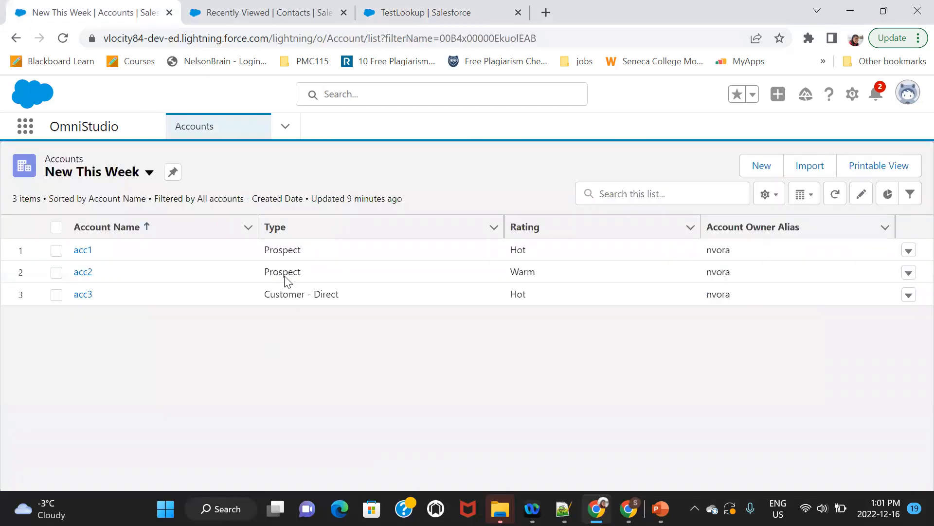
pyautogui.moveTo(300, 260)
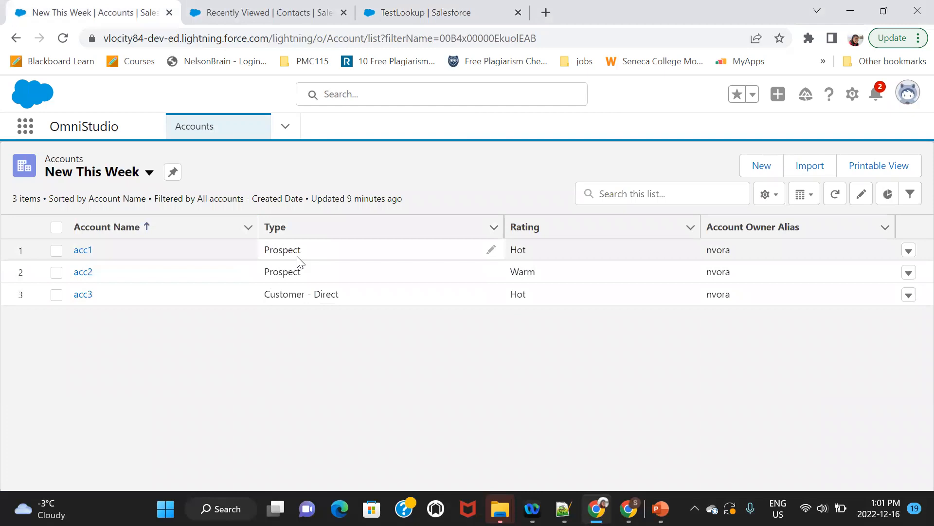
pyautogui.click(266, 11)
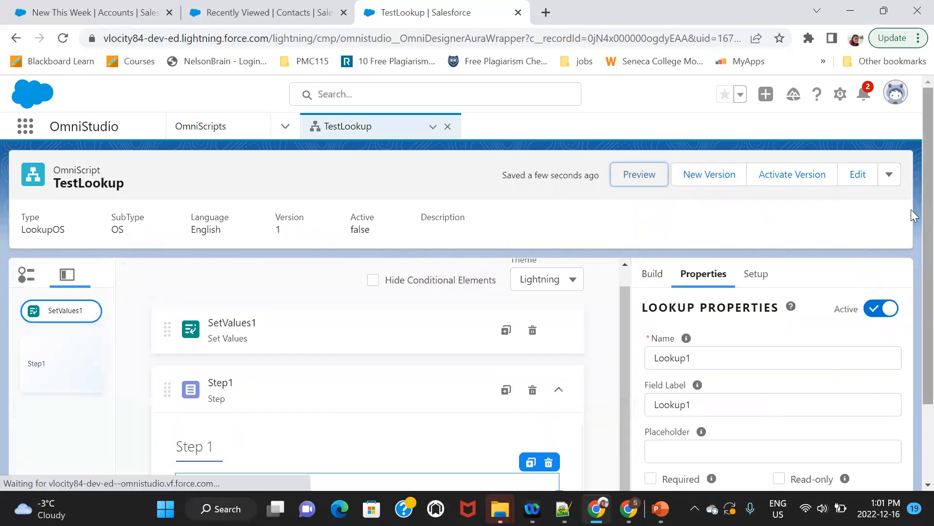
pyautogui.scroll(-3)
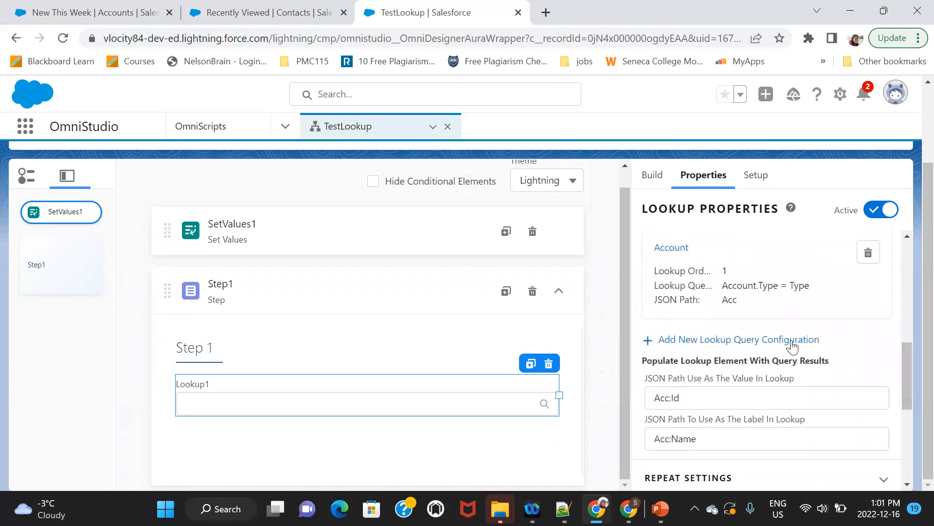
pyautogui.click(740, 338)
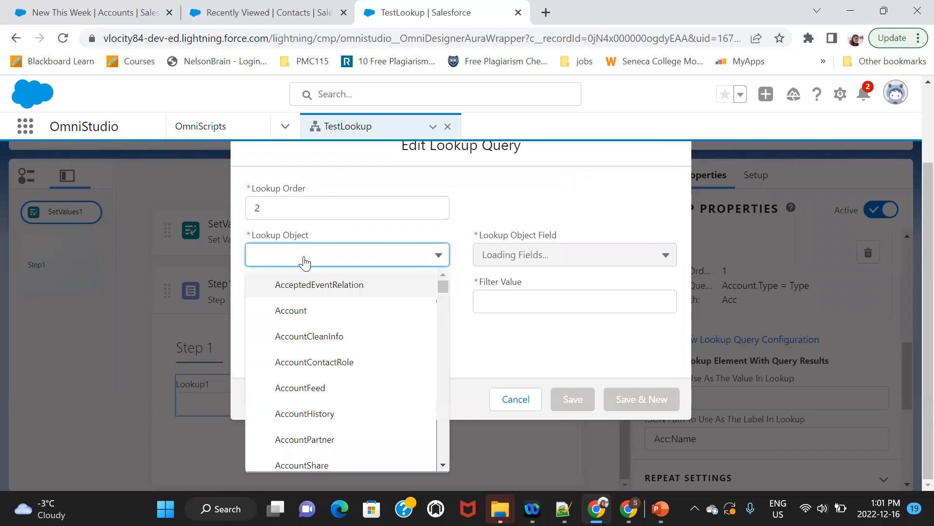
# - Query the Contact object filtered on its AccountId field
pyautogui.scroll(-3)
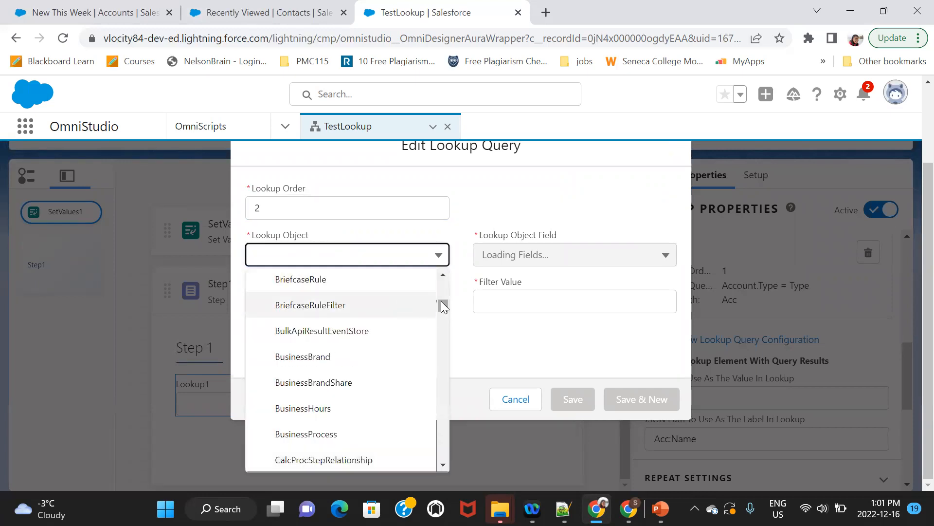
pyautogui.scroll(-3)
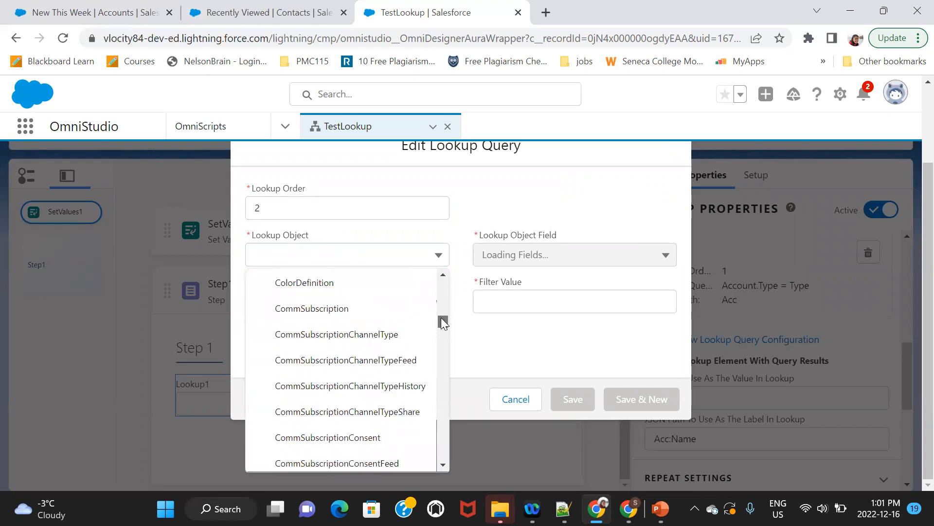
pyautogui.scroll(-3)
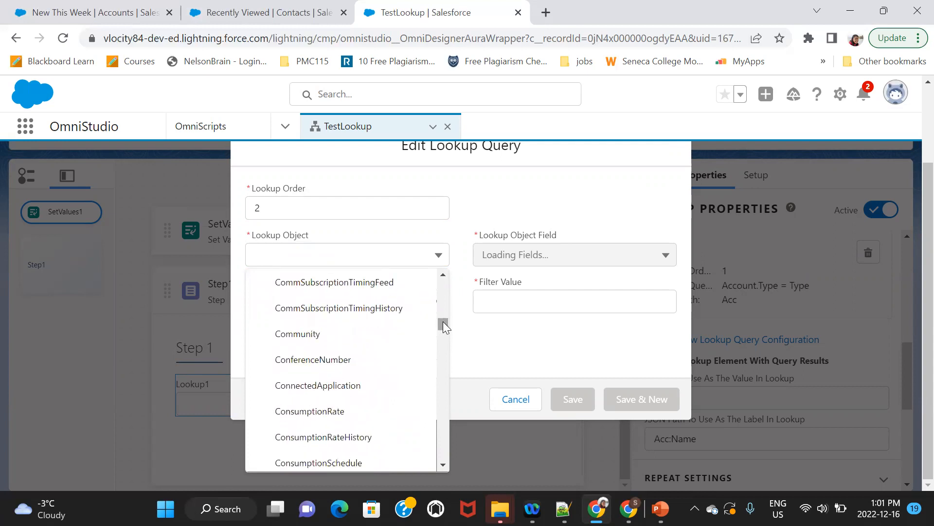
pyautogui.scroll(-3)
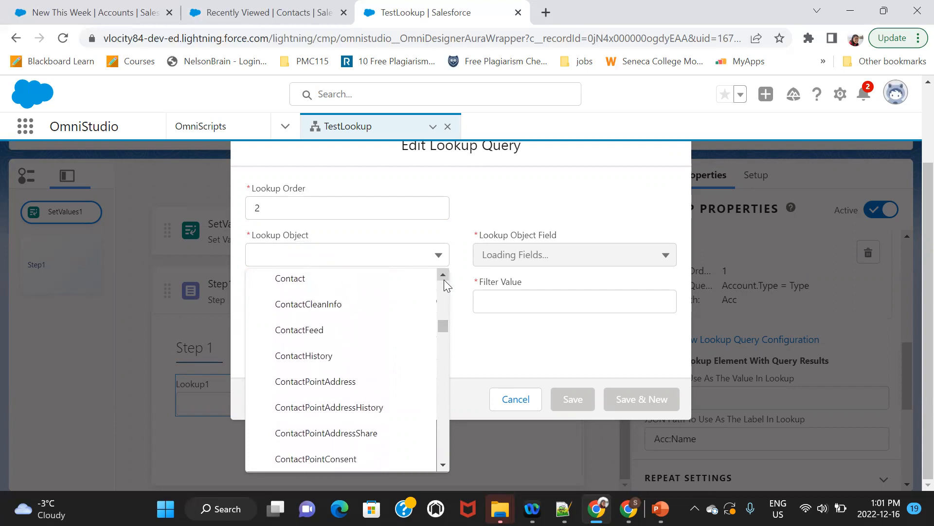
pyautogui.click(290, 278)
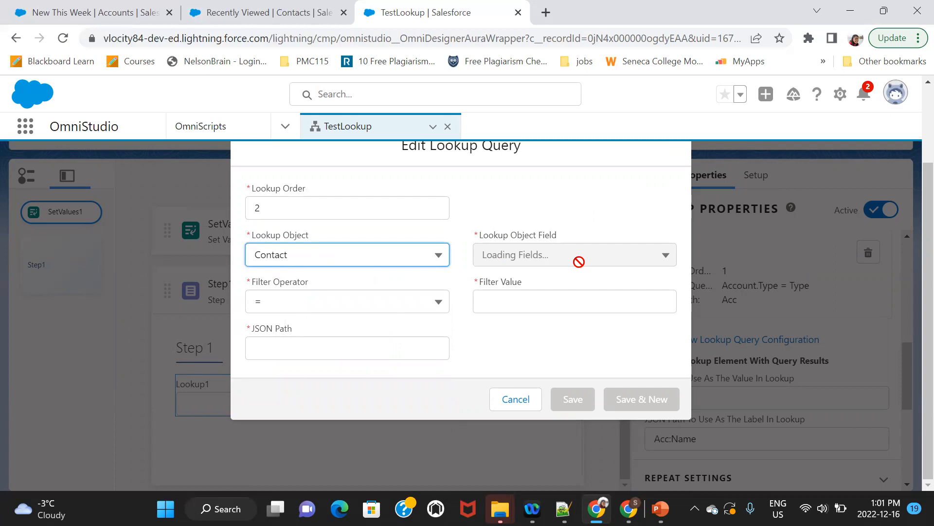
pyautogui.click(574, 255)
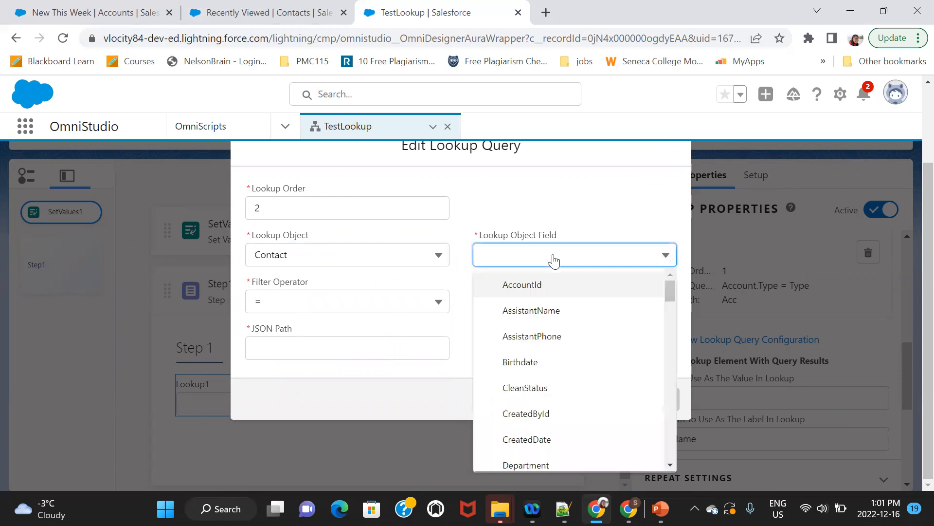
pyautogui.click(521, 284)
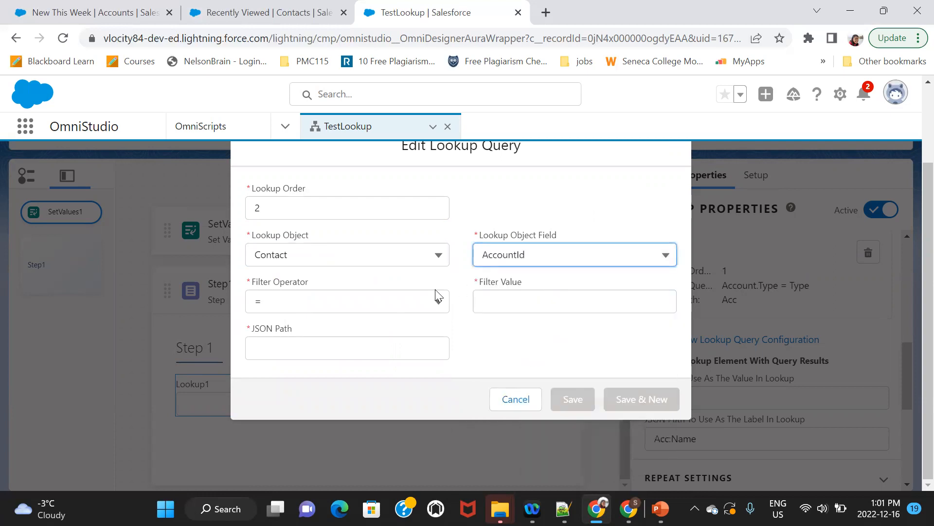
pyautogui.moveTo(427, 312)
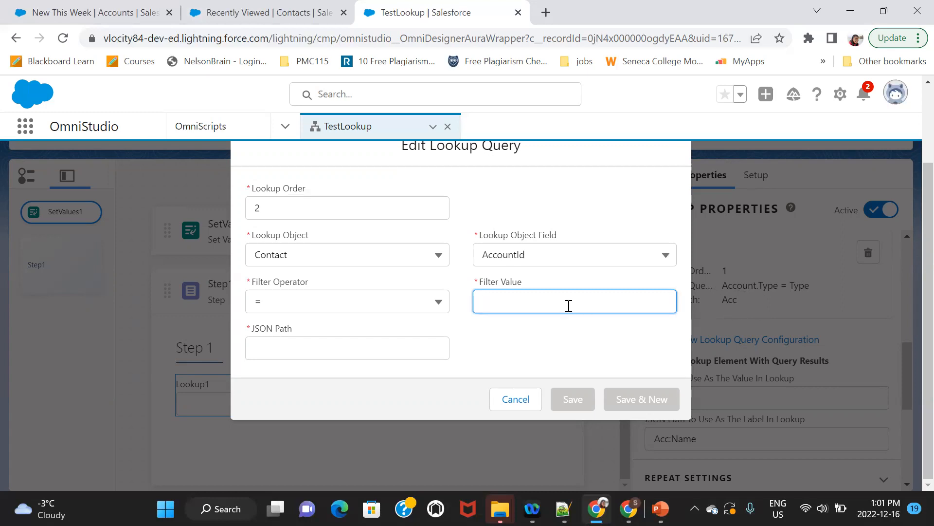
# - Set filter value Acc:Id and JSON path Con, then save the Contact query
pyautogui.write('Acc:Id')
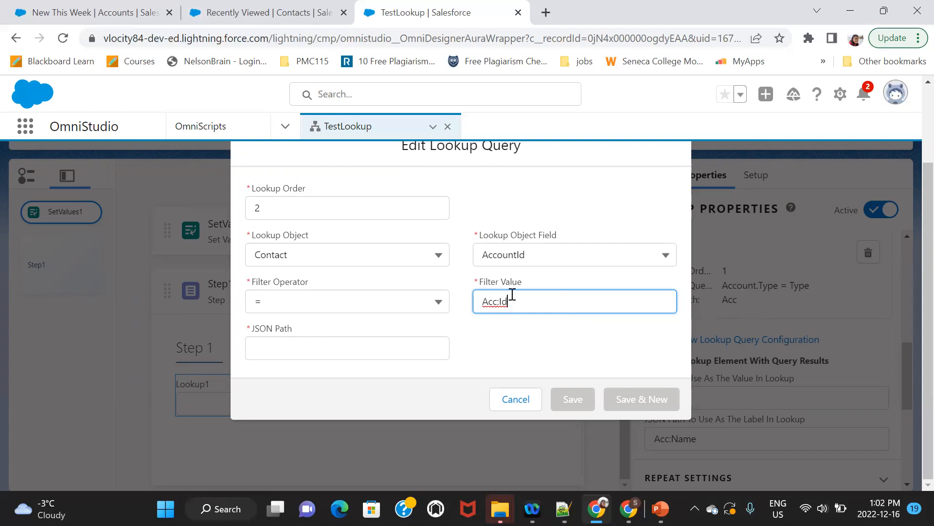
pyautogui.click(347, 347)
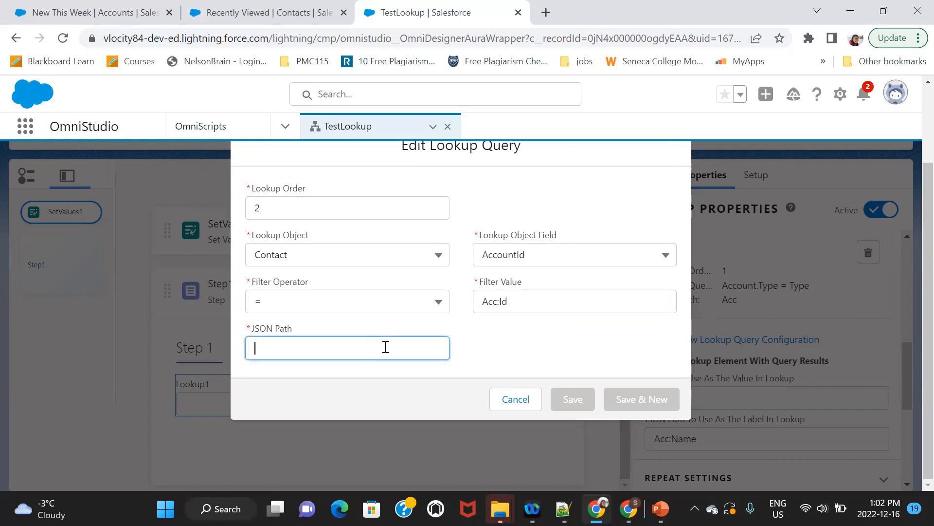
pyautogui.write('Con')
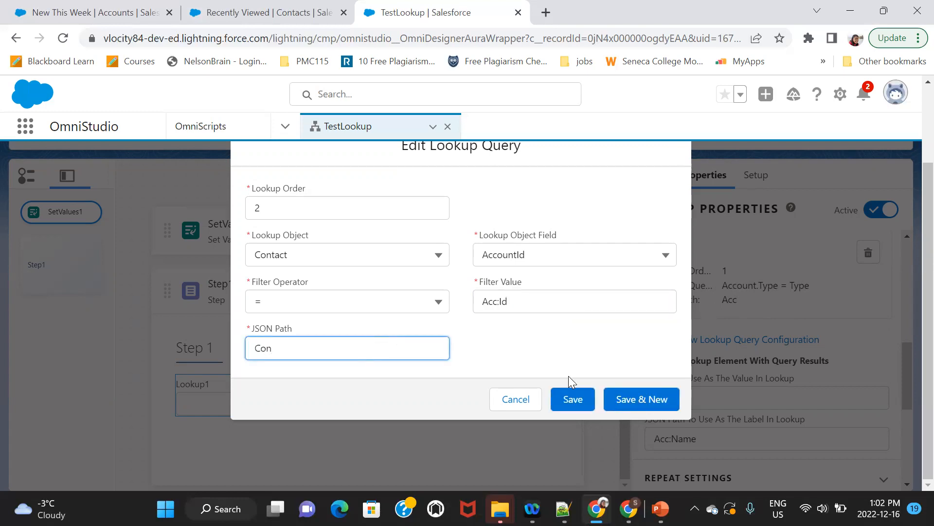
pyautogui.click(573, 399)
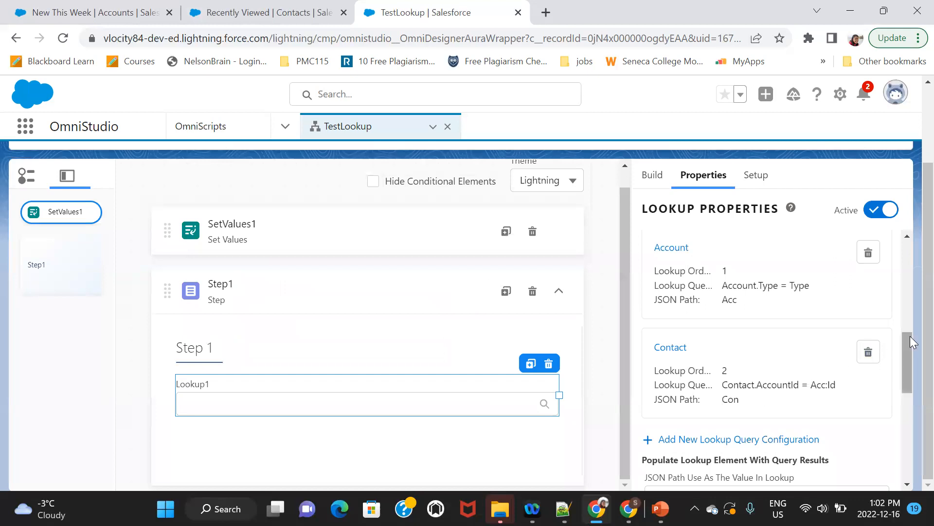
# - Change the lookup value path from Acc:Id to Con:Id
pyautogui.scroll(-3)
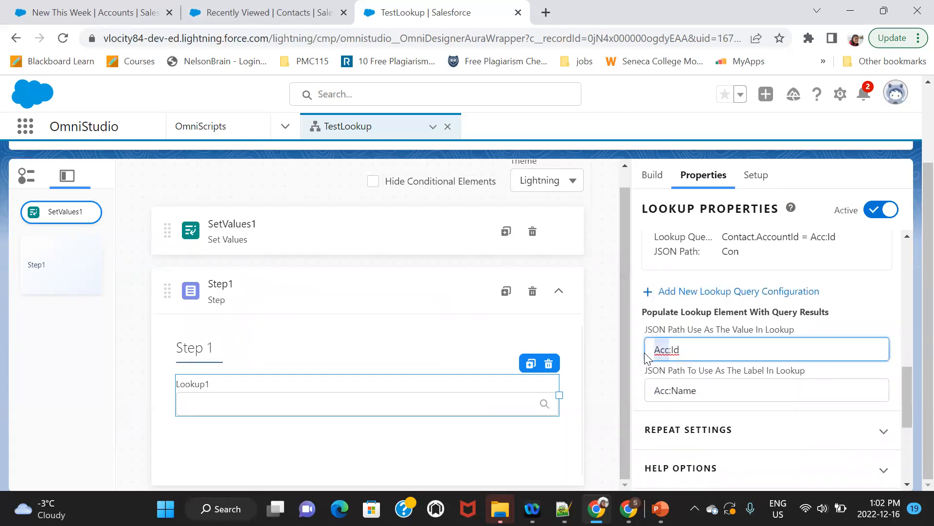
pyautogui.write('Con:Id')
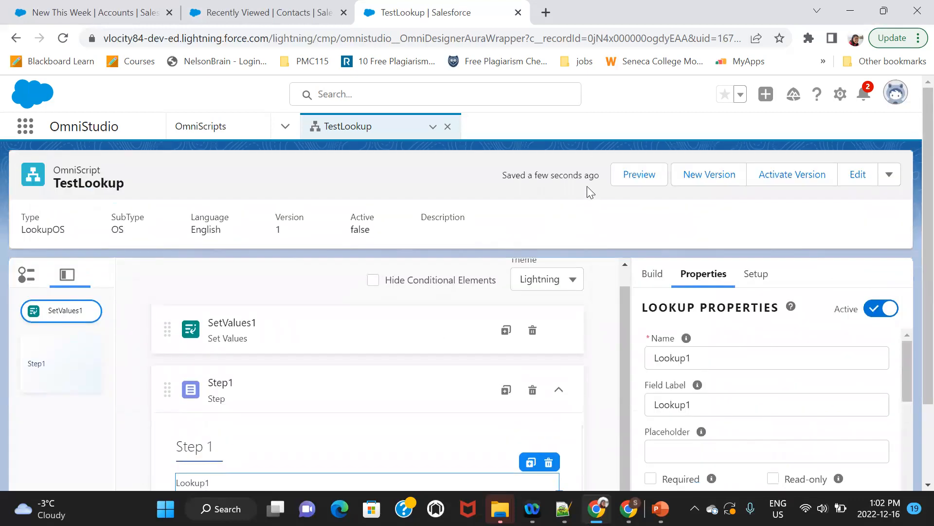
# - Preview TestLookup, expand Lookup1 to see contacts c1 and c2, then return to Accounts
pyautogui.click(639, 173)
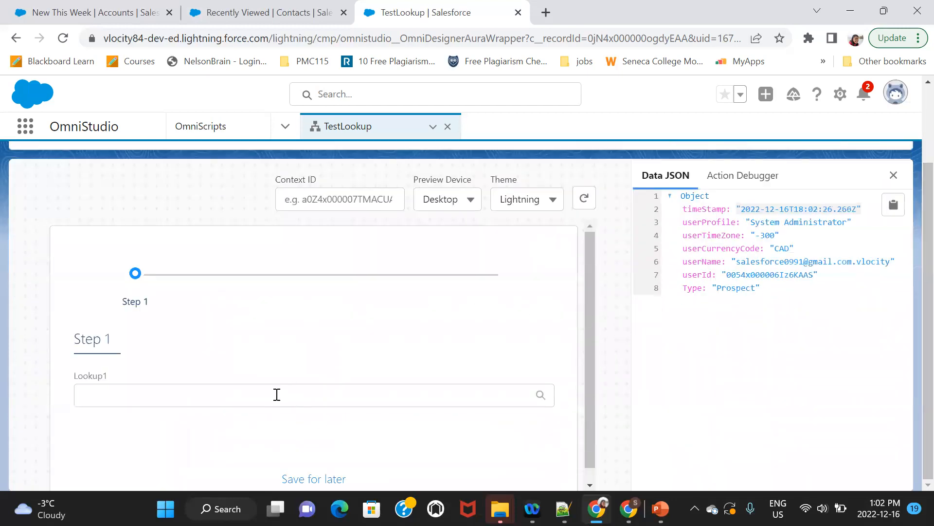
pyautogui.click(278, 395)
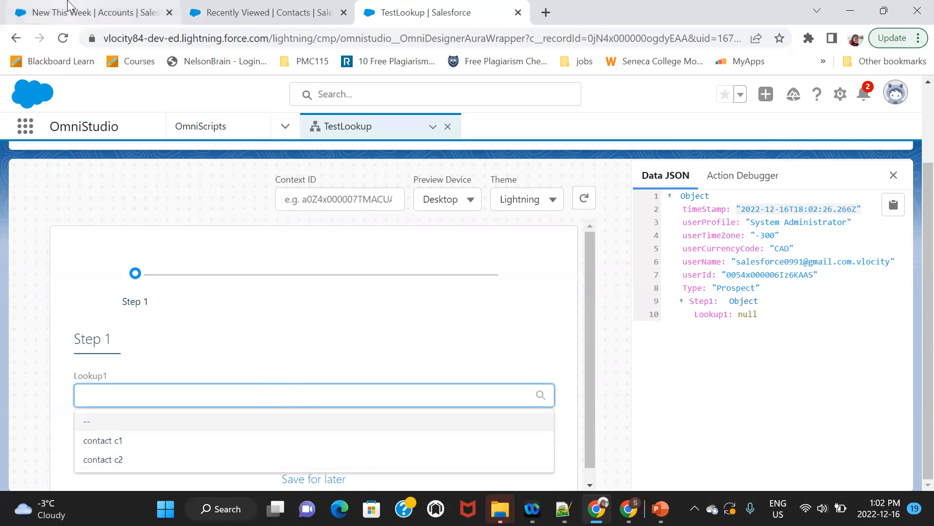
pyautogui.click(78, 12)
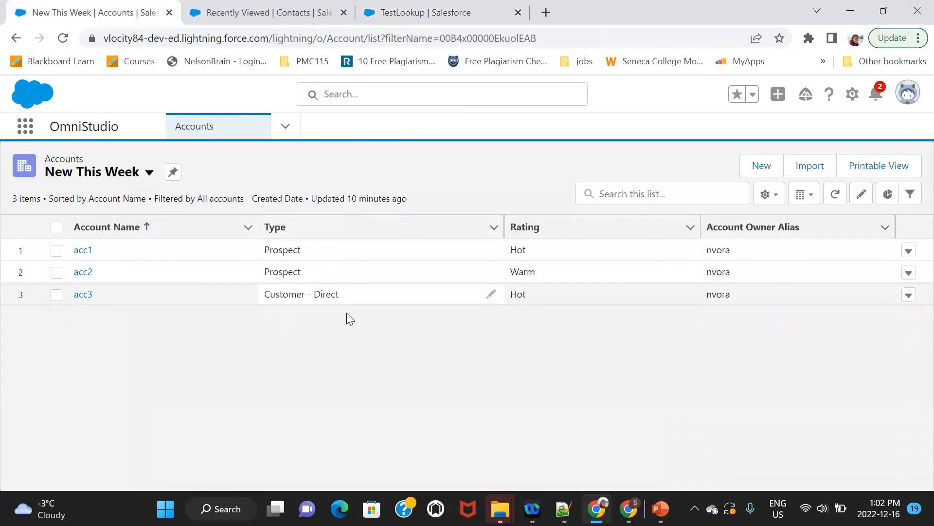
# - Compare the Contacts and Accounts lists for Type and Rating, then return to TestLookup
pyautogui.click(269, 12)
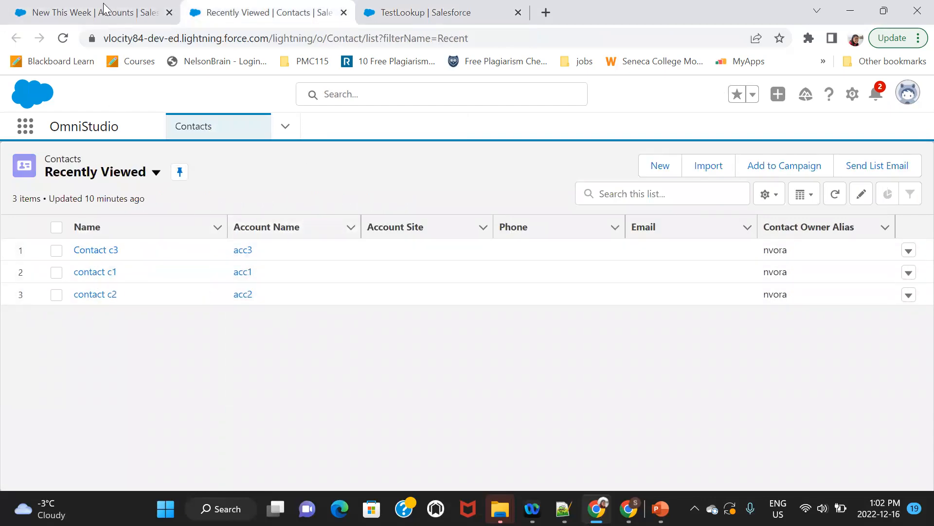
pyautogui.click(83, 13)
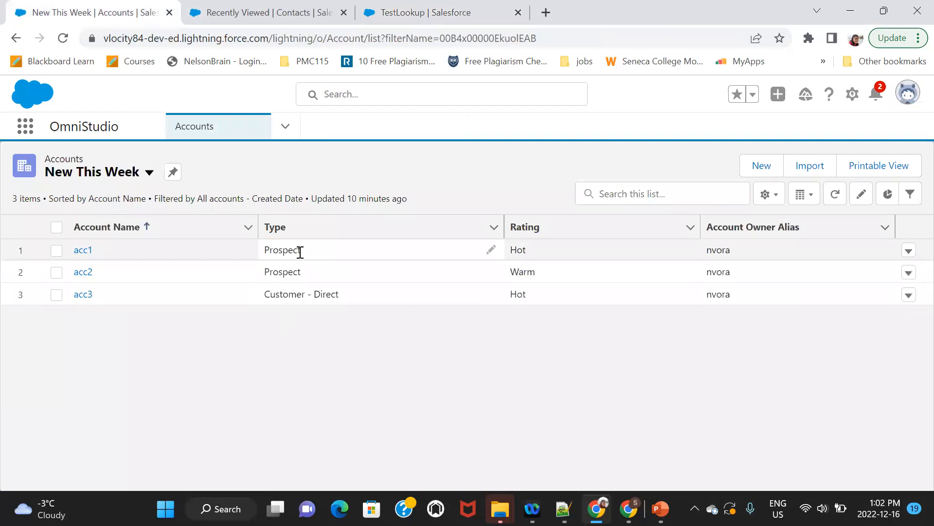
pyautogui.moveTo(306, 284)
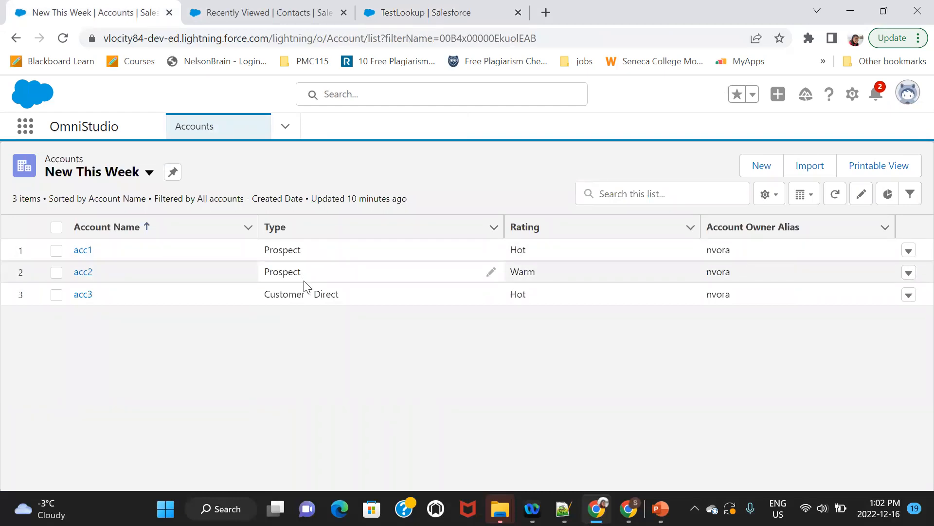
pyautogui.moveTo(321, 275)
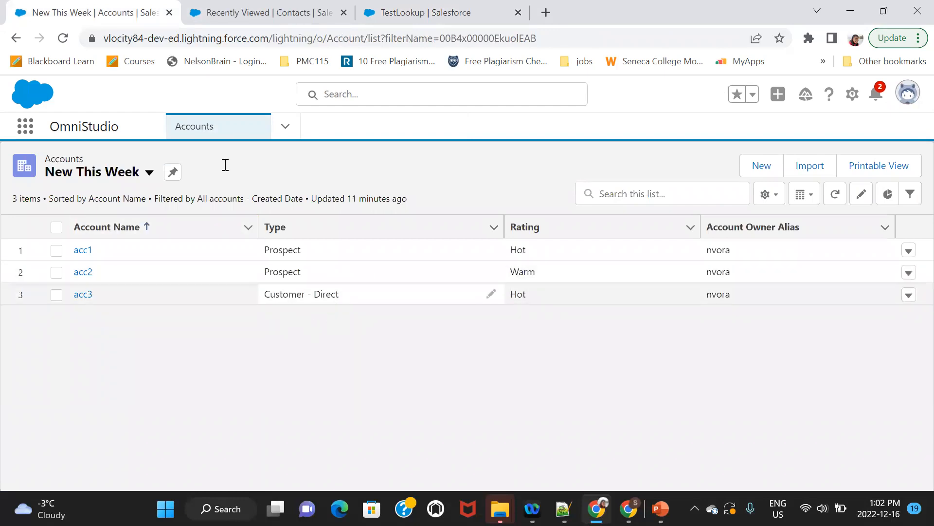
pyautogui.click(422, 12)
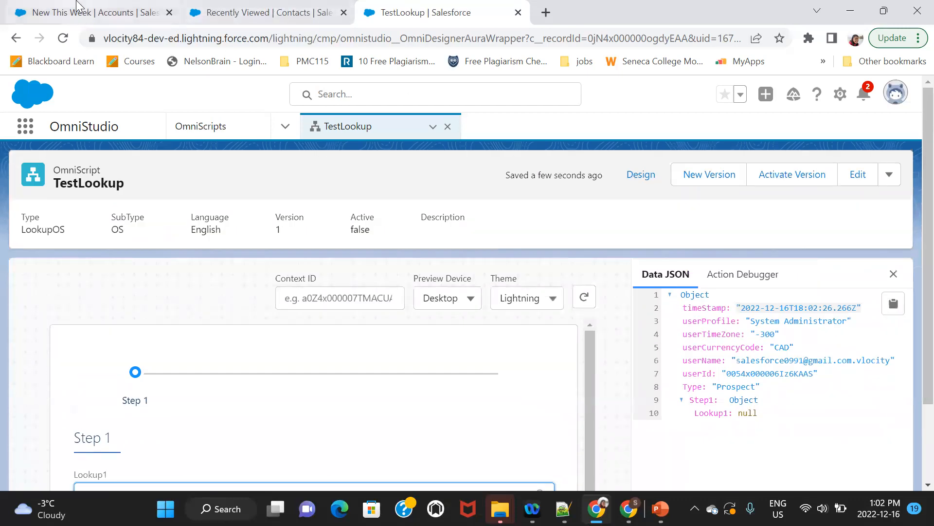
# - Recheck accounts and contacts once more and return to the TestLookup designer
pyautogui.click(87, 13)
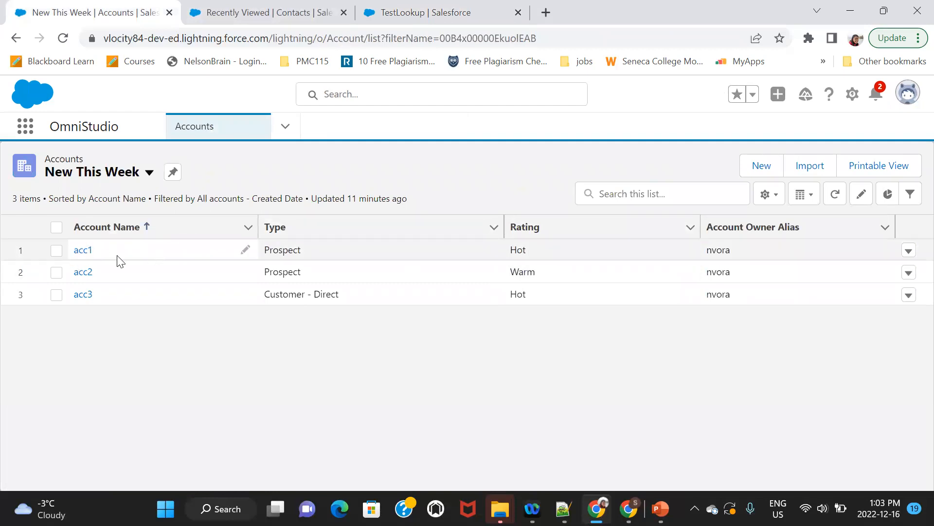
pyautogui.click(274, 12)
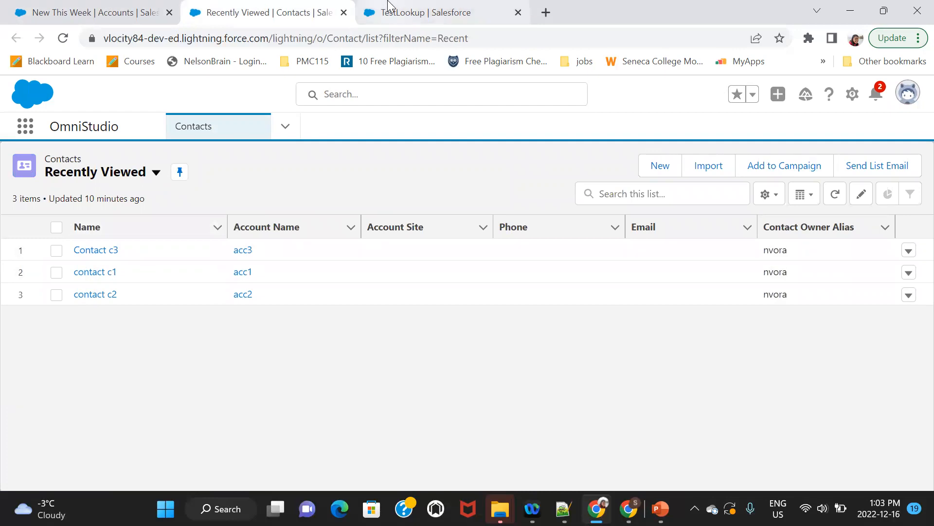
pyautogui.click(436, 13)
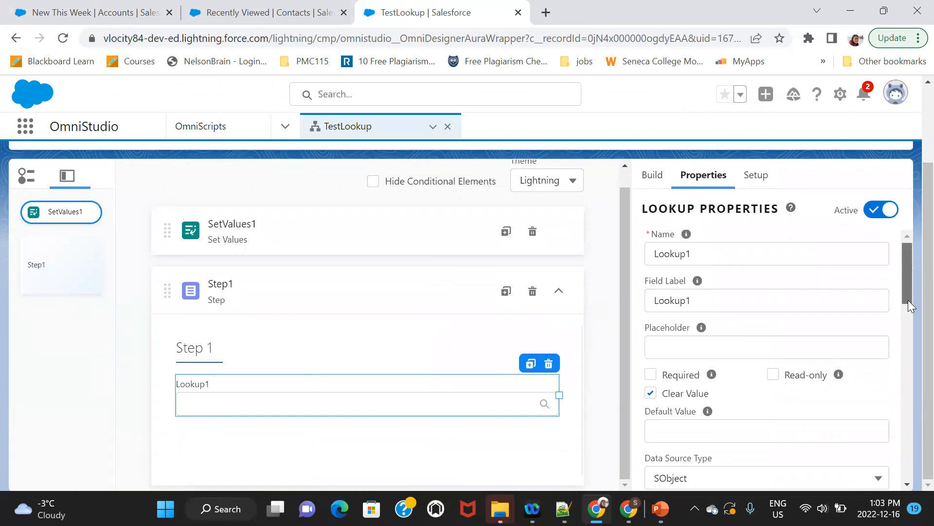
# - Add and save a lookup query on Account where Rating = 'Hot' with JSON path Acc
pyautogui.scroll(-3)
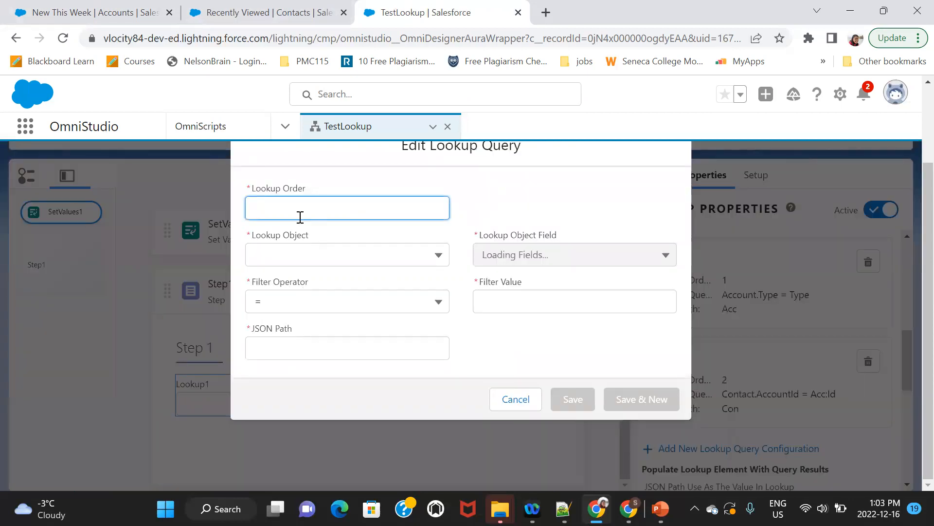
pyautogui.click(348, 255)
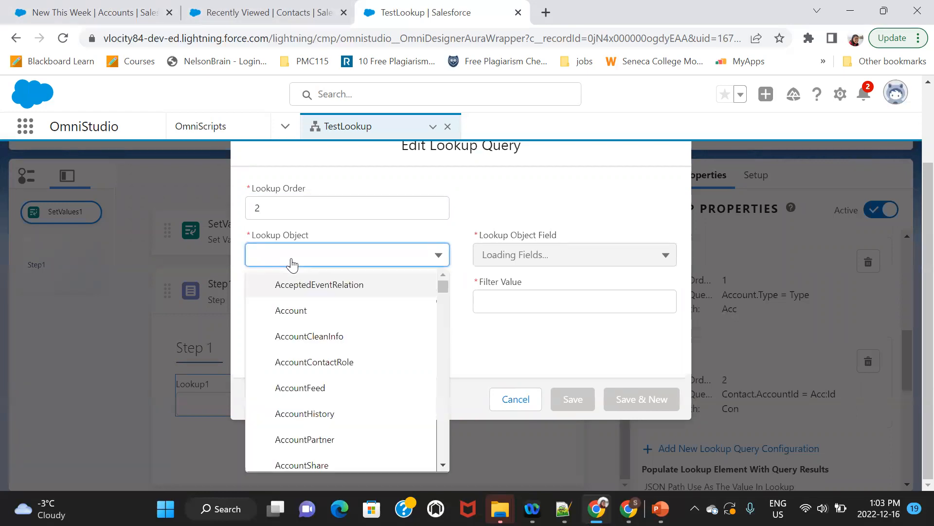
pyautogui.click(291, 310)
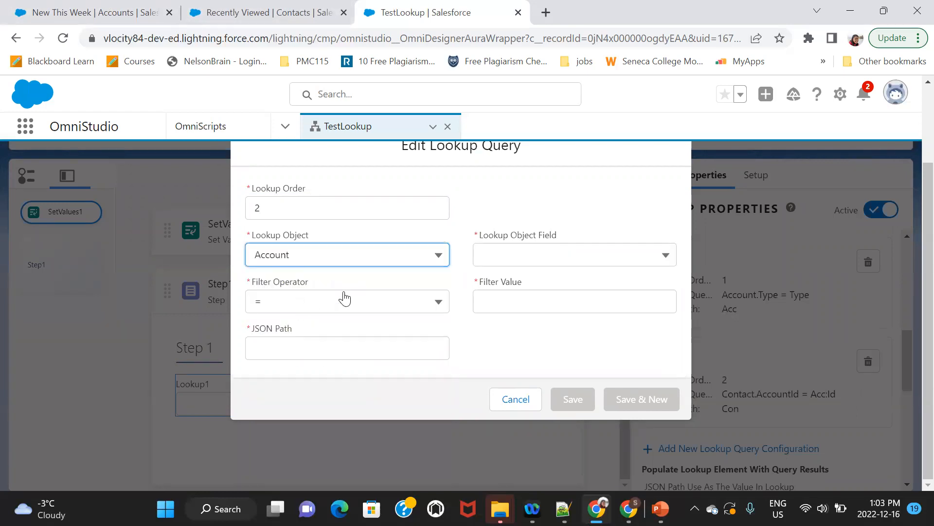
pyautogui.click(574, 254)
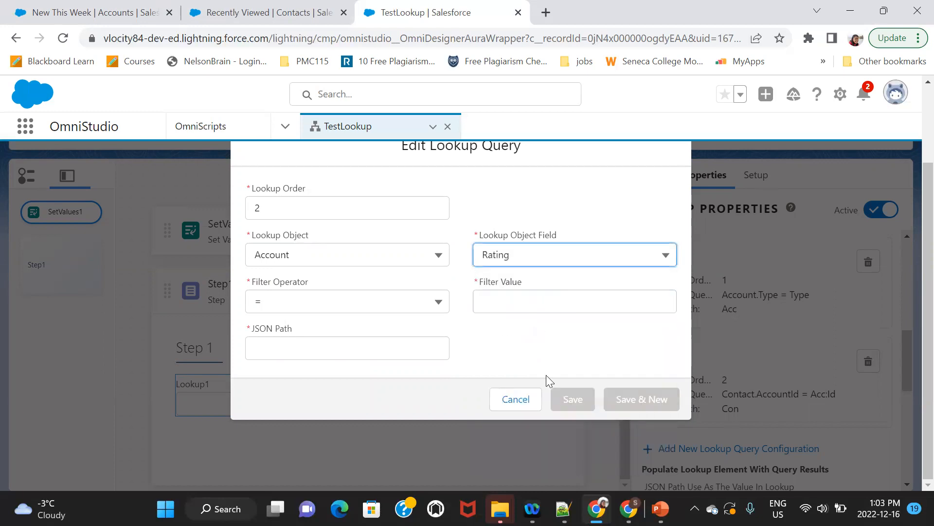
pyautogui.write("'Hot")
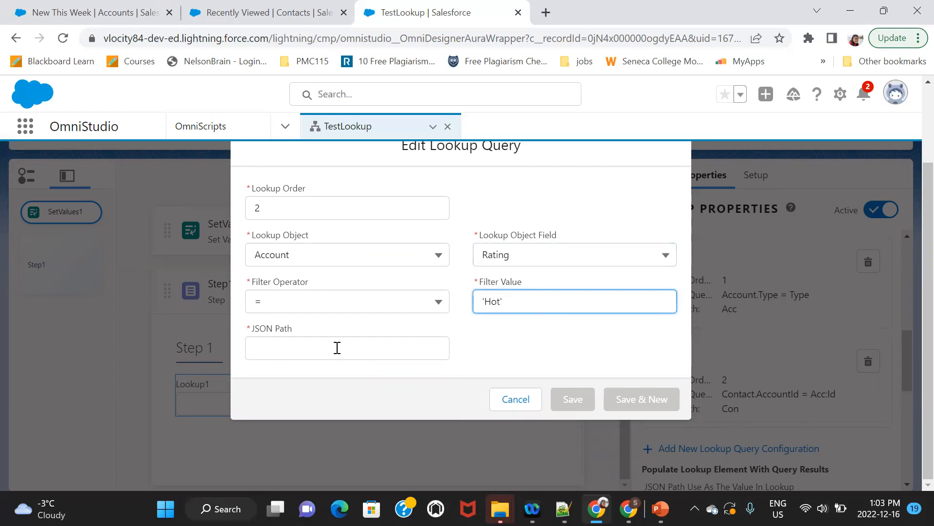
pyautogui.write('Acc')
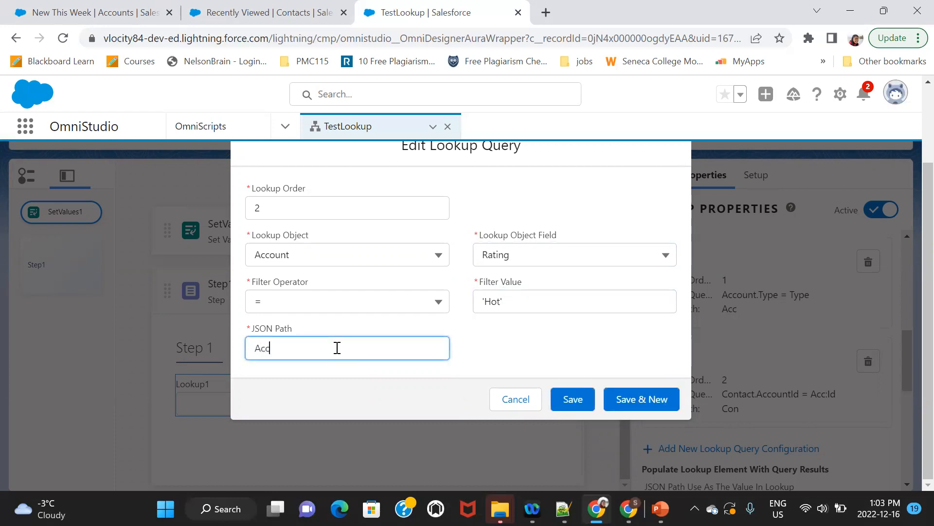
pyautogui.moveTo(582, 398)
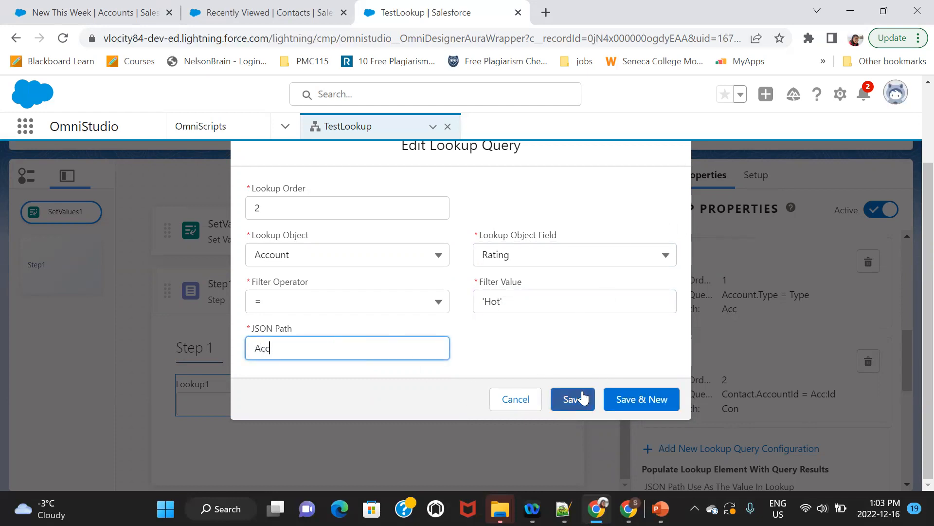
pyautogui.click(573, 399)
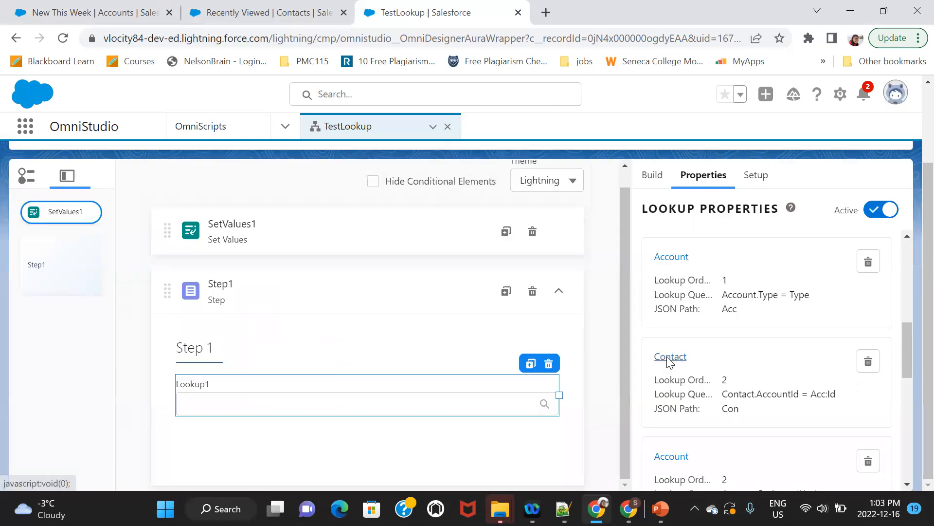
# - Set the Contact lookup query's order to 3 so it runs after both Account queries
pyautogui.click(670, 356)
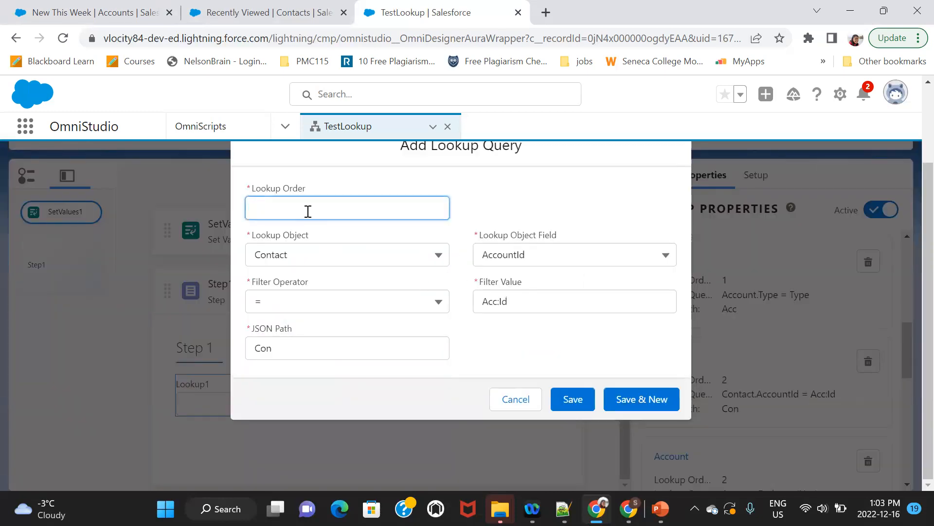
pyautogui.write('3')
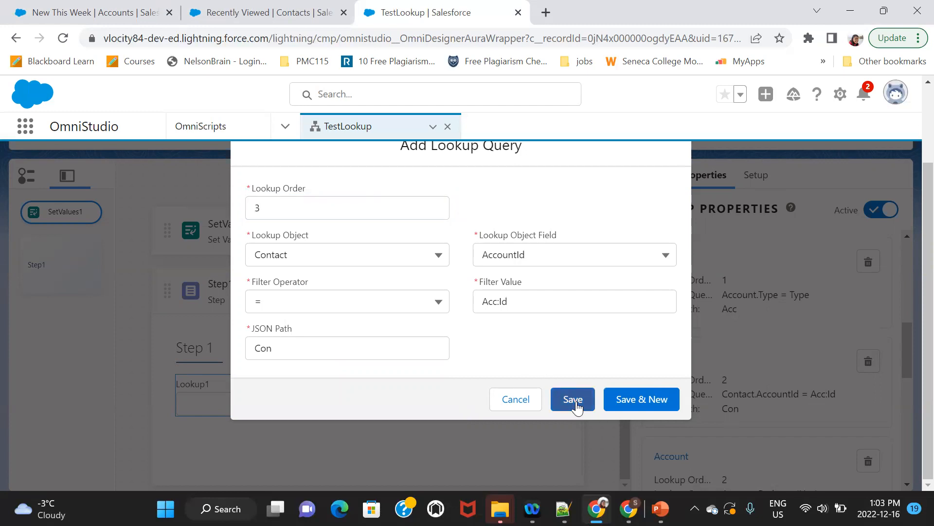
pyautogui.moveTo(555, 352)
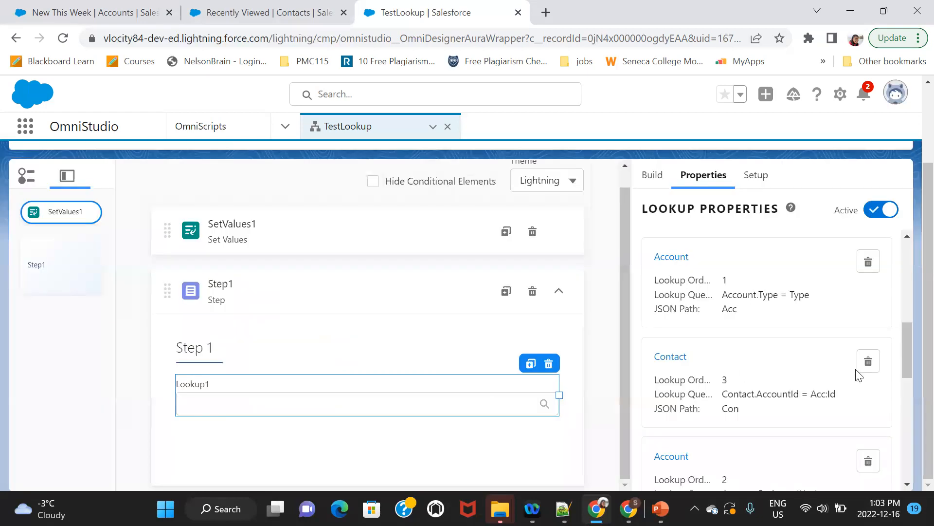
pyautogui.scroll(-3)
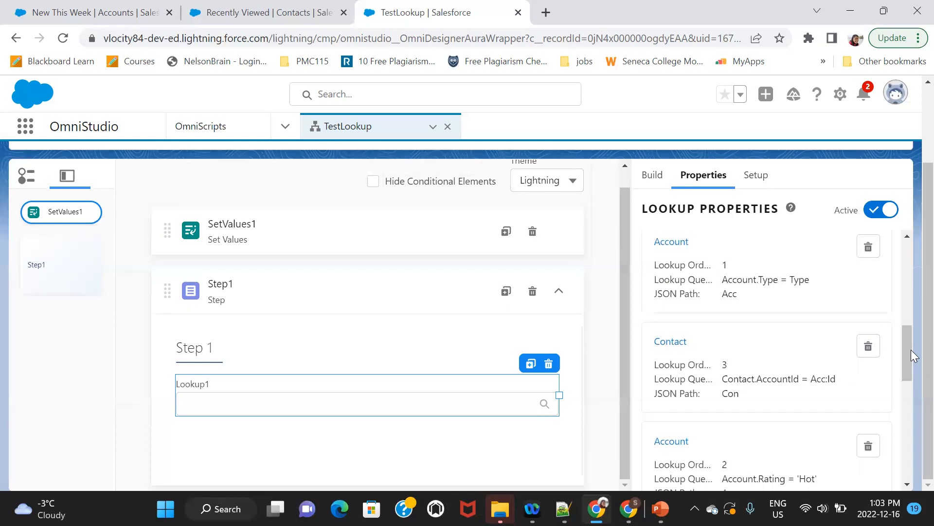
pyautogui.moveTo(724, 297)
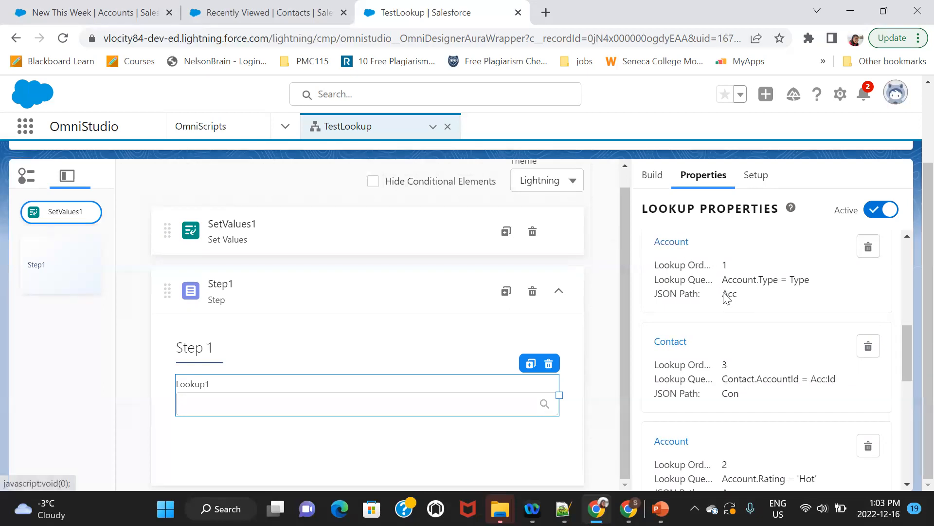
pyautogui.moveTo(728, 294)
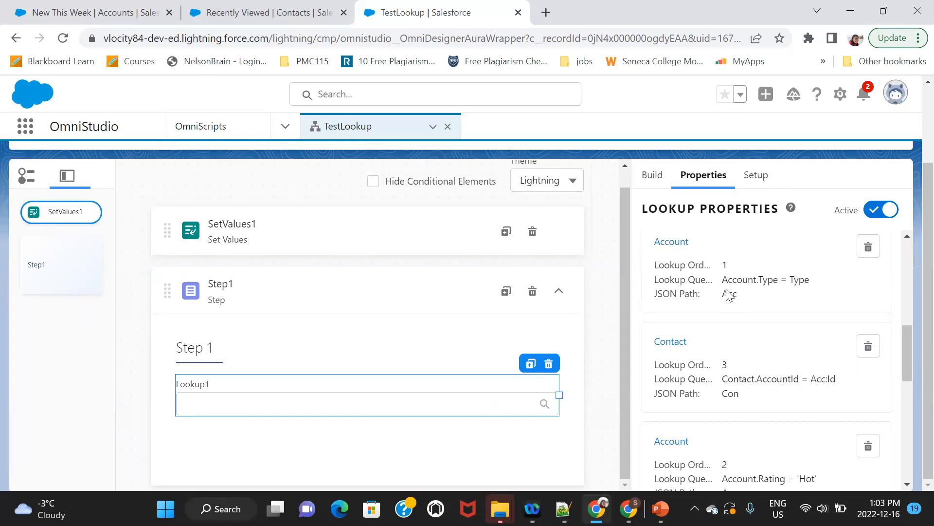
pyautogui.scroll(-3)
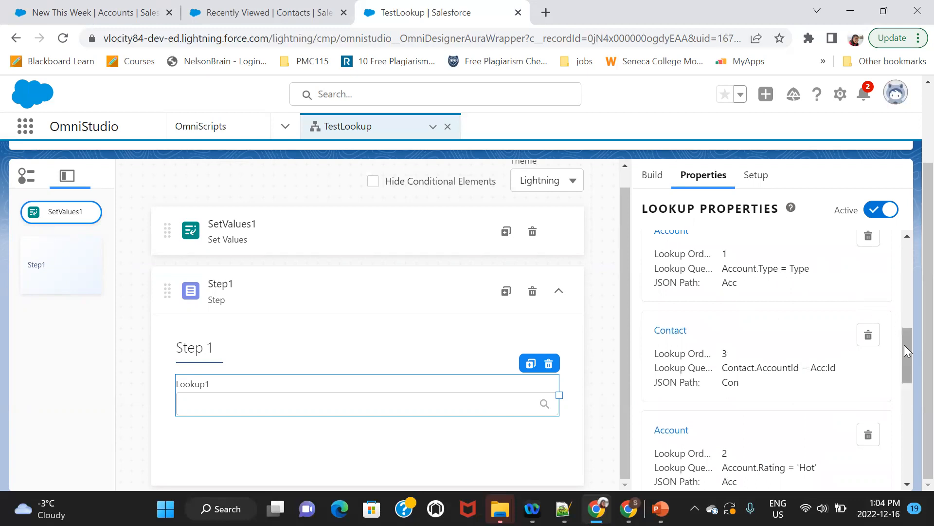
pyautogui.scroll(-3)
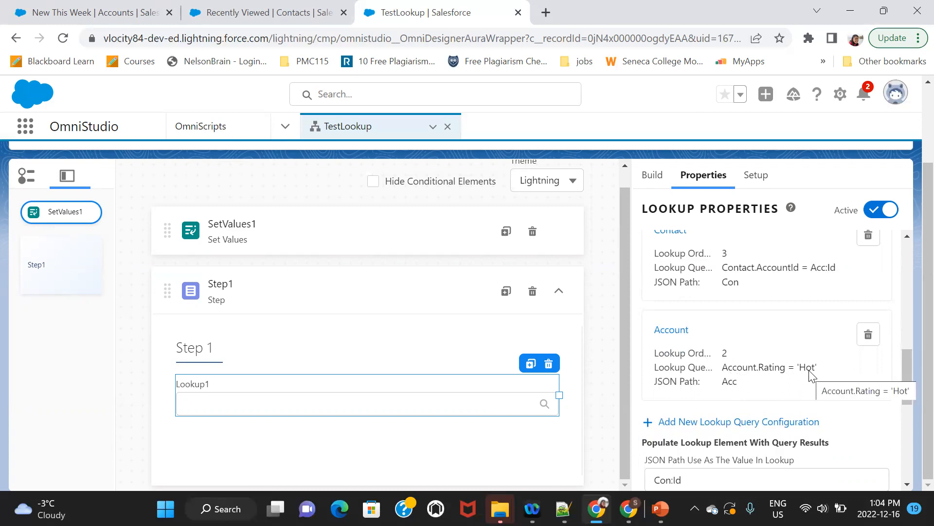
pyautogui.moveTo(816, 377)
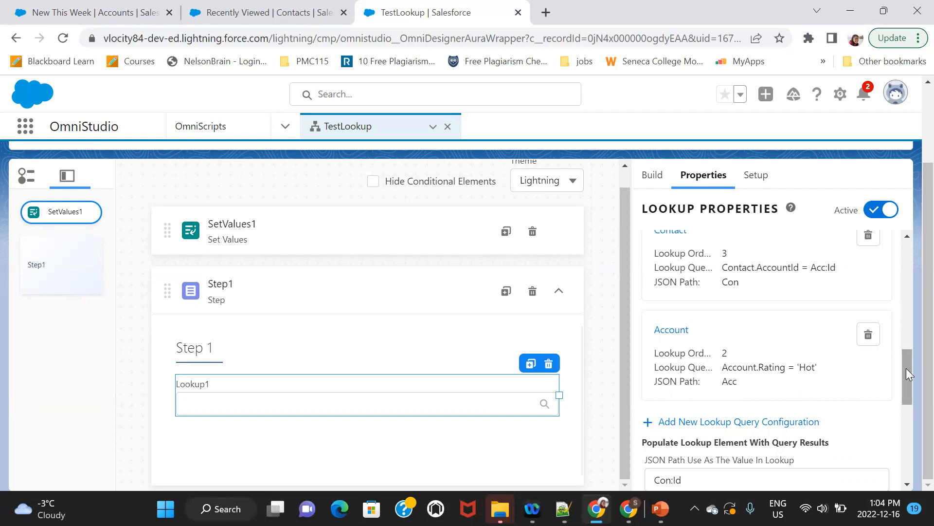
pyautogui.scroll(-3)
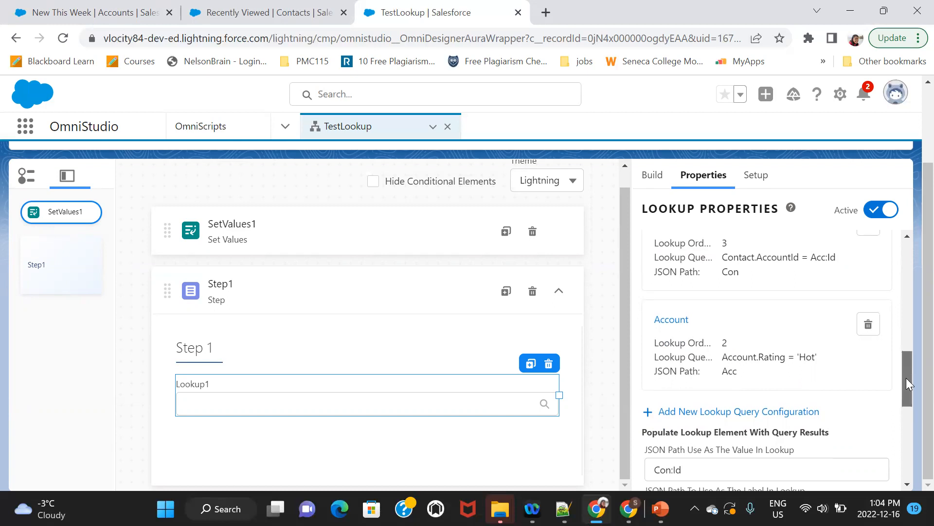
pyautogui.scroll(-3)
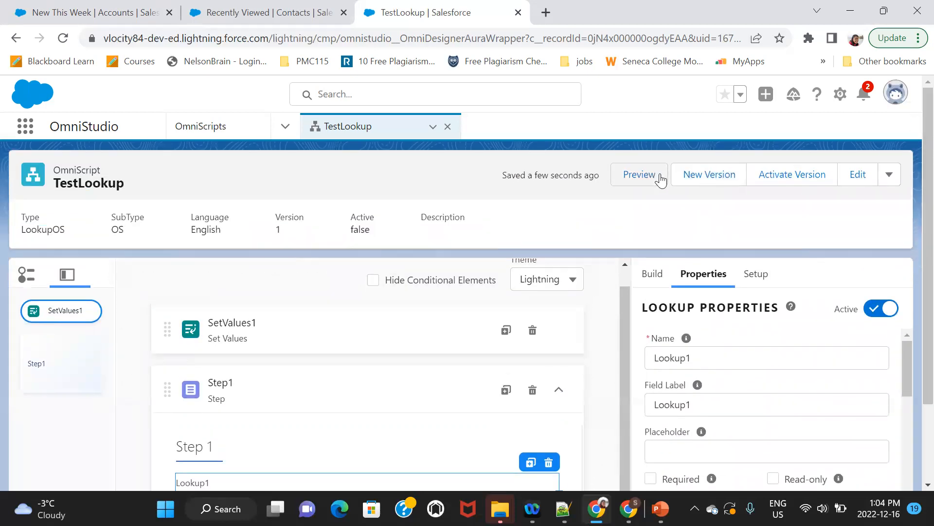
# - Preview TestLookup and scroll Lookup1's list, which still offers every contact
pyautogui.click(640, 174)
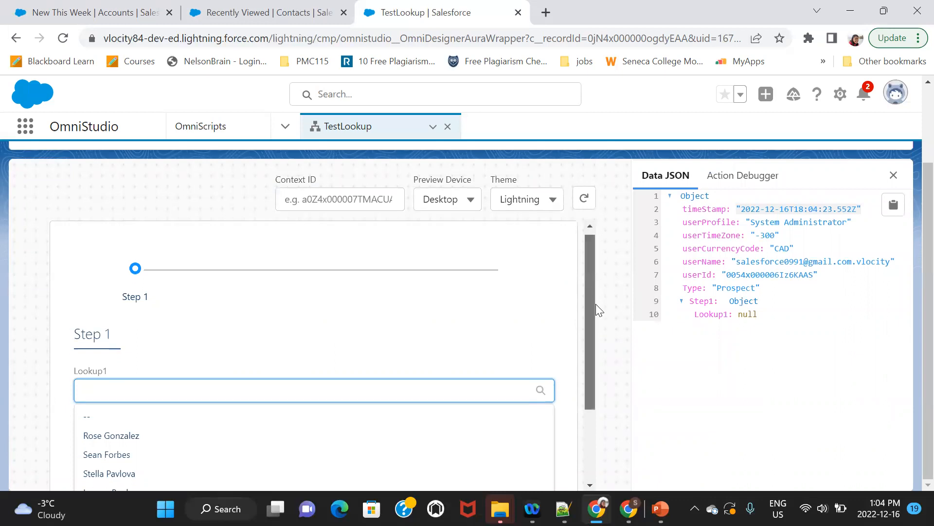
pyautogui.scroll(-3)
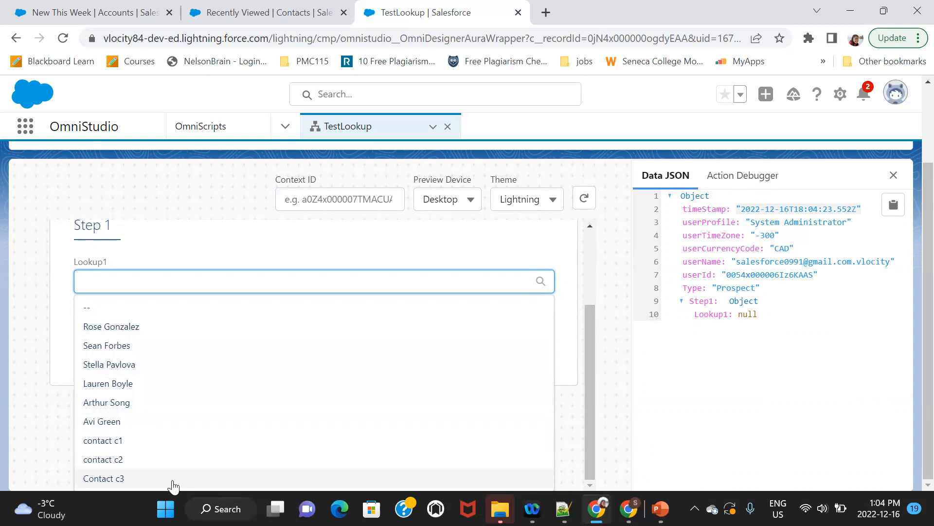
pyautogui.moveTo(312, 379)
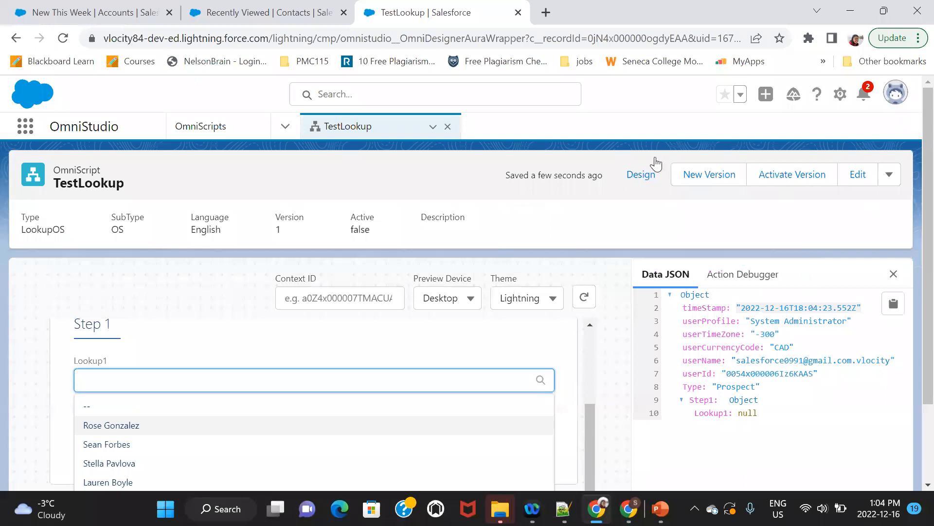
# - Return to the designer and scroll to Lookup1's three lookup queries
pyautogui.click(640, 174)
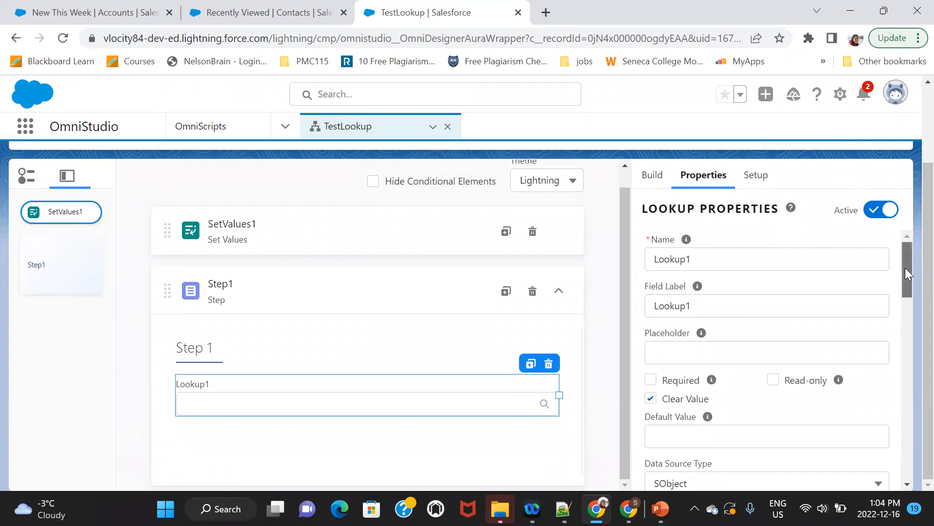
pyautogui.scroll(-3)
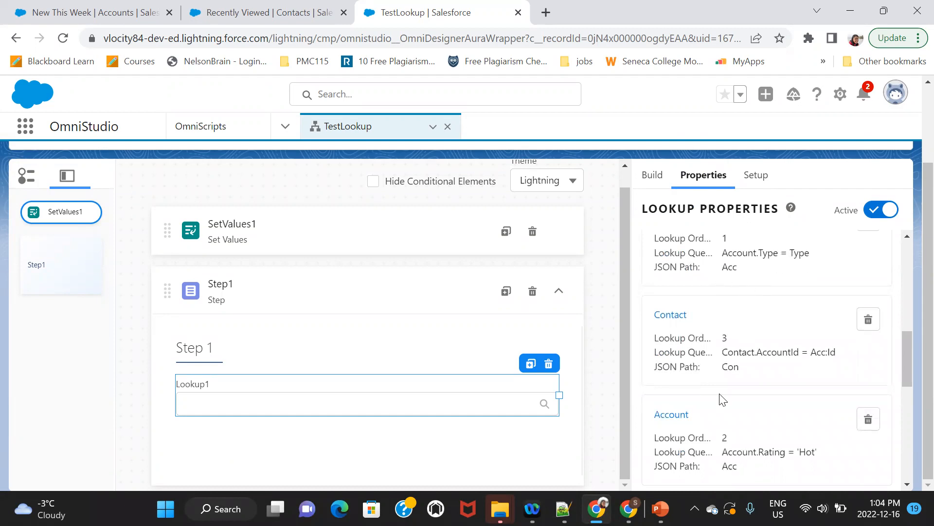
pyautogui.moveTo(710, 433)
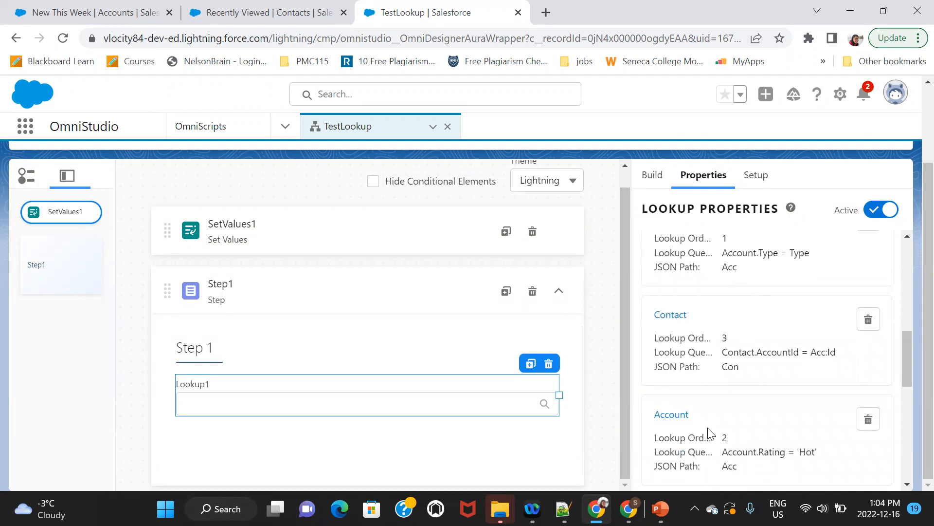
pyautogui.moveTo(666, 375)
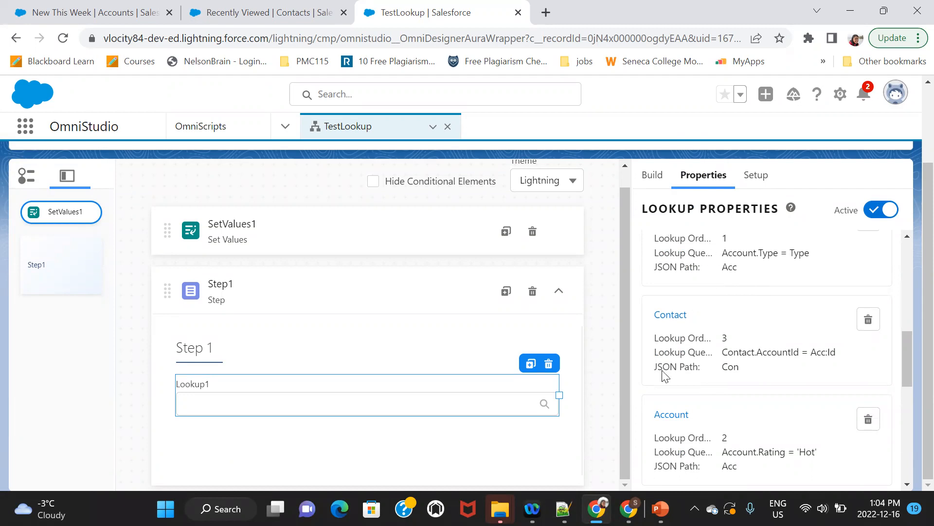
pyautogui.moveTo(672, 417)
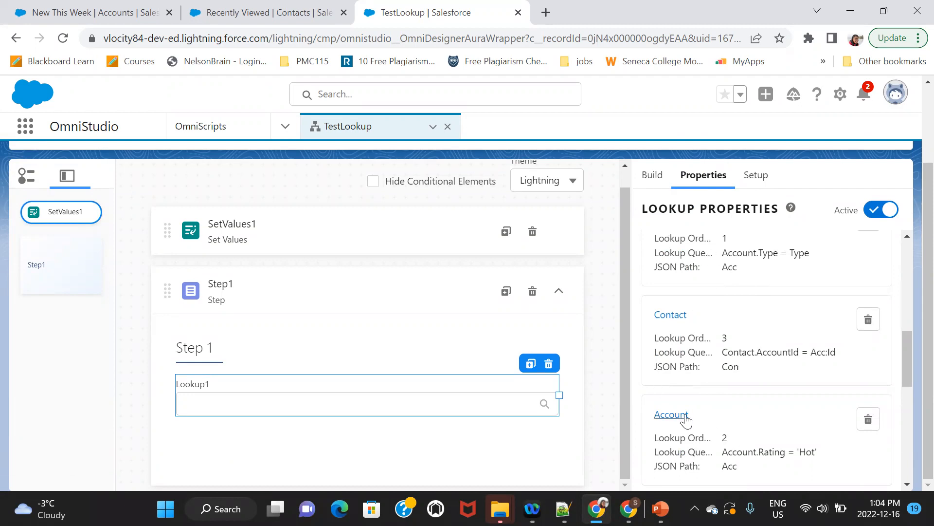
# - Change the Account Rating = 'Hot' query's lookup order to 1
pyautogui.click(672, 414)
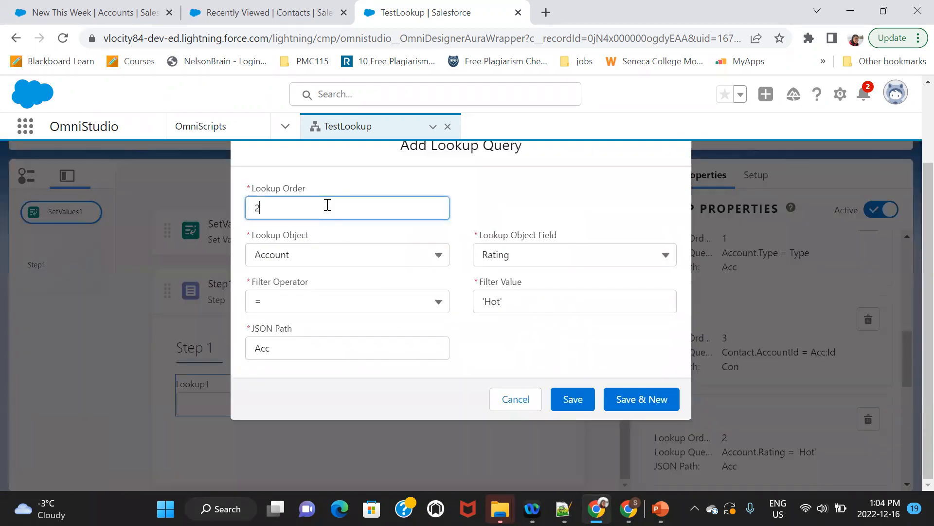
pyautogui.write('1')
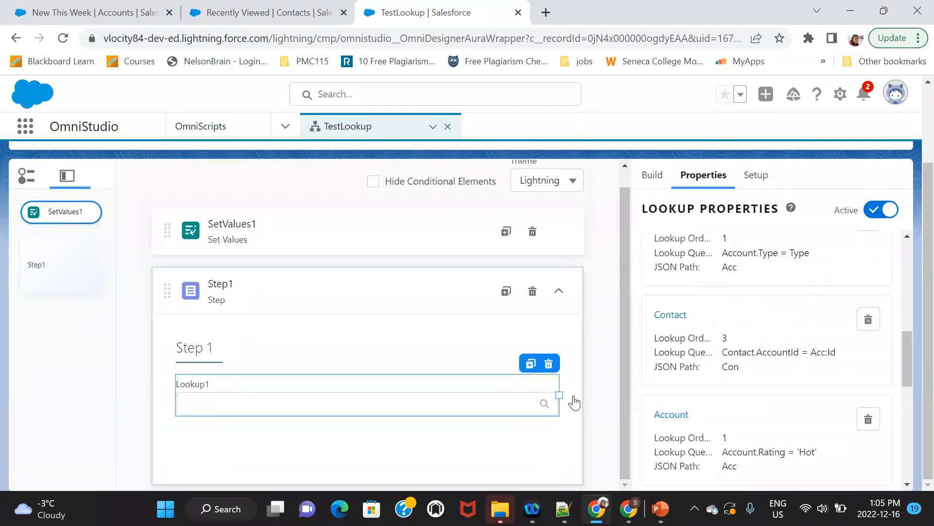
pyautogui.moveTo(712, 266)
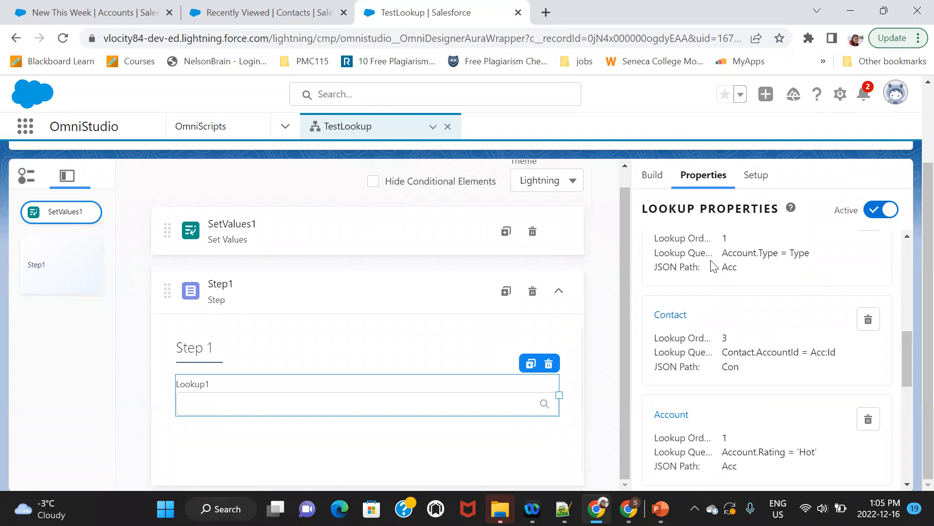
pyautogui.moveTo(723, 262)
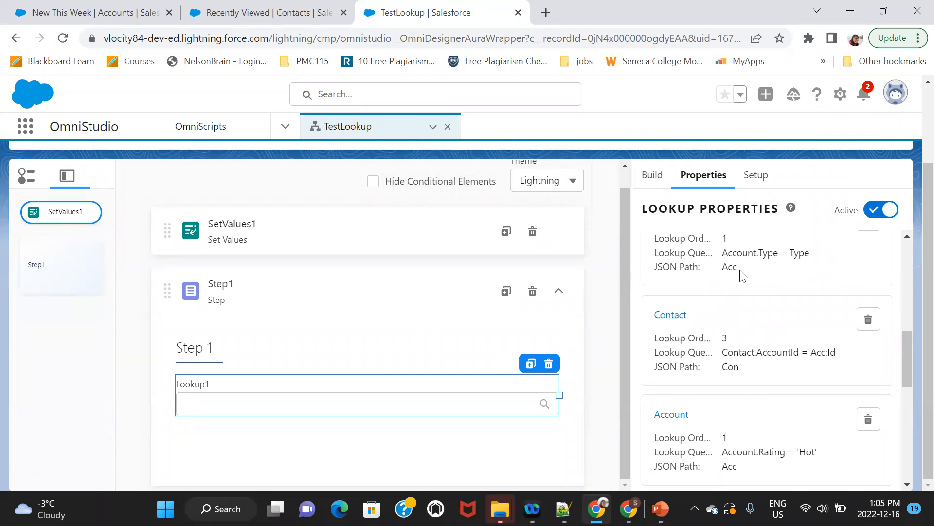
pyautogui.moveTo(817, 439)
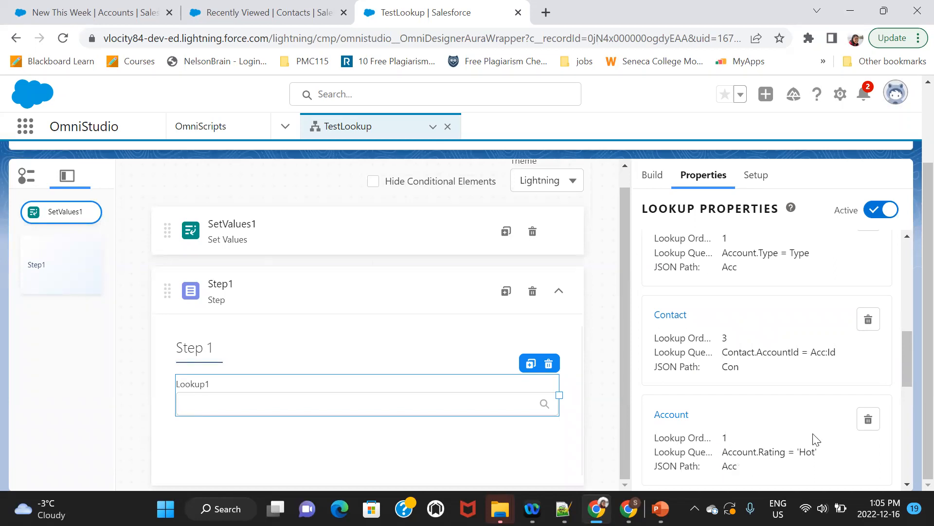
pyautogui.moveTo(816, 290)
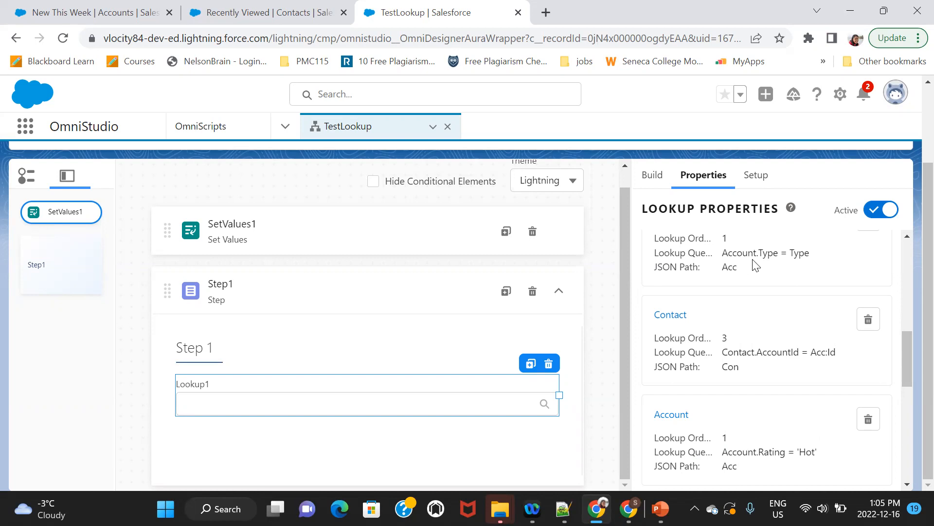
pyautogui.moveTo(846, 449)
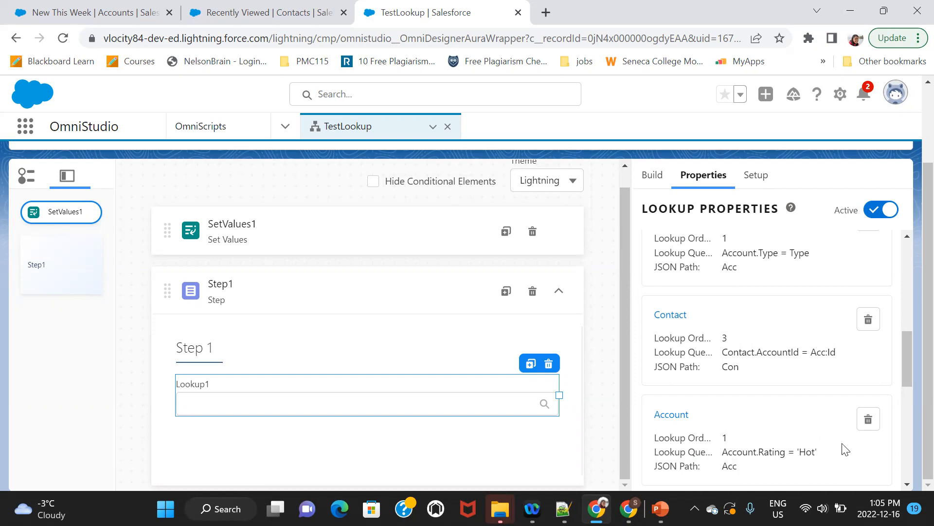
pyautogui.moveTo(730, 282)
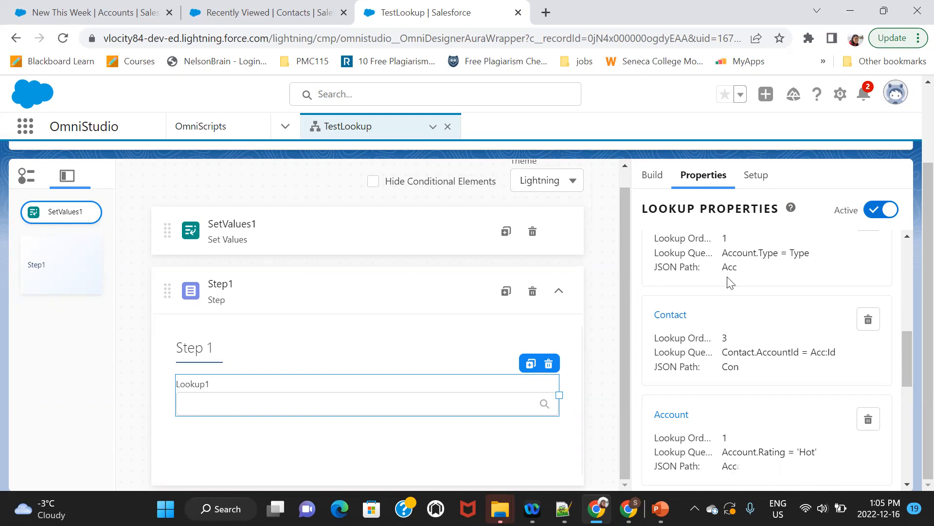
pyautogui.moveTo(725, 470)
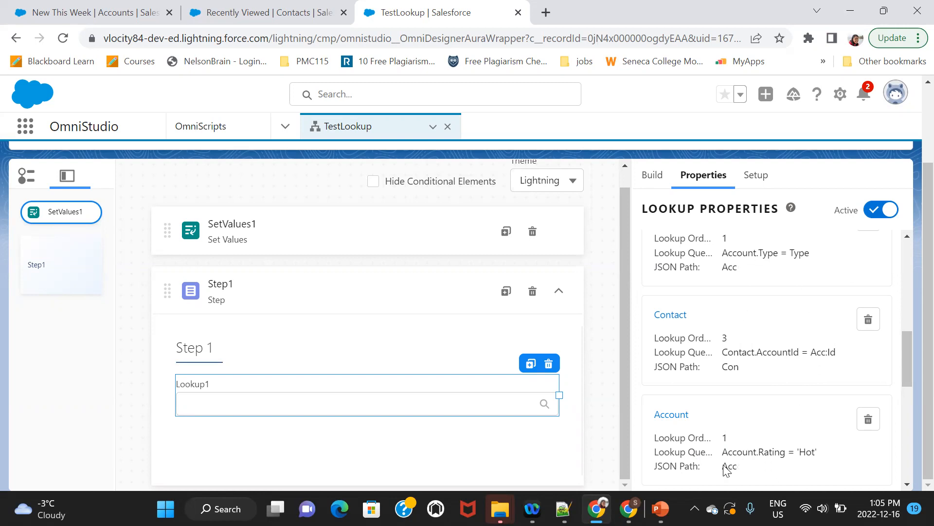
pyautogui.moveTo(745, 439)
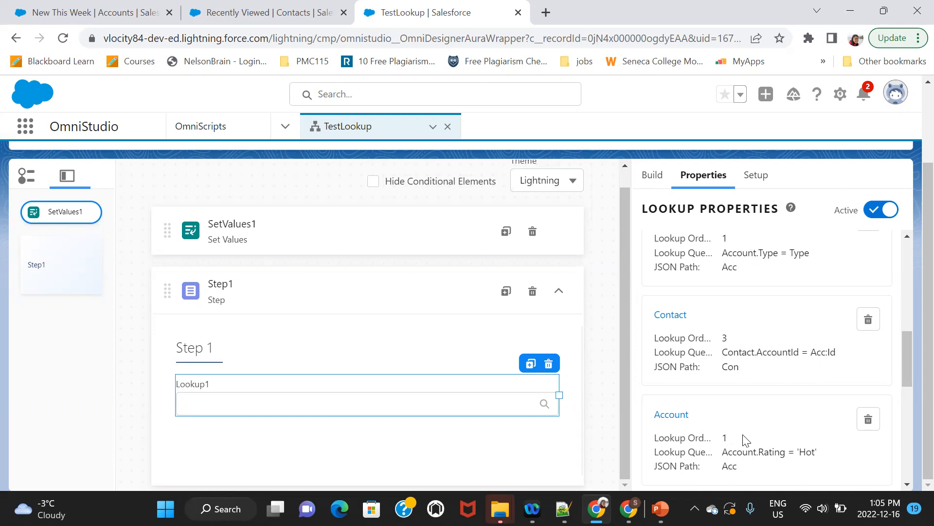
pyautogui.moveTo(755, 290)
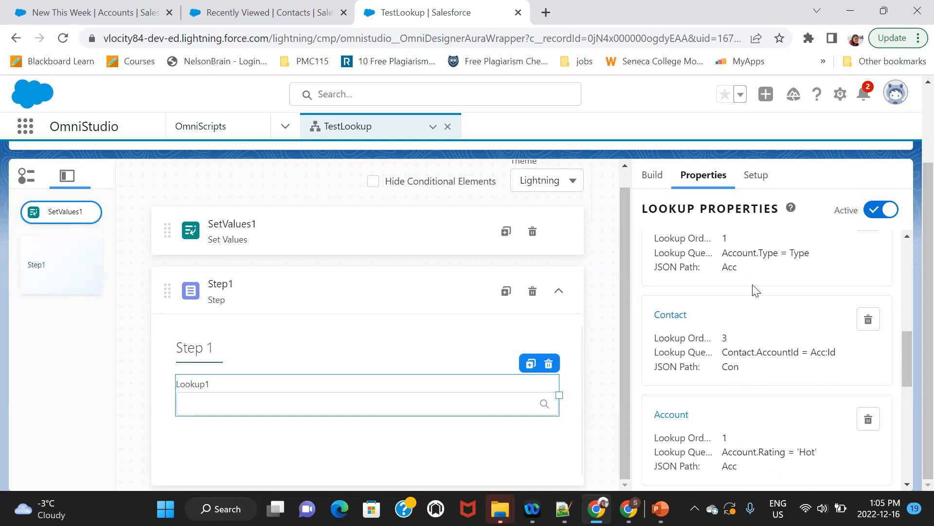
pyautogui.moveTo(746, 471)
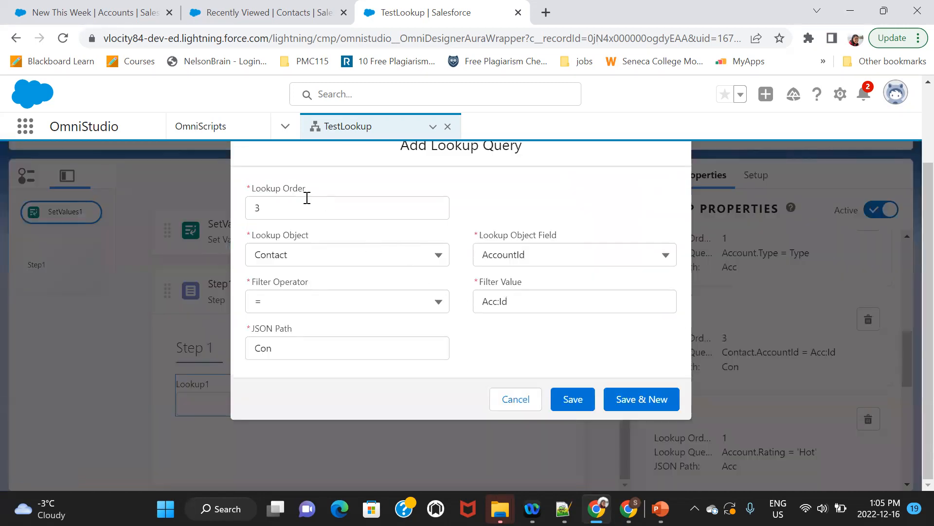
# - Set the Contact AccountId = Acc:Id query's lookup order to 2 and save it
pyautogui.write('2')
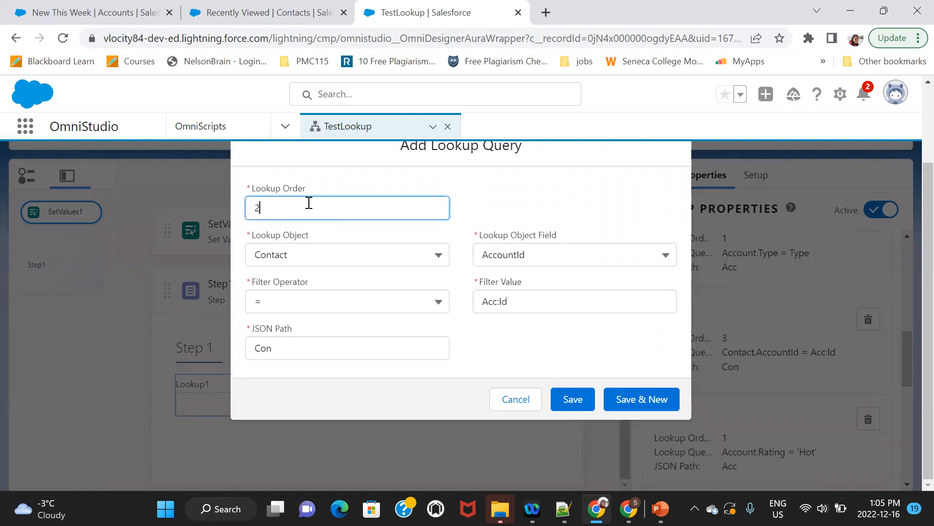
pyautogui.moveTo(498, 302)
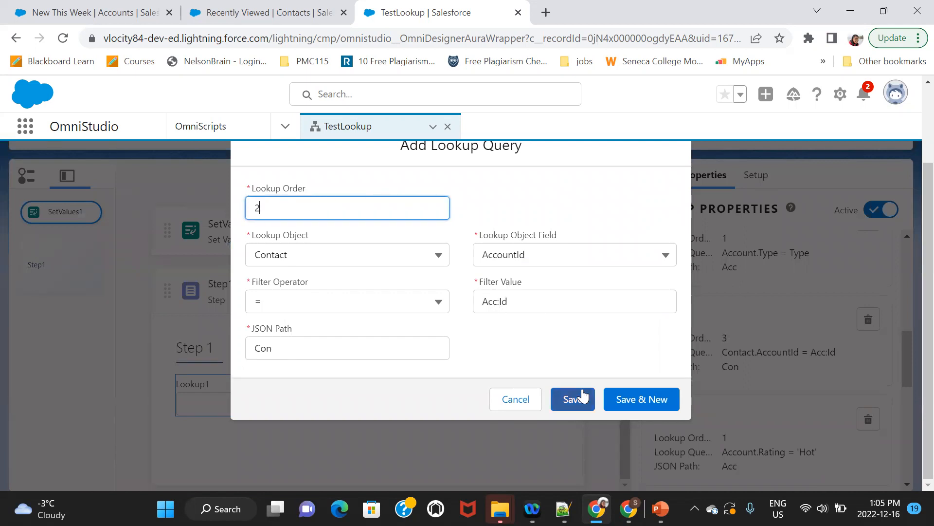
pyautogui.click(573, 399)
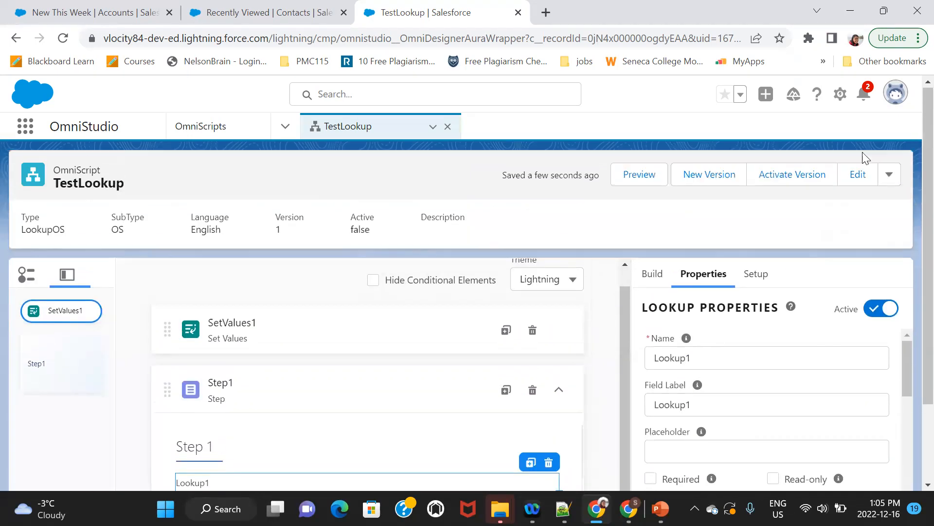
# - Preview TestLookup and select contact c1, the only contact Lookup1 offers
pyautogui.click(638, 173)
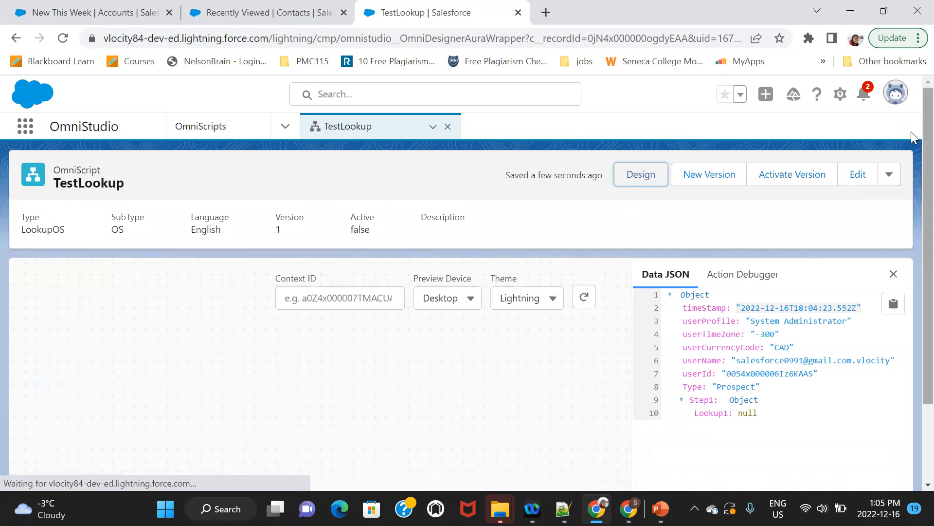
pyautogui.scroll(-3)
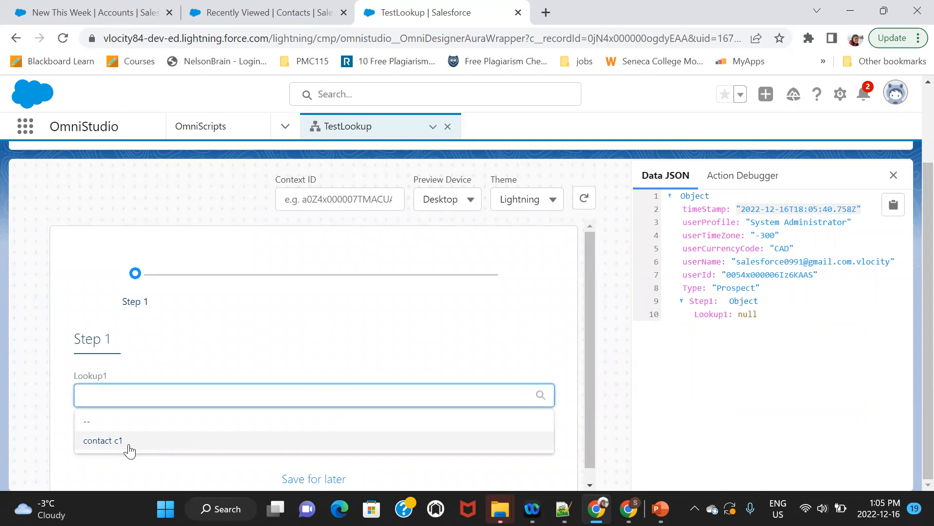
pyautogui.click(103, 441)
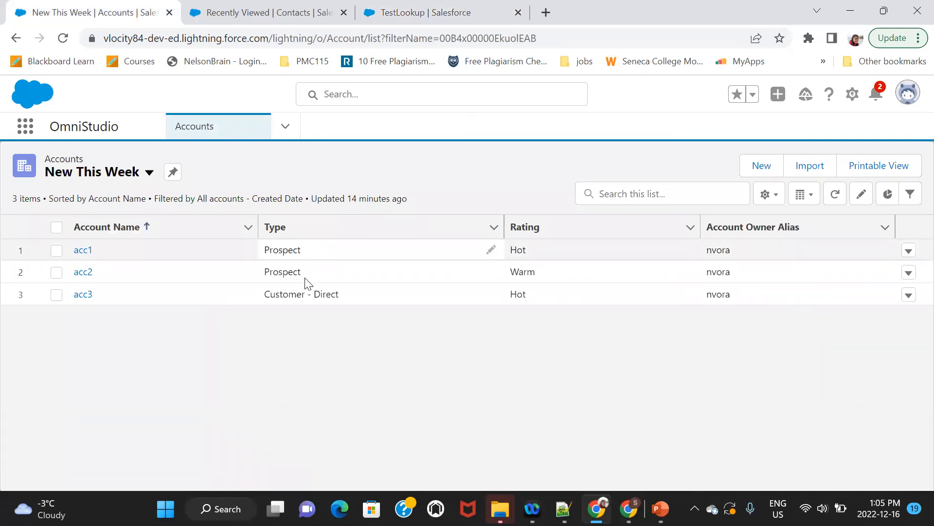
pyautogui.moveTo(497, 253)
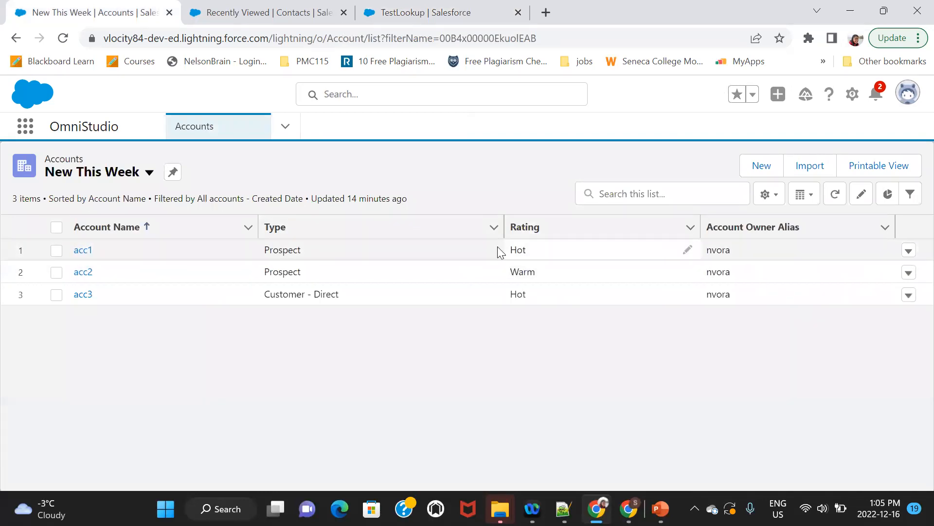
pyautogui.moveTo(173, 261)
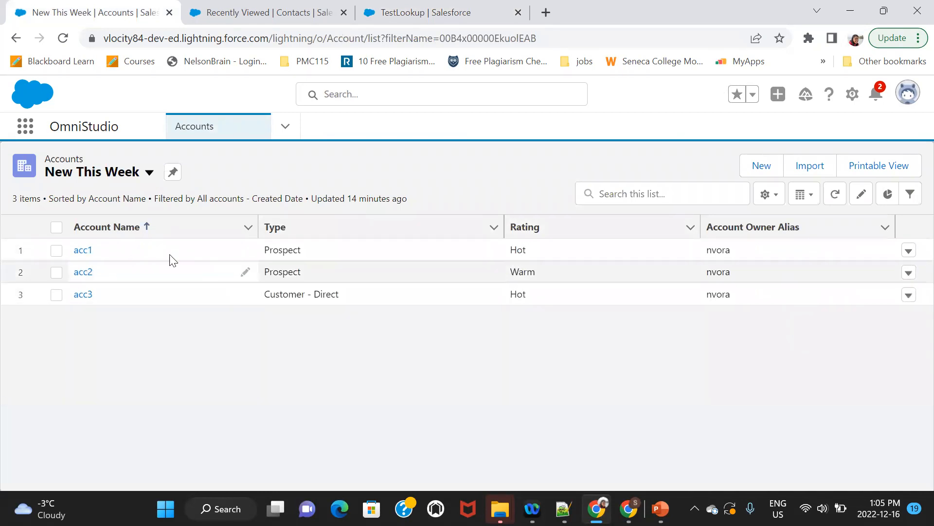
# - Check the Contacts list, then return to the TestLookup preview with contact c1 chosen
pyautogui.click(265, 13)
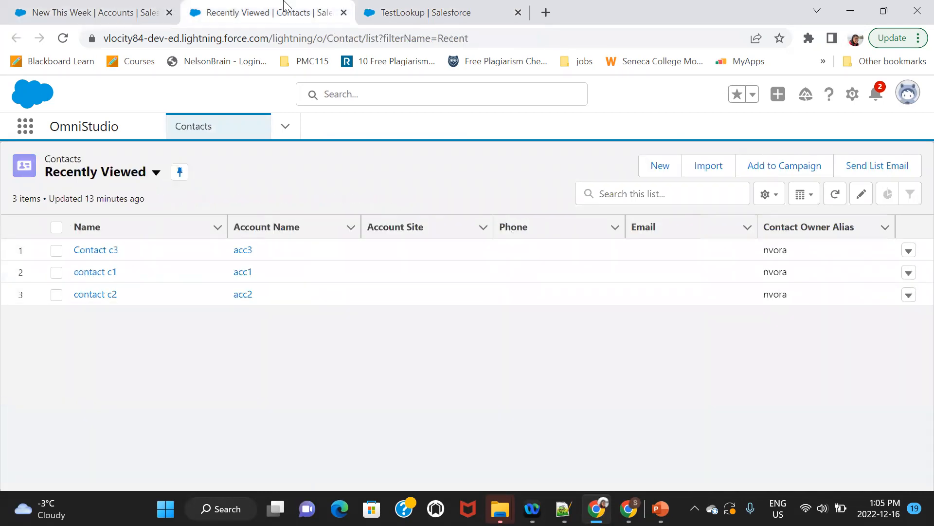
pyautogui.click(426, 13)
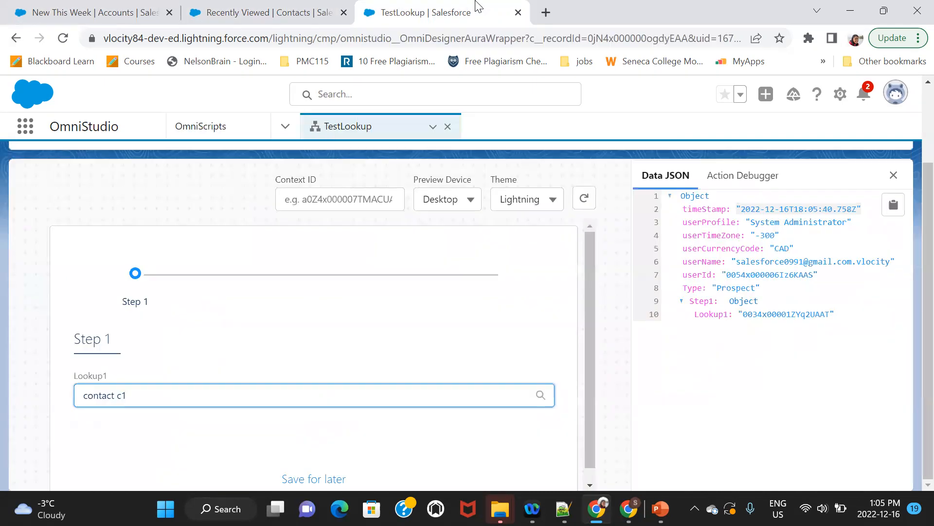